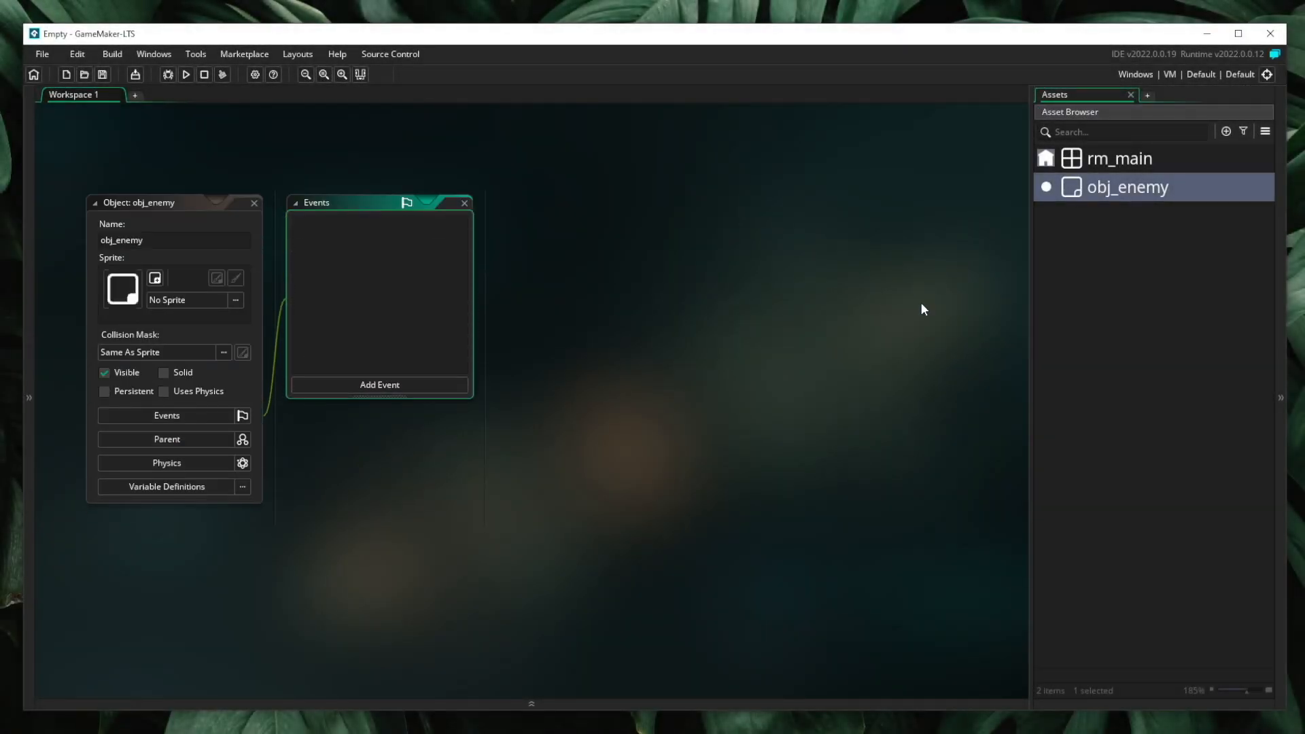
- Add a Create event to obj_enemy from its list of event types
click(379, 384)
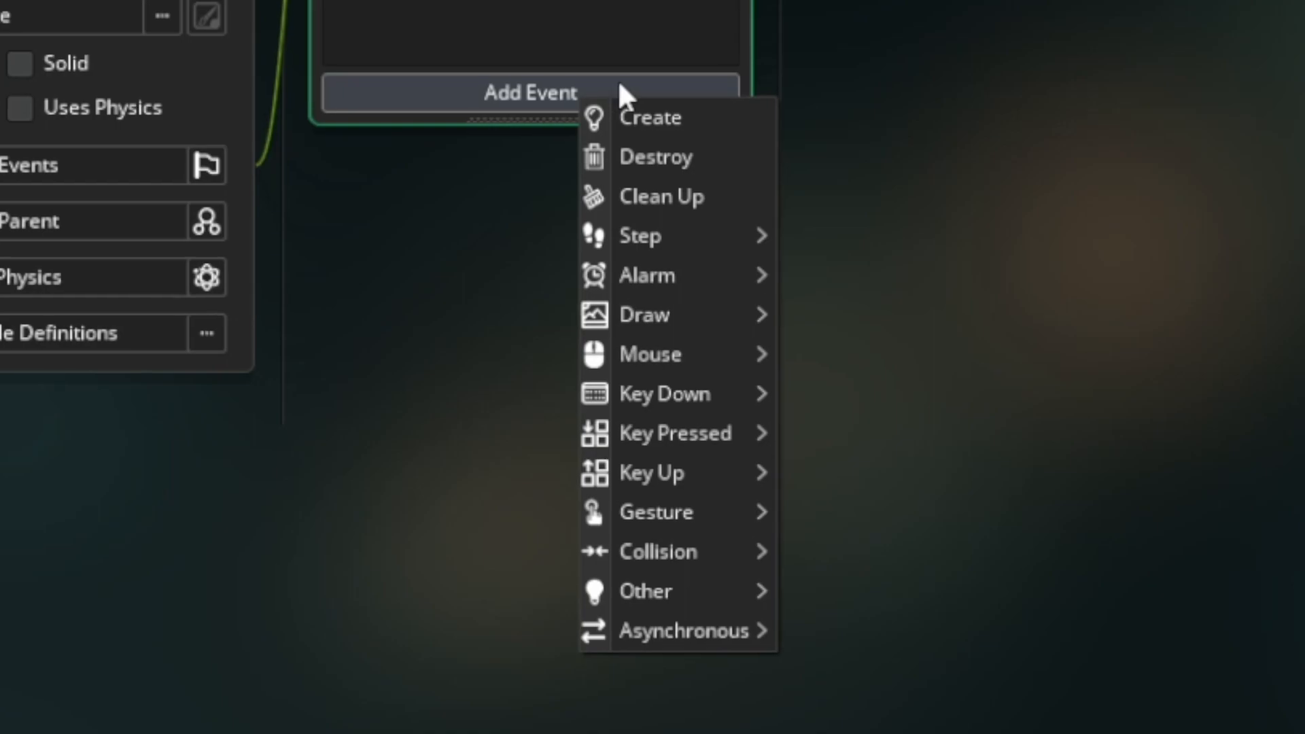
click(650, 118)
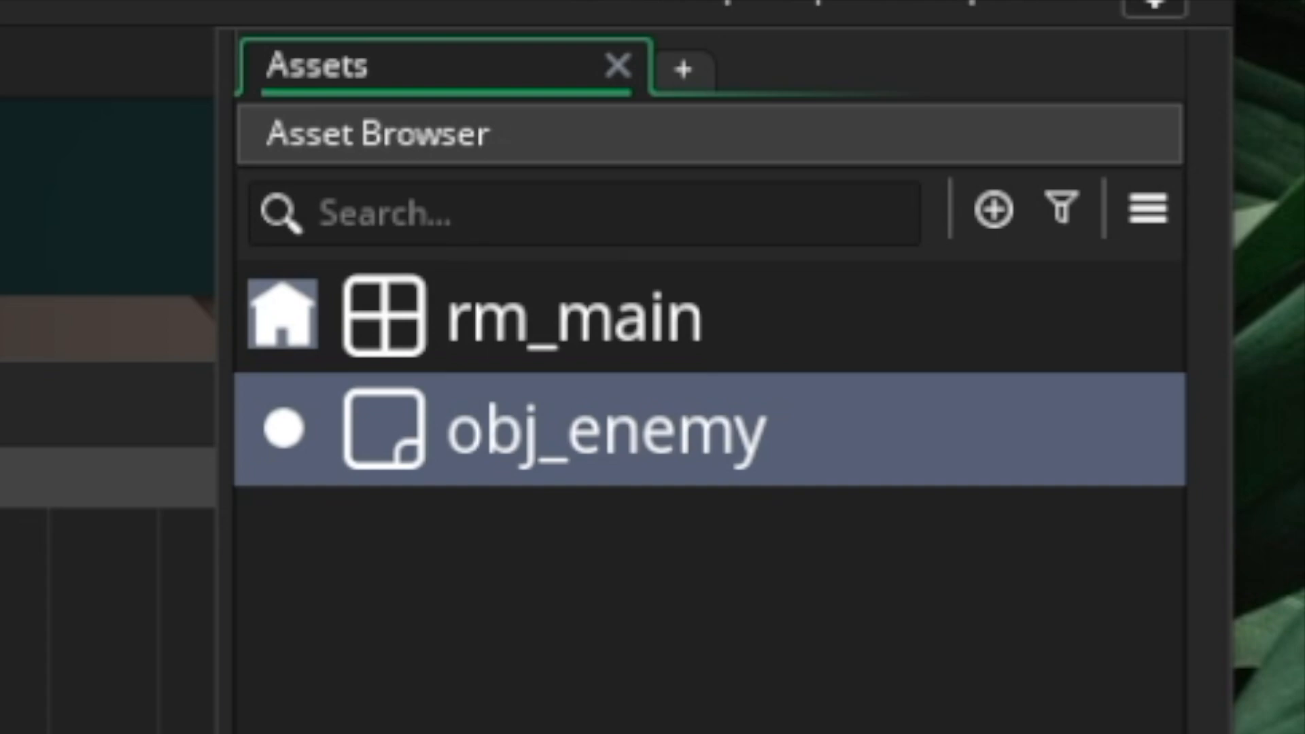
- Create the create_enemy script asset with an empty create_enemy() function
double_click(583, 429)
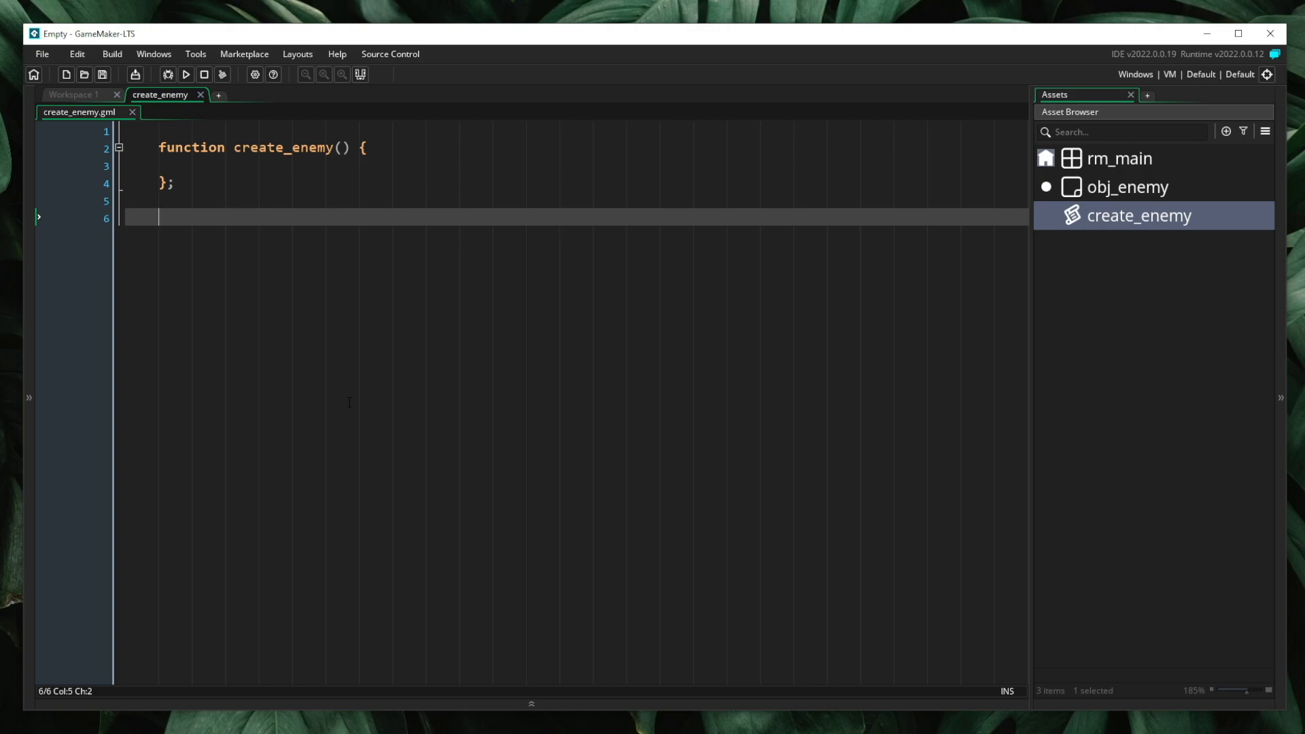
- Give create_enemy a _type parameter and spawn obj_enemy with instance_create_depth(0, 0, 0). Set _enemy.type = _type and return _enemy
text(_type)
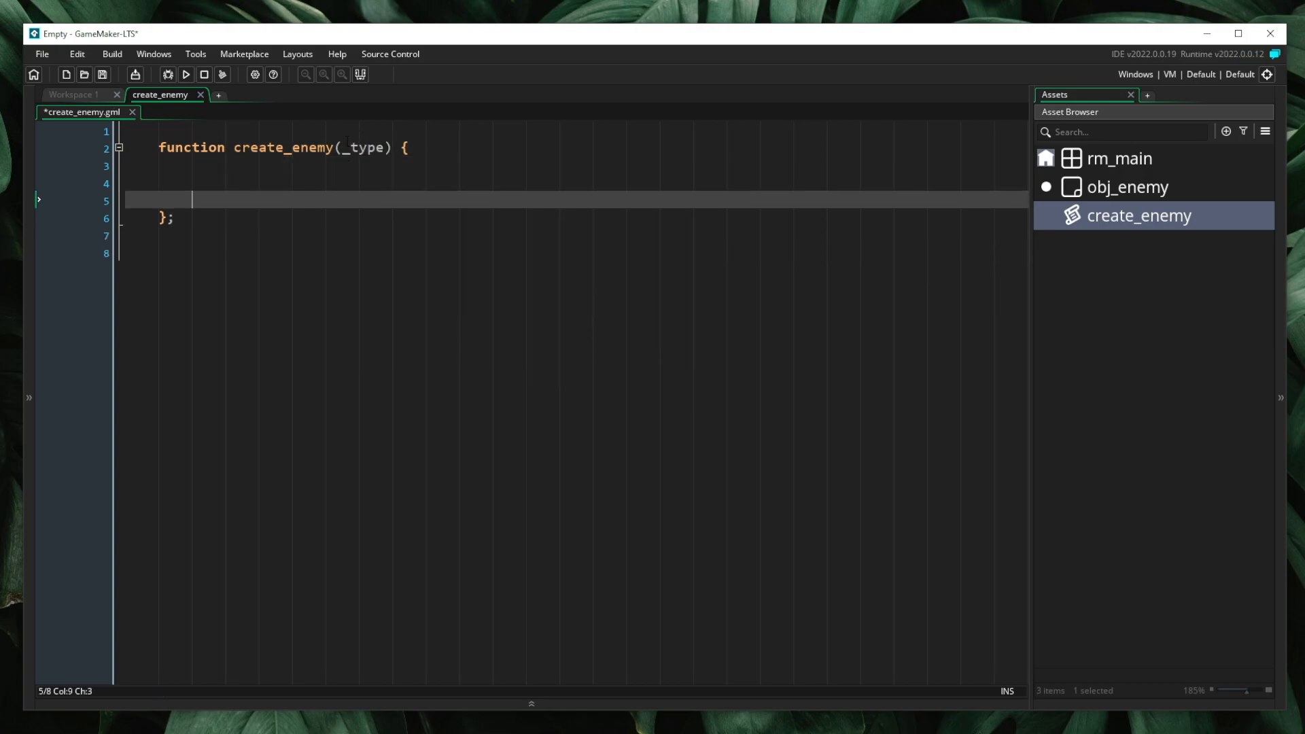
text(var _e)
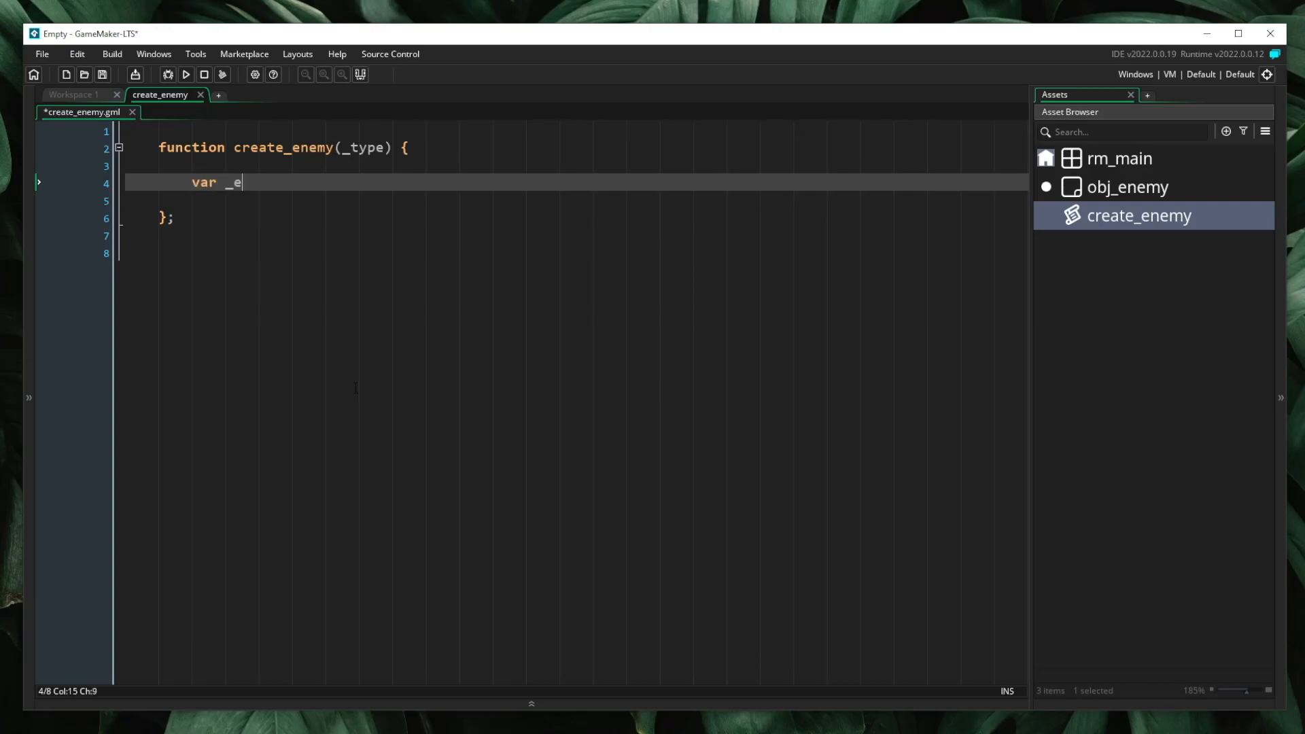
text(nemy = instance_creat)
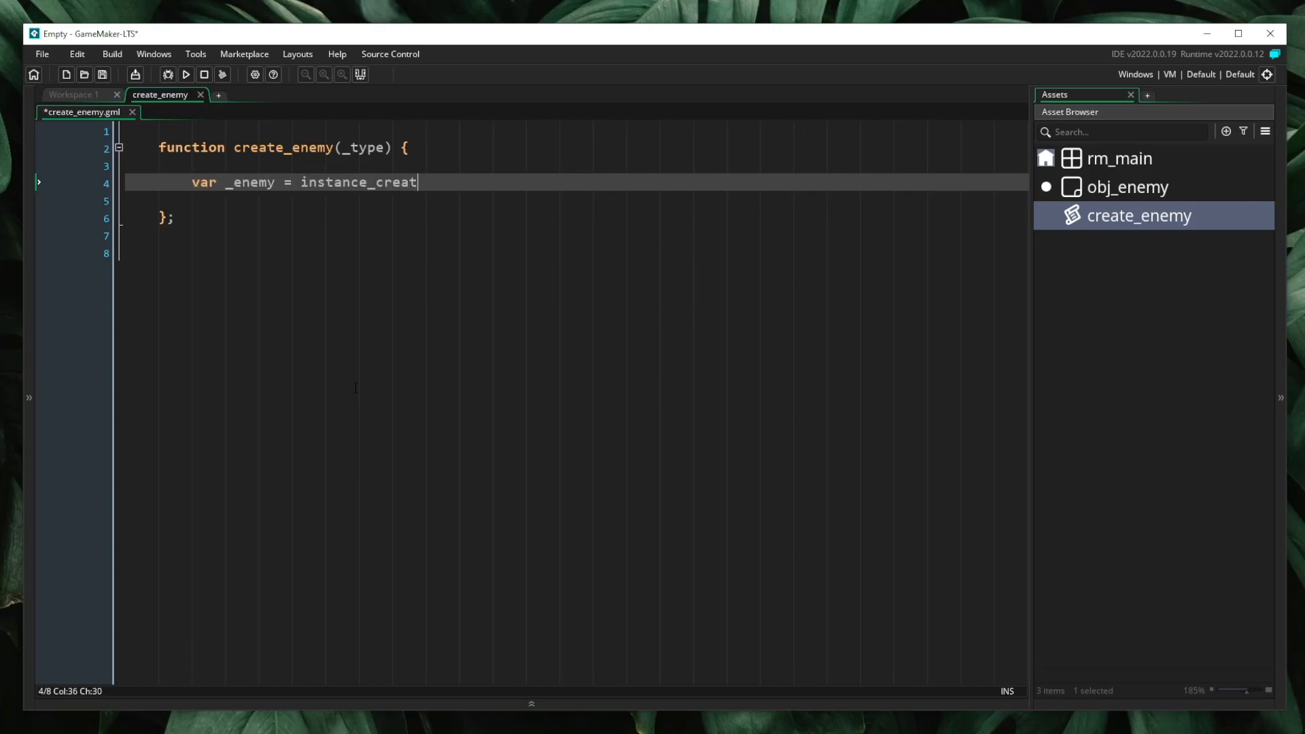
text(_depth(0, 0, 0, o)
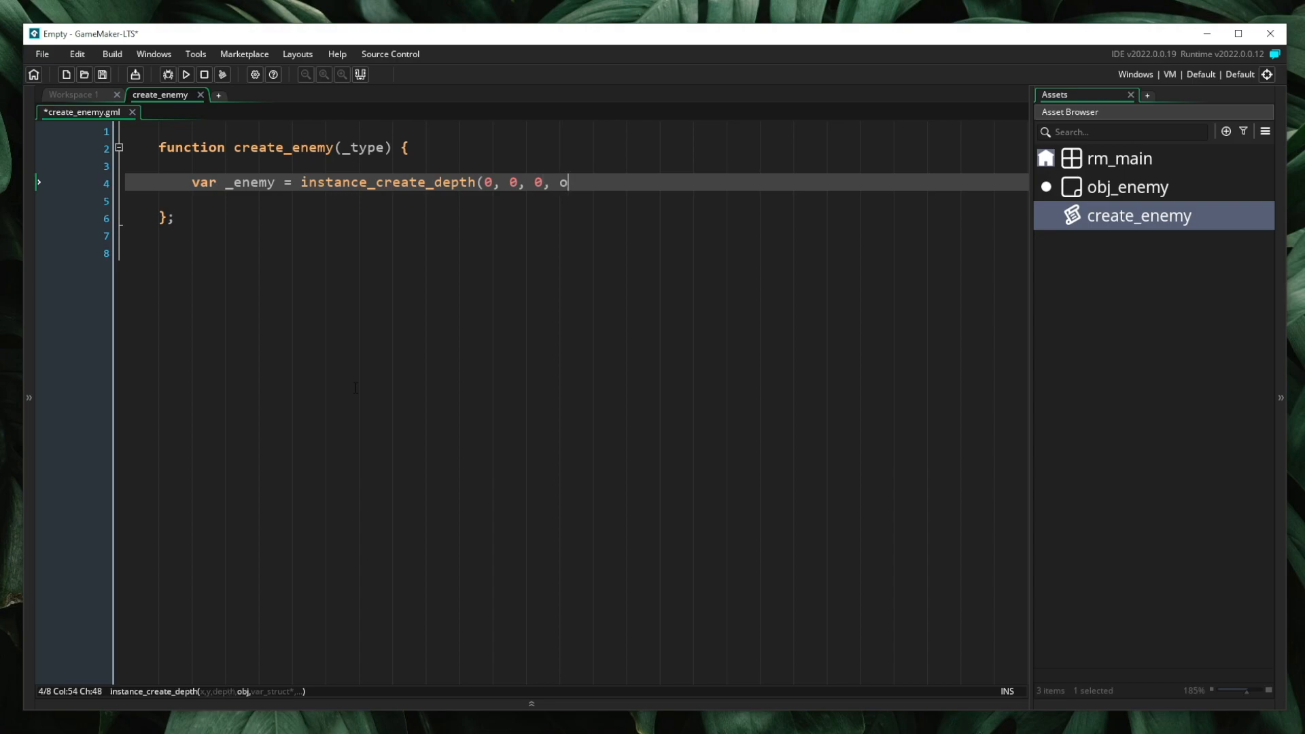
text(bj_enemy);)
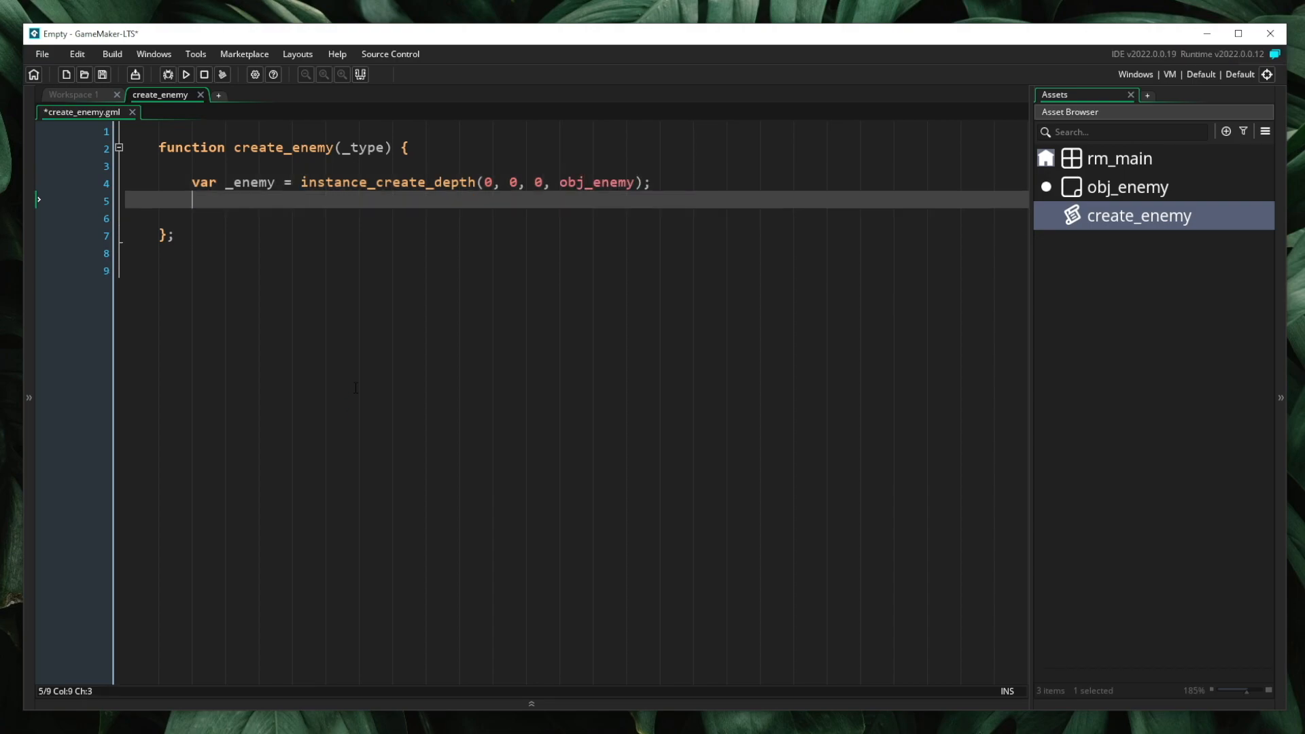
text(return _enemy;)
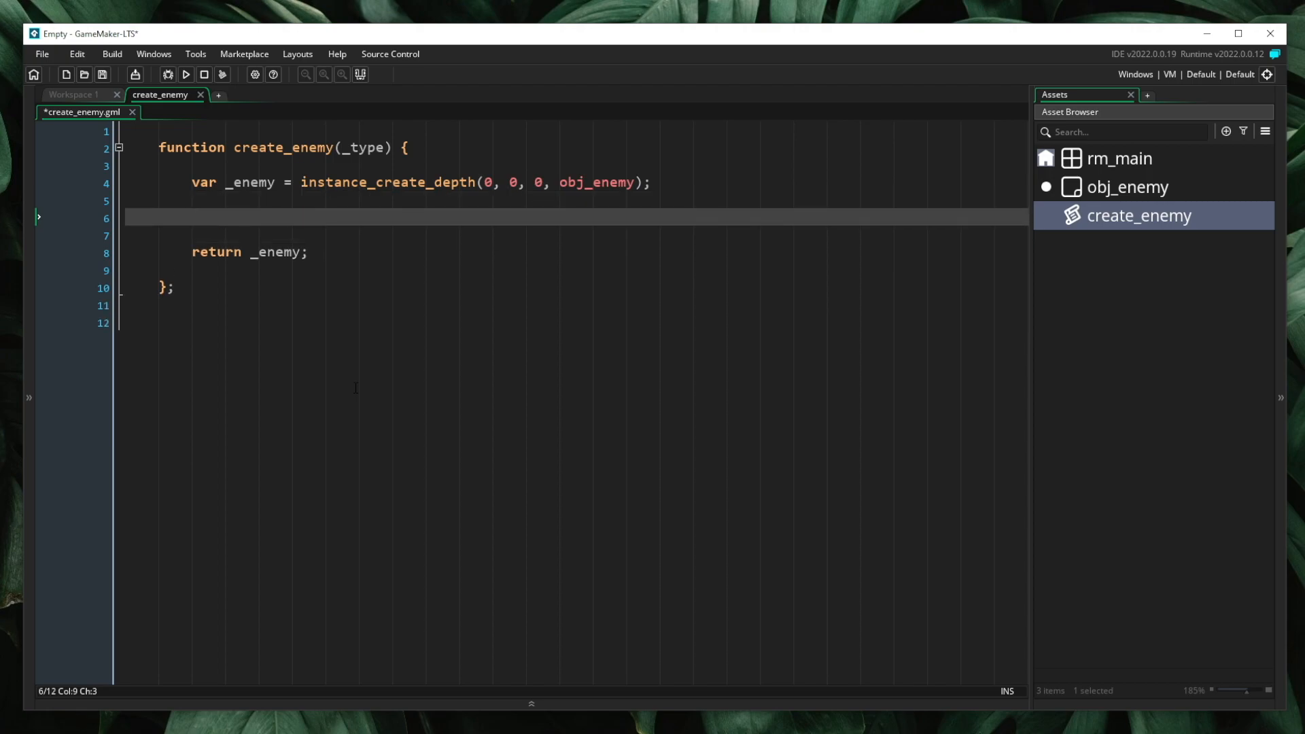
text(_enemy.type = _type;)
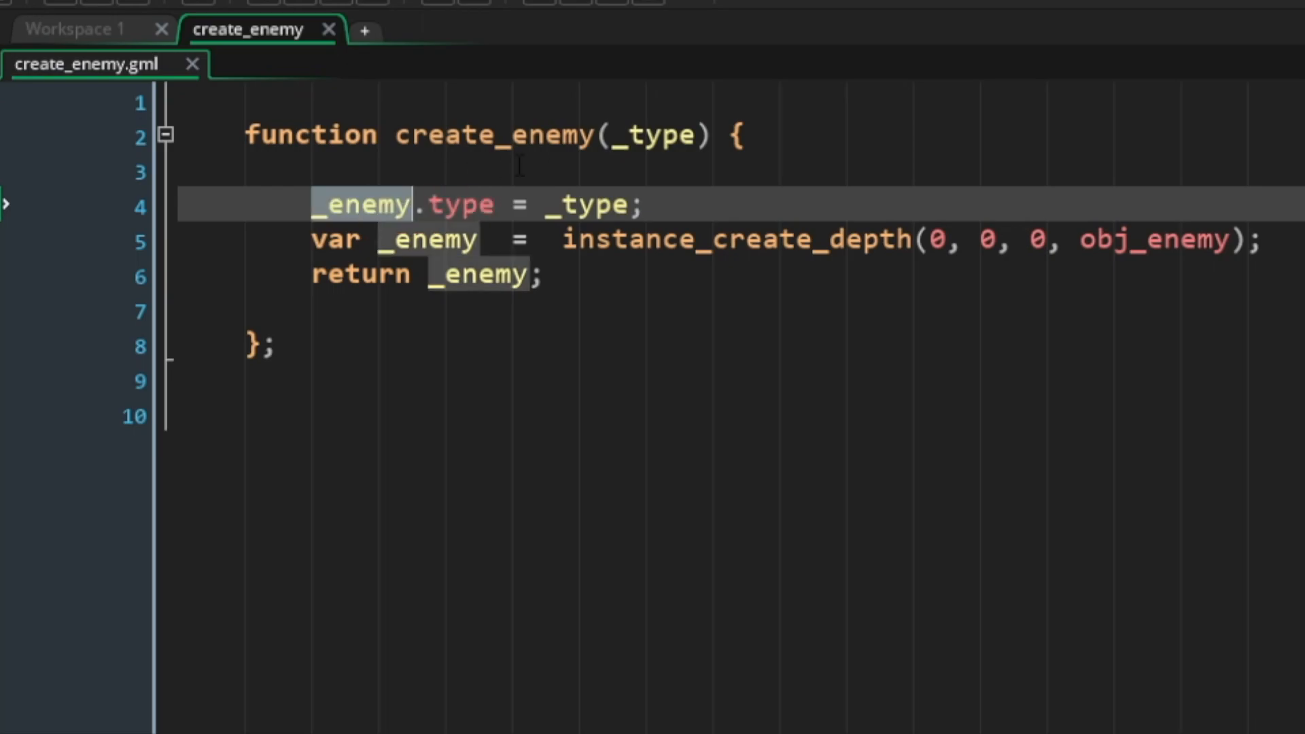
- Replace the _enemy.type line with a { type: _type } struct argument to instance_create_depth
key(Delete)
text(, {)
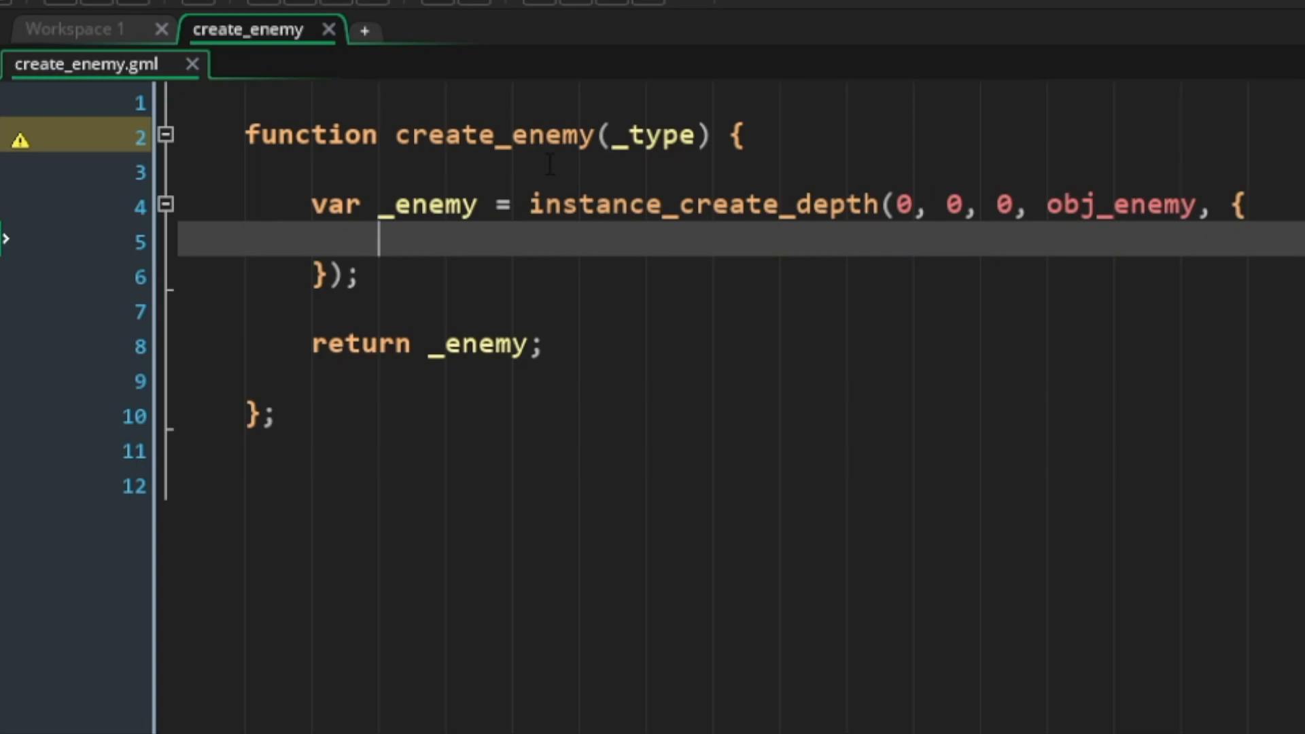
text(type: _)
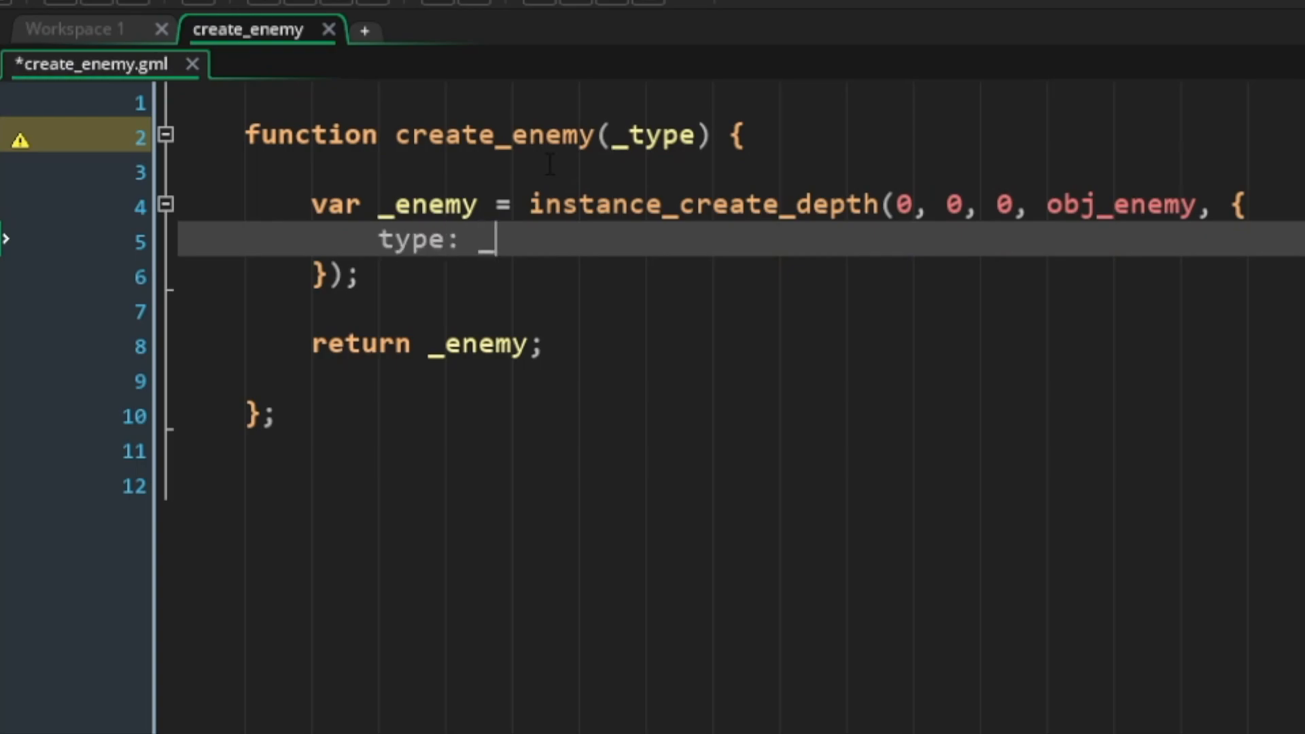
text(type,)
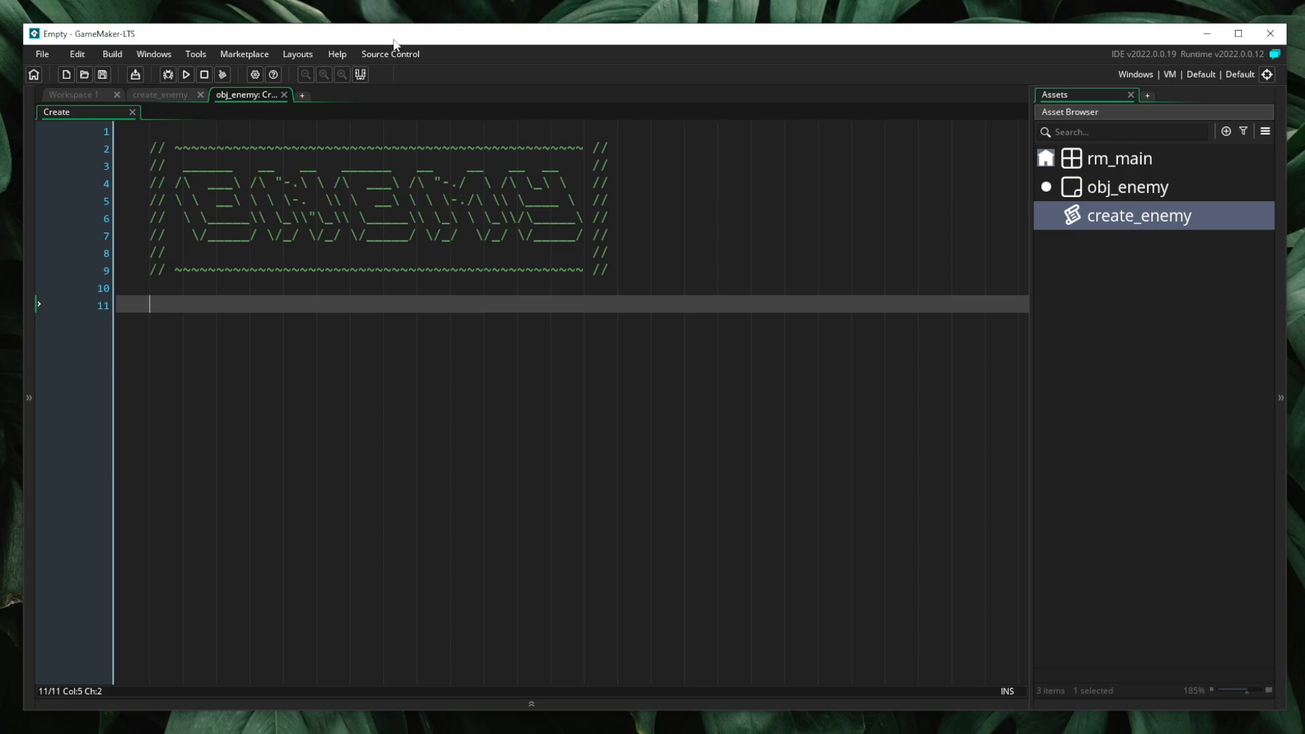
- Write switch (type) in obj_enemy's Create event: "aggressive" sets life 100, "passive" sets 50
text(switch (ty)
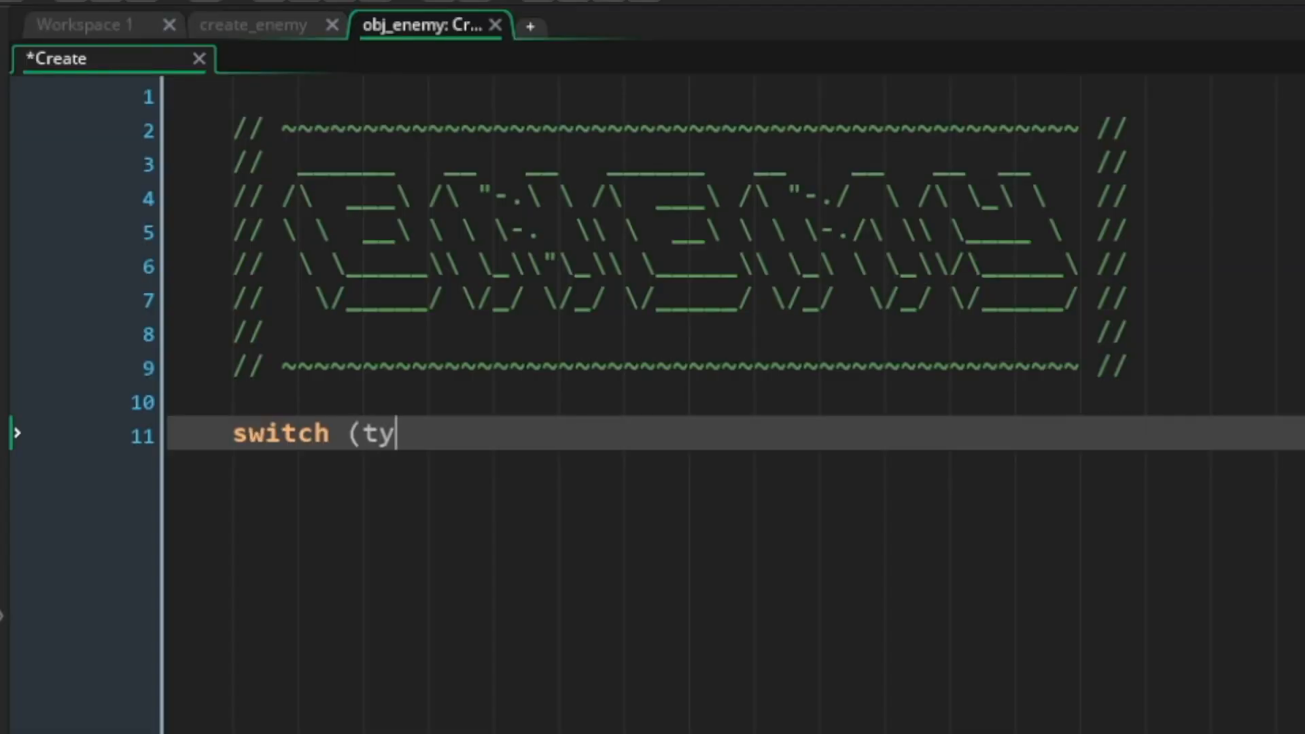
text(pe) {)
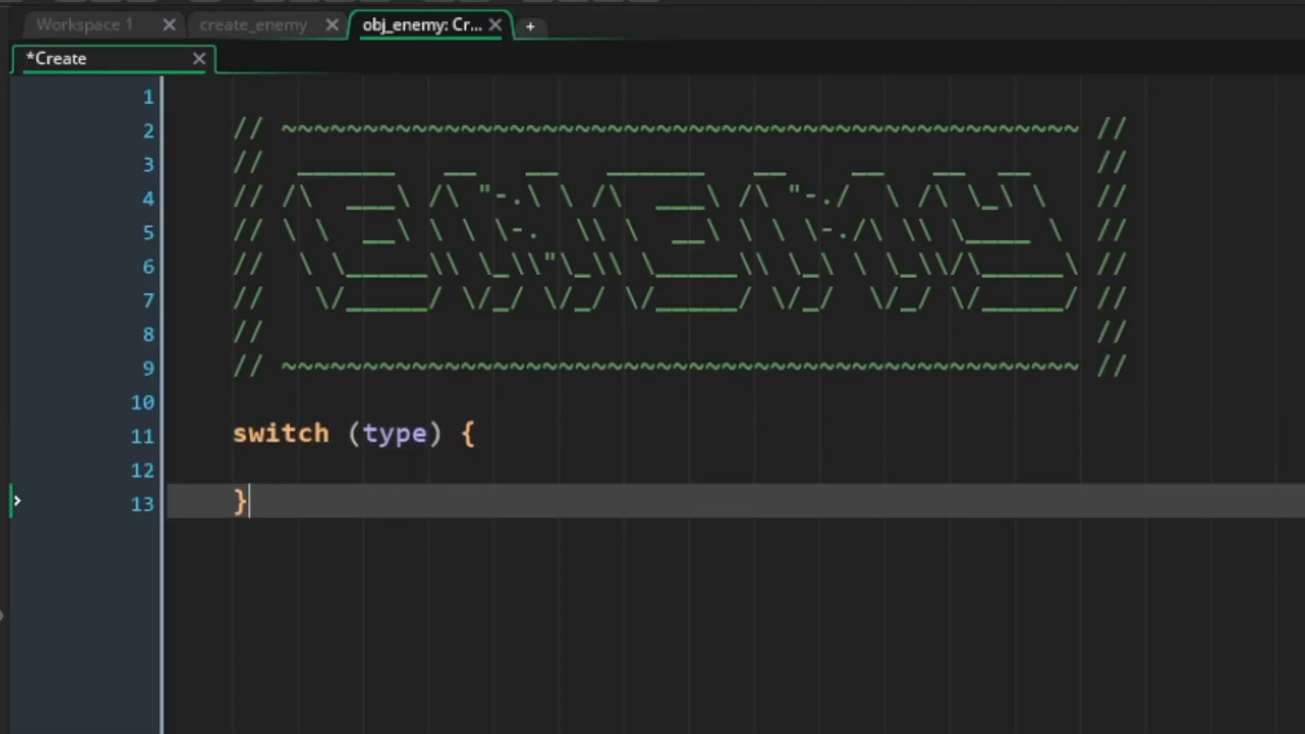
text(case ")
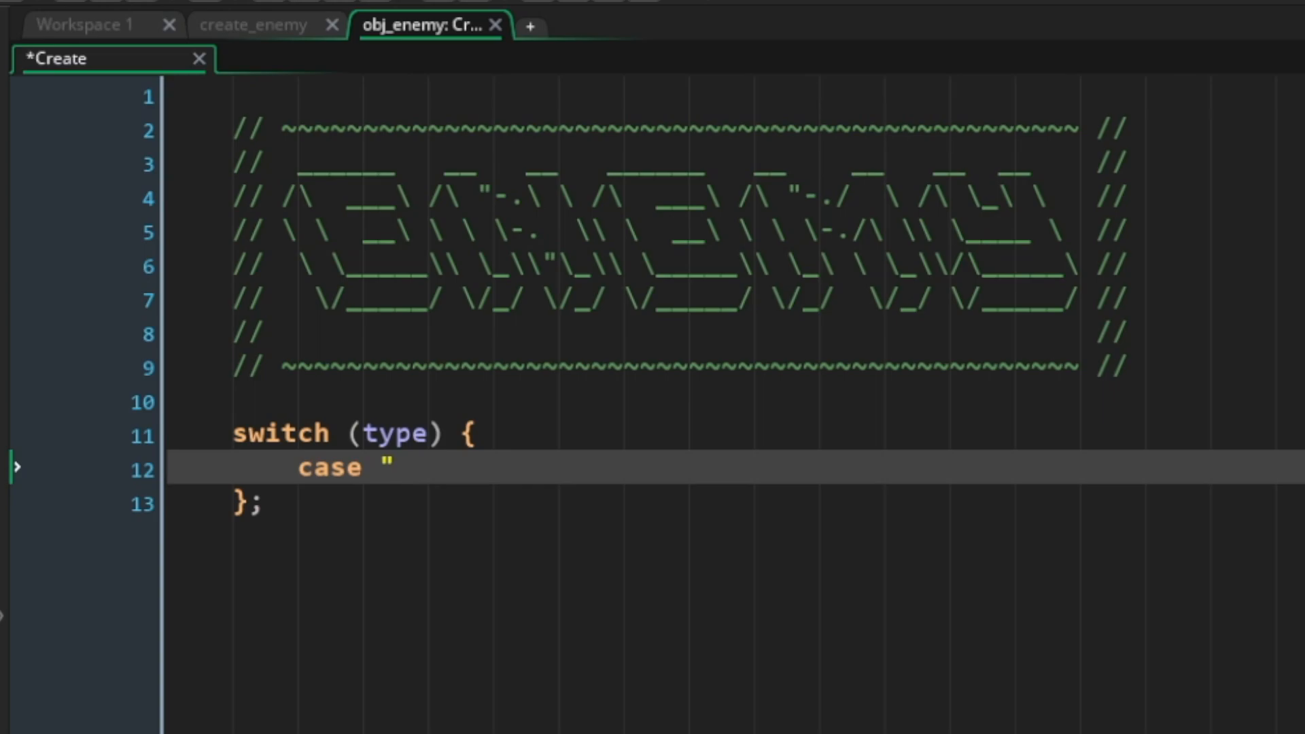
text(aggressive)
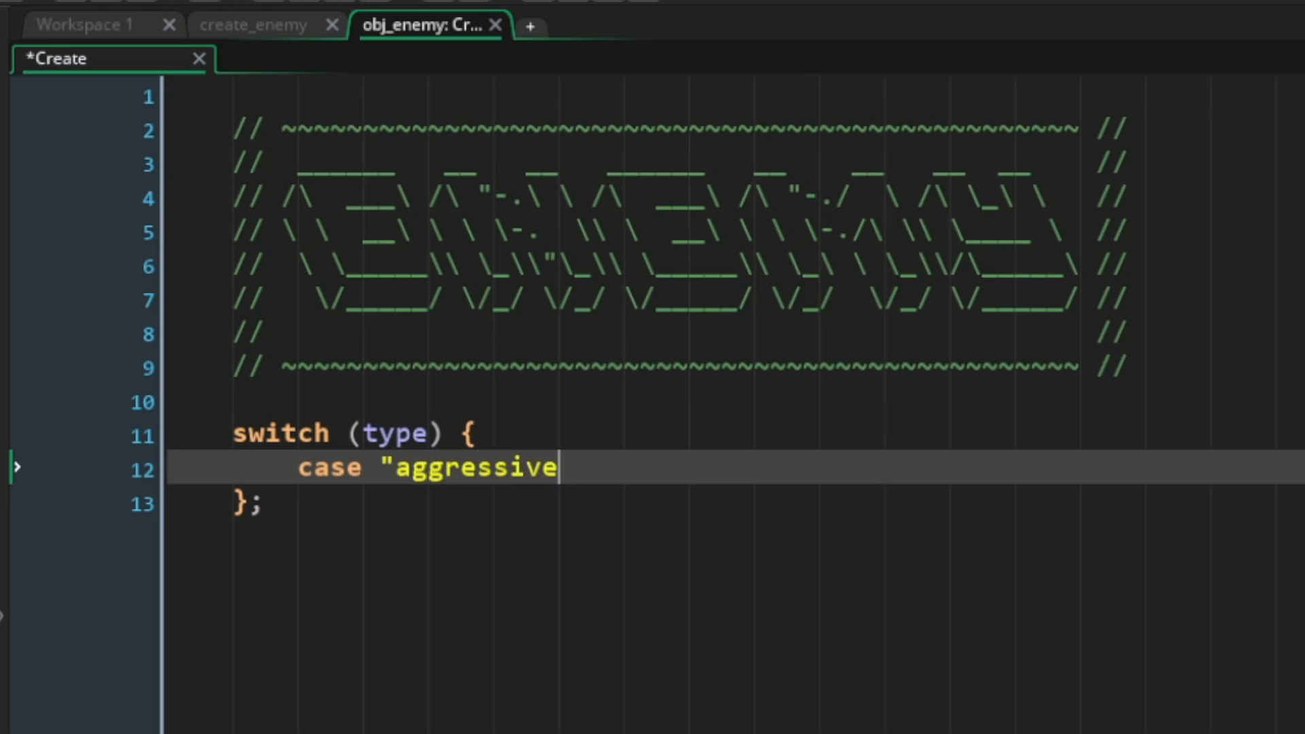
text(":)
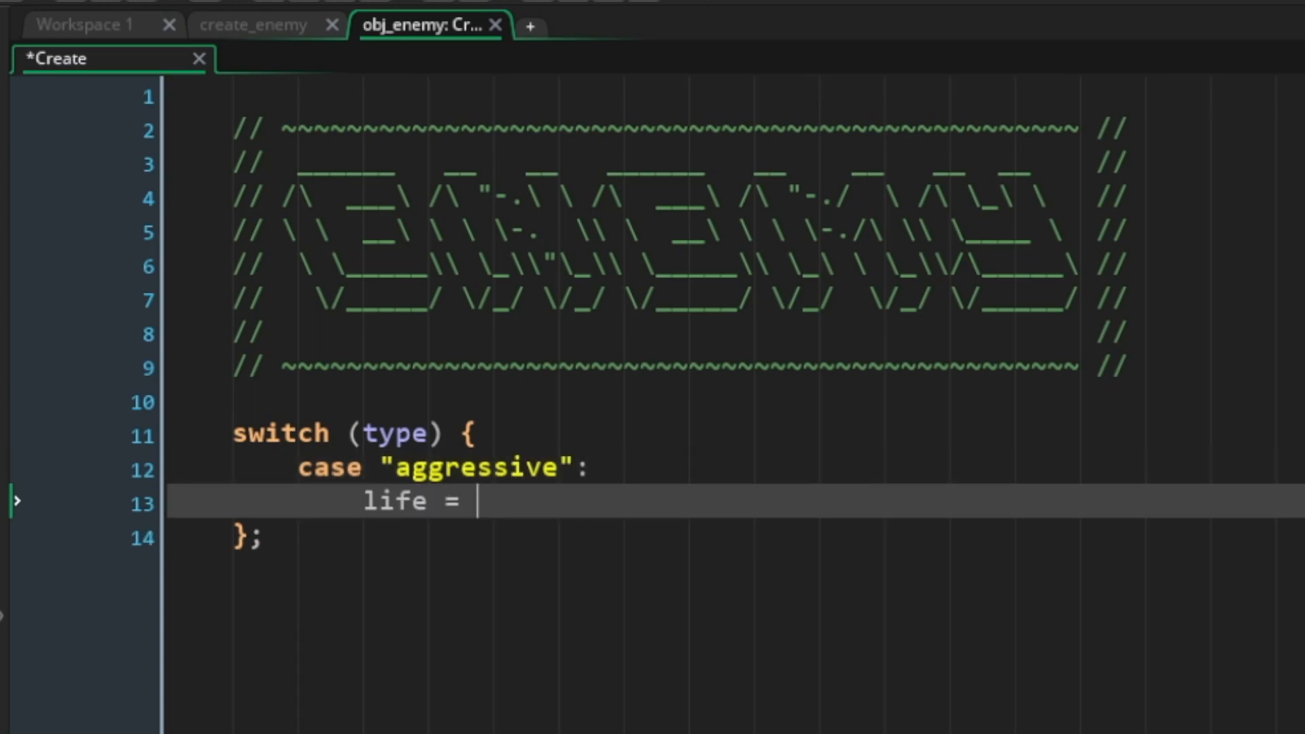
text(100;)
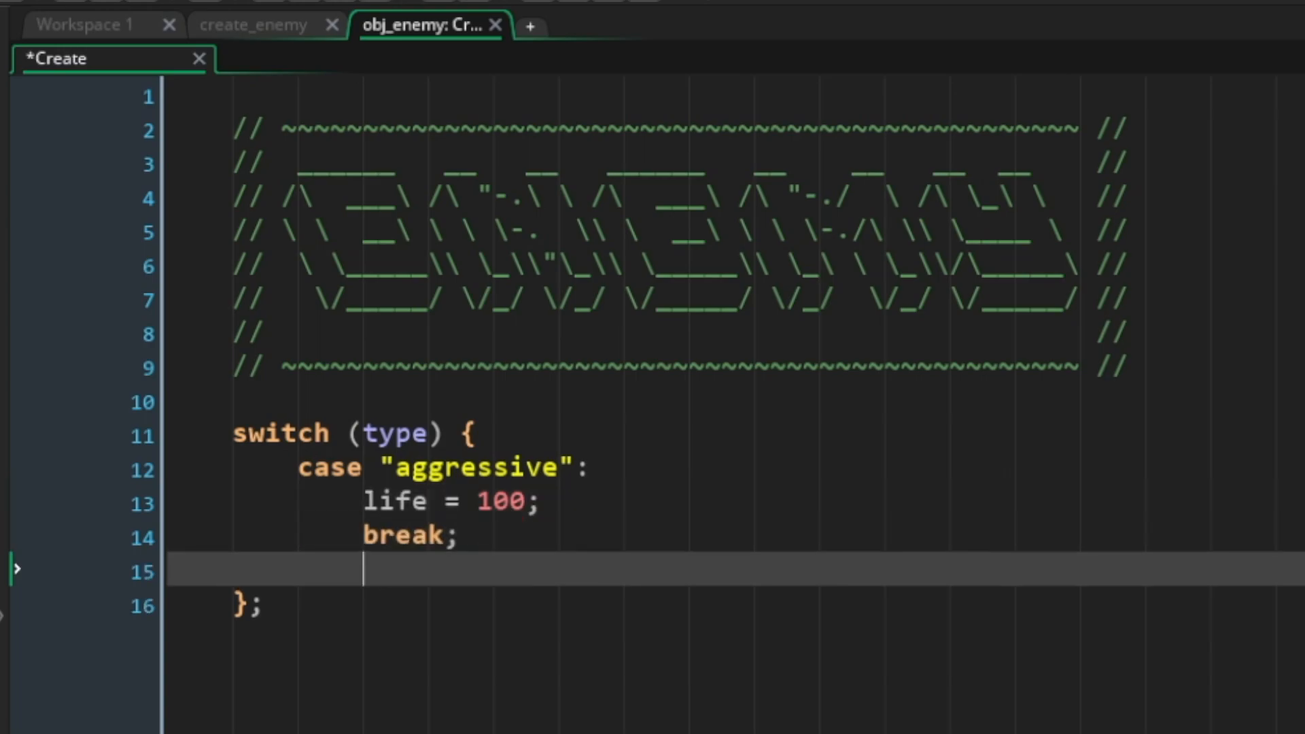
text(case "passive":)
text(life =)
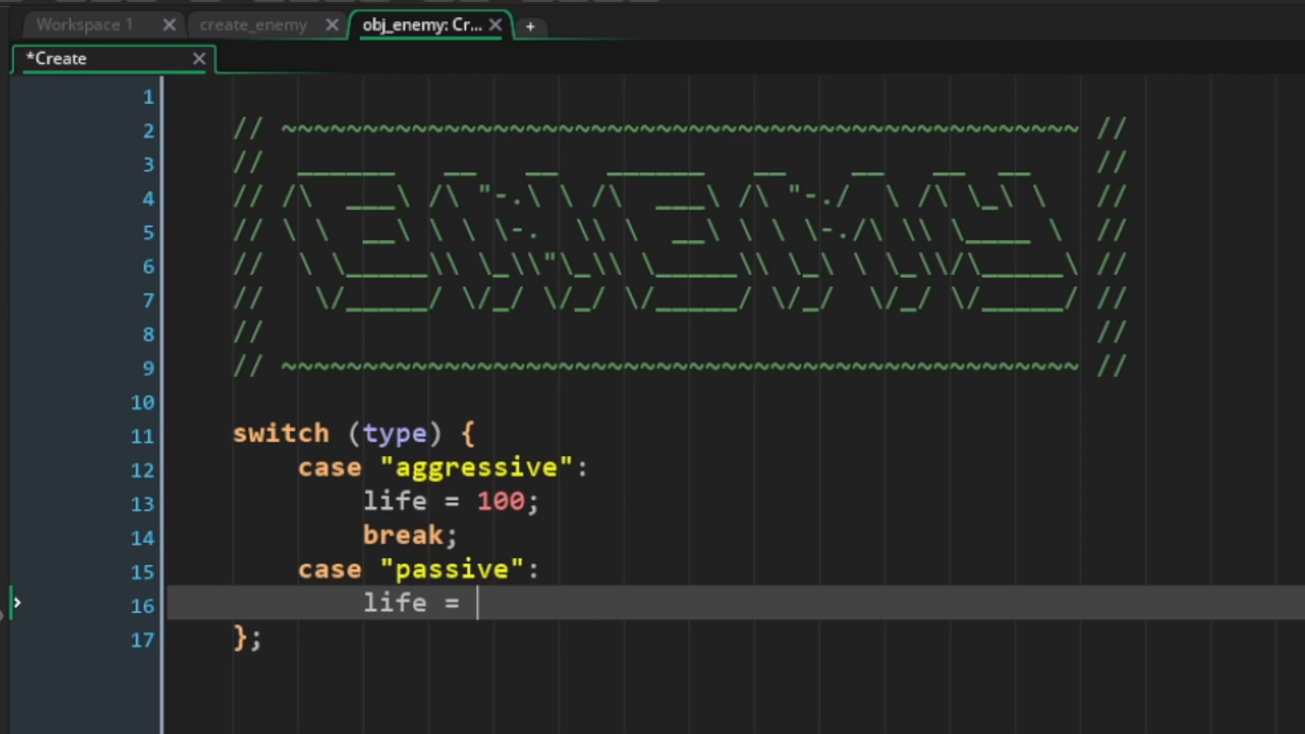
text(50;)
text(break;)
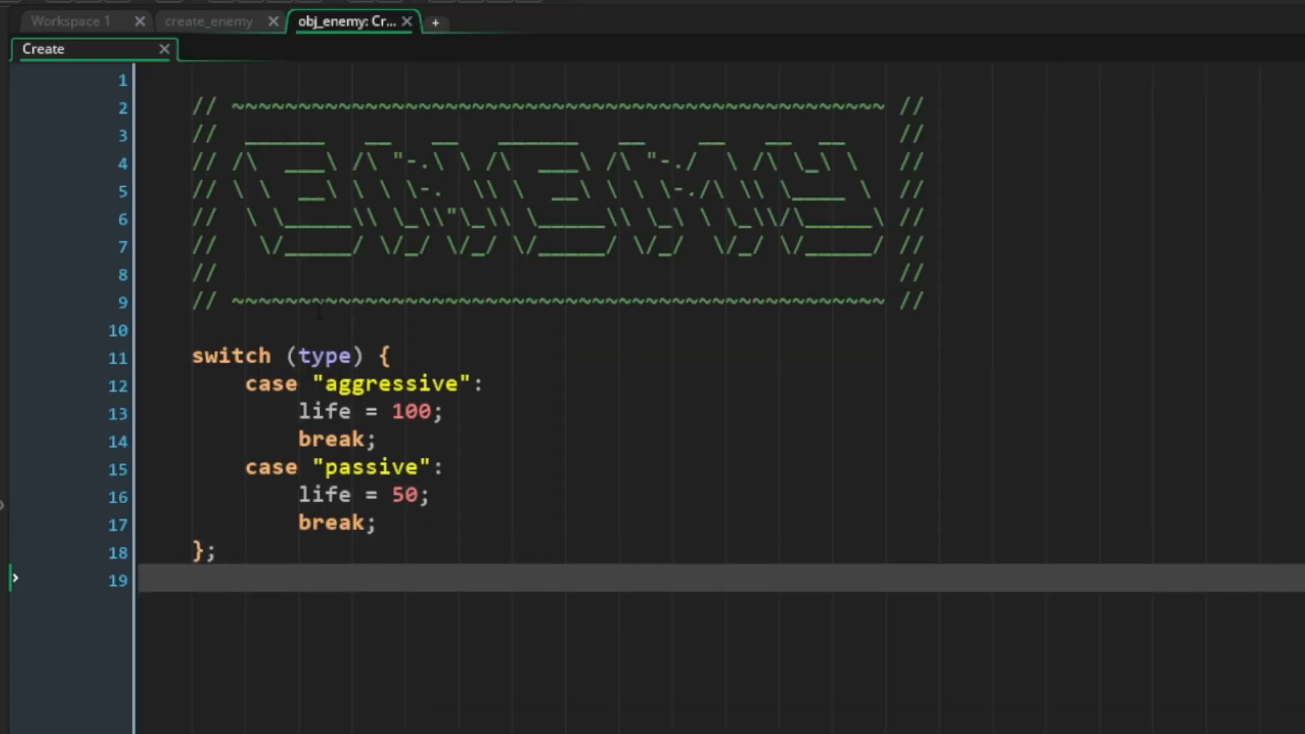
text(type = "")
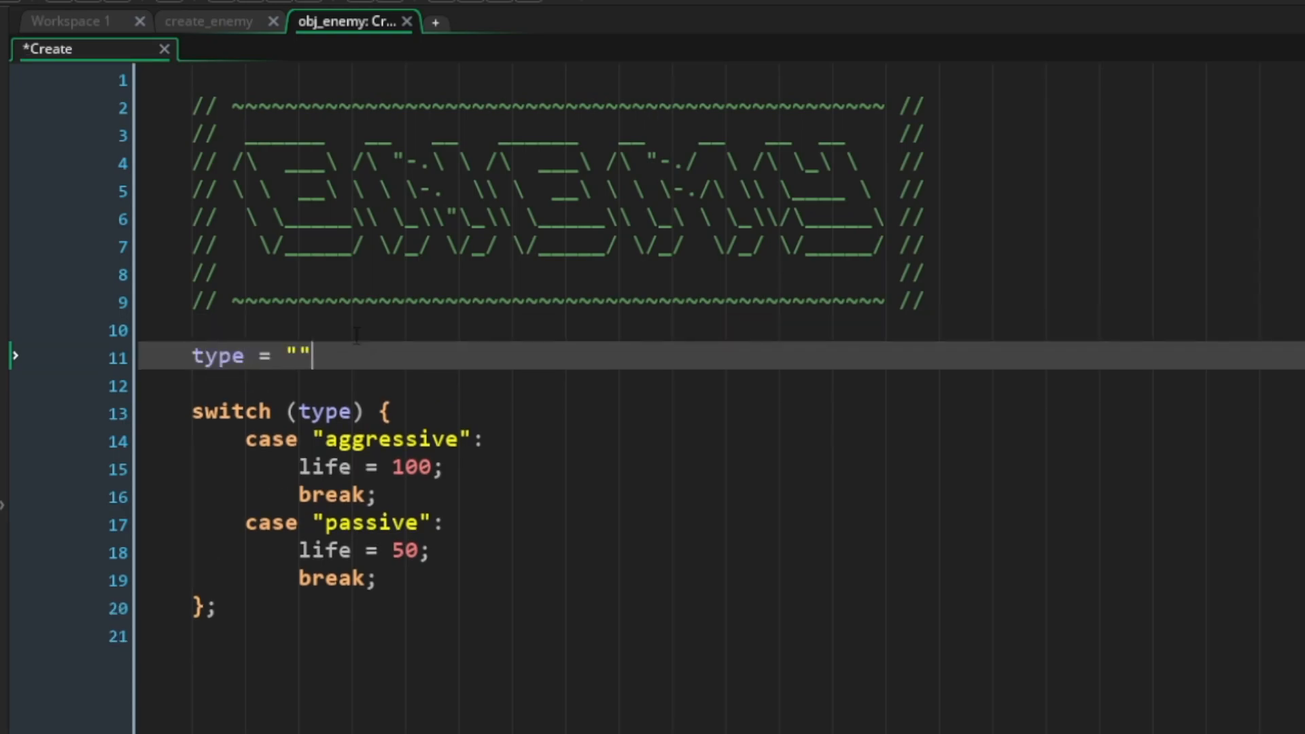
text(;)
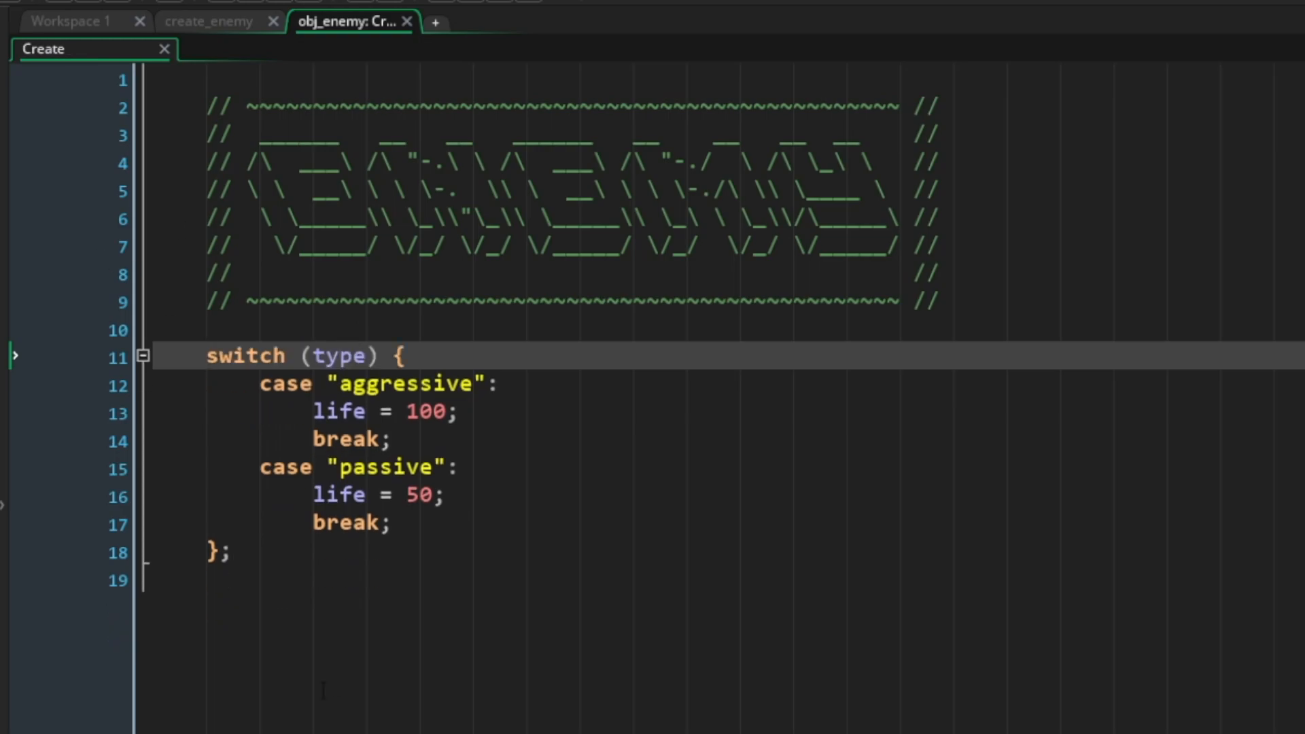
- Flip between the create_enemy script and obj_enemy's Create event to compare the code
click(209, 21)
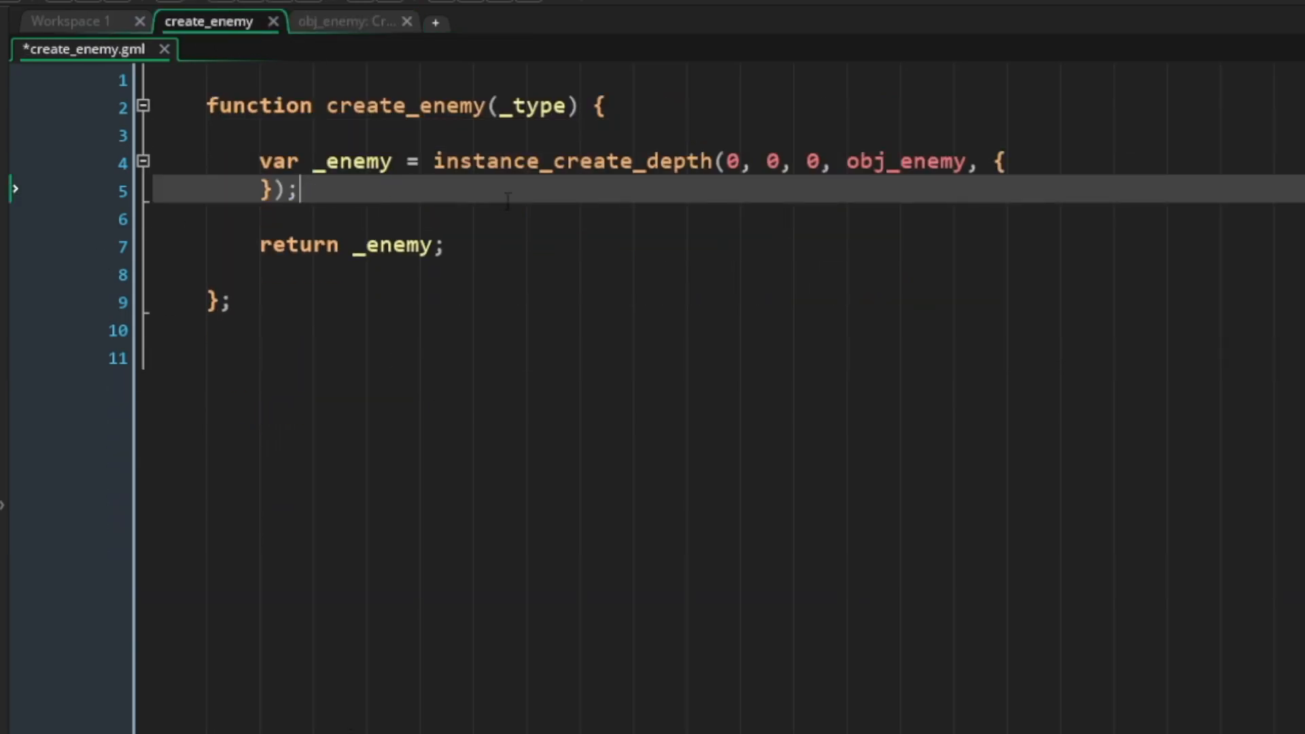
click(349, 21)
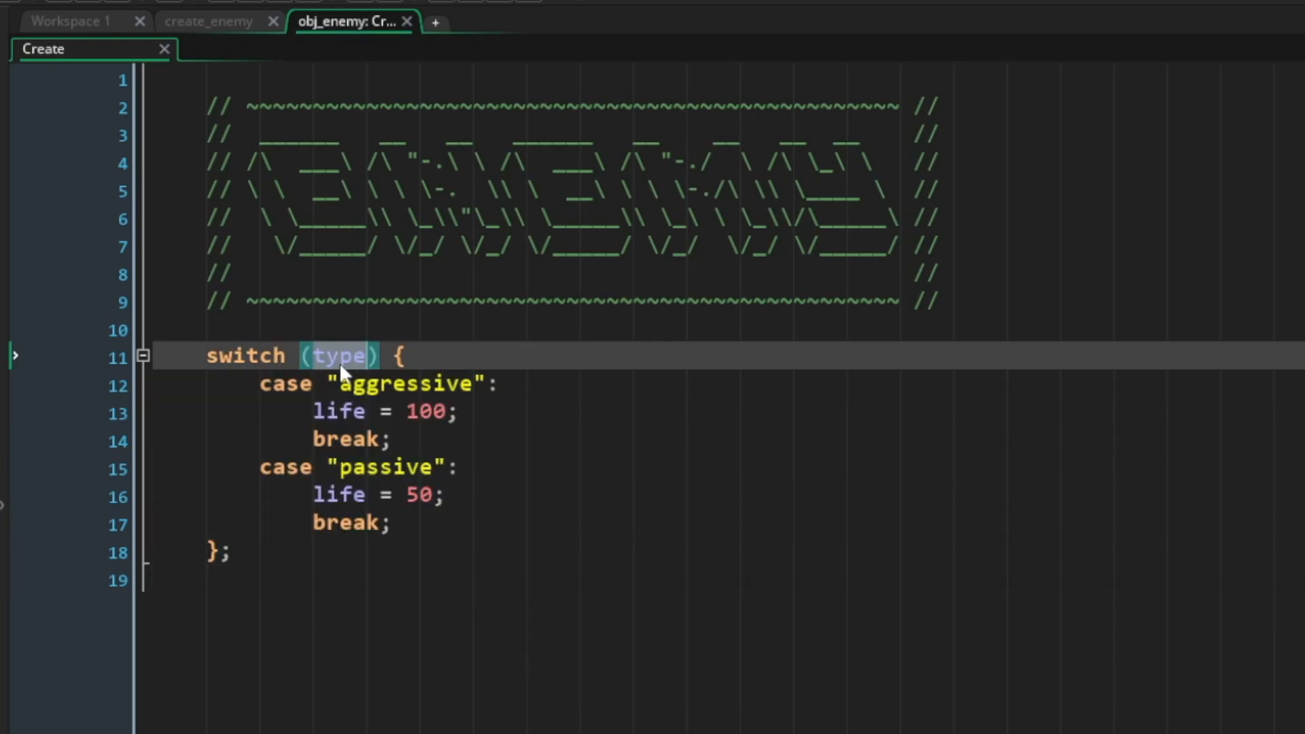
click(344, 355)
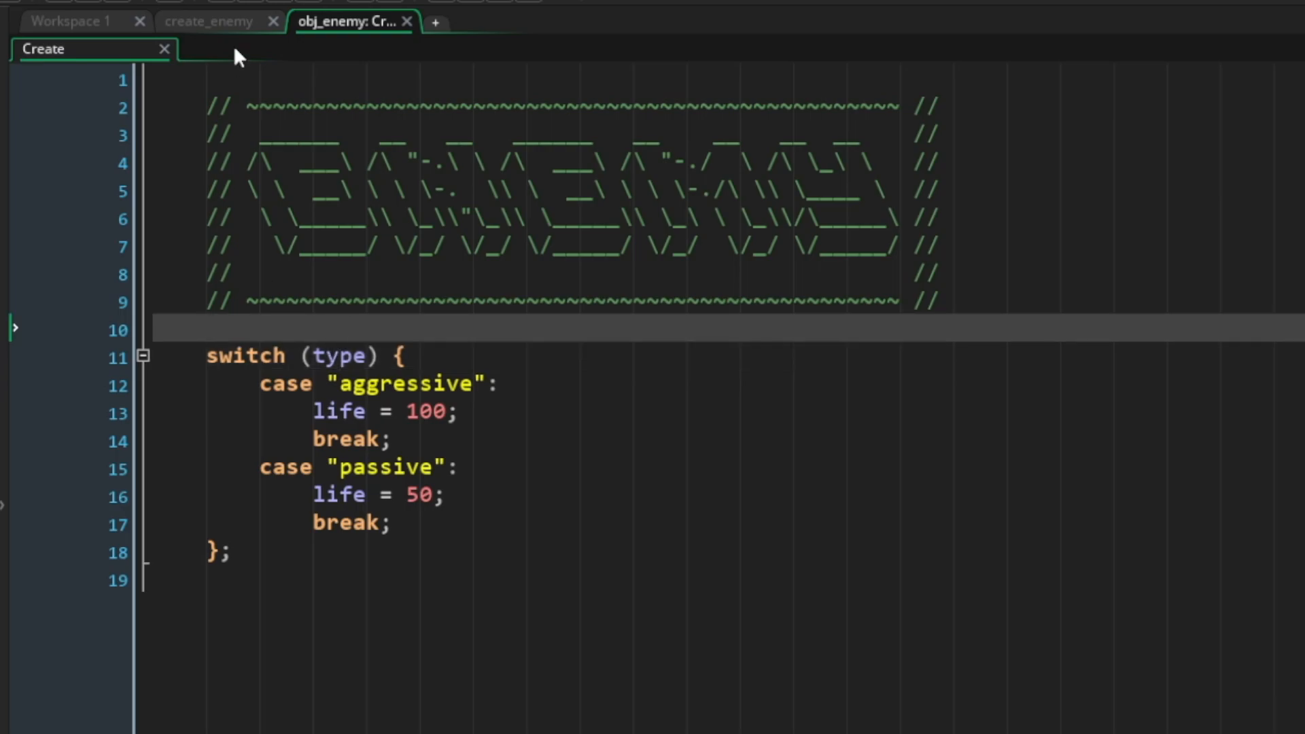
click(210, 21)
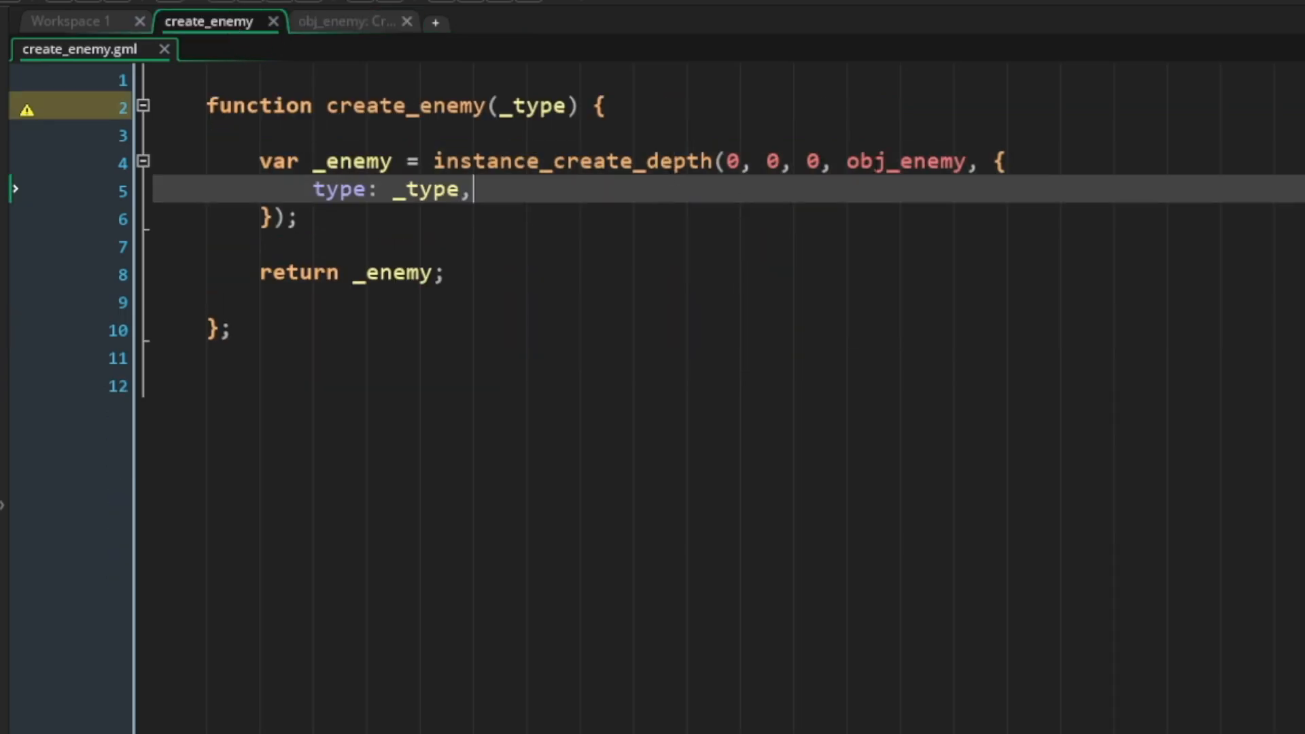
click(350, 21)
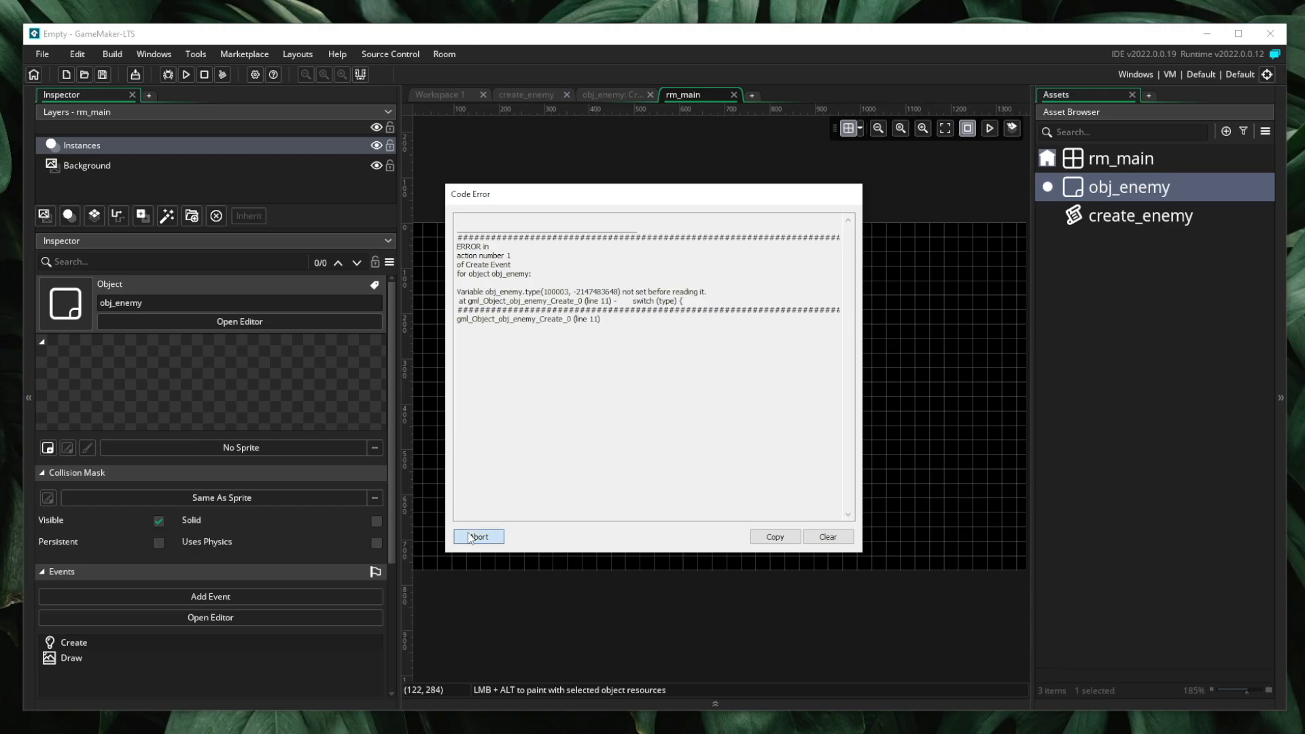
- Abort the Code Error, then view create_enemy and obj_enemy's Create event code again
click(480, 536)
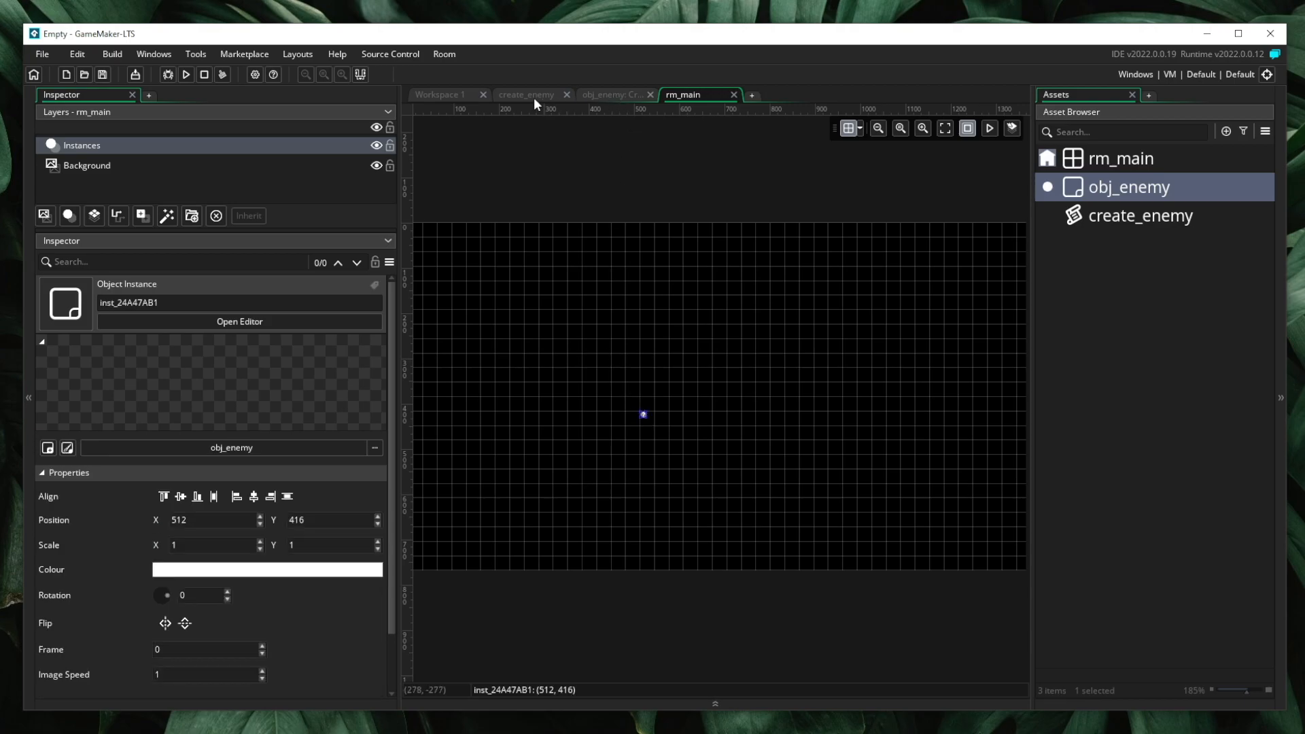
click(526, 94)
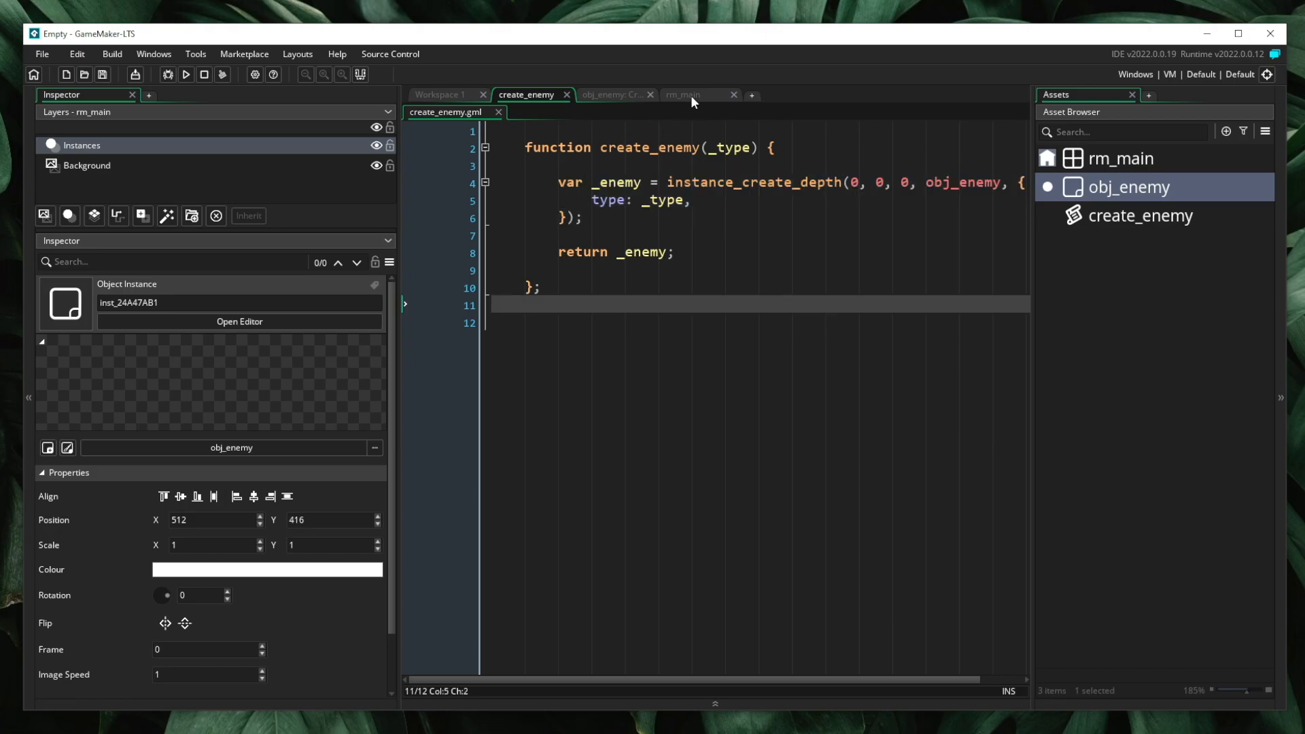
click(683, 93)
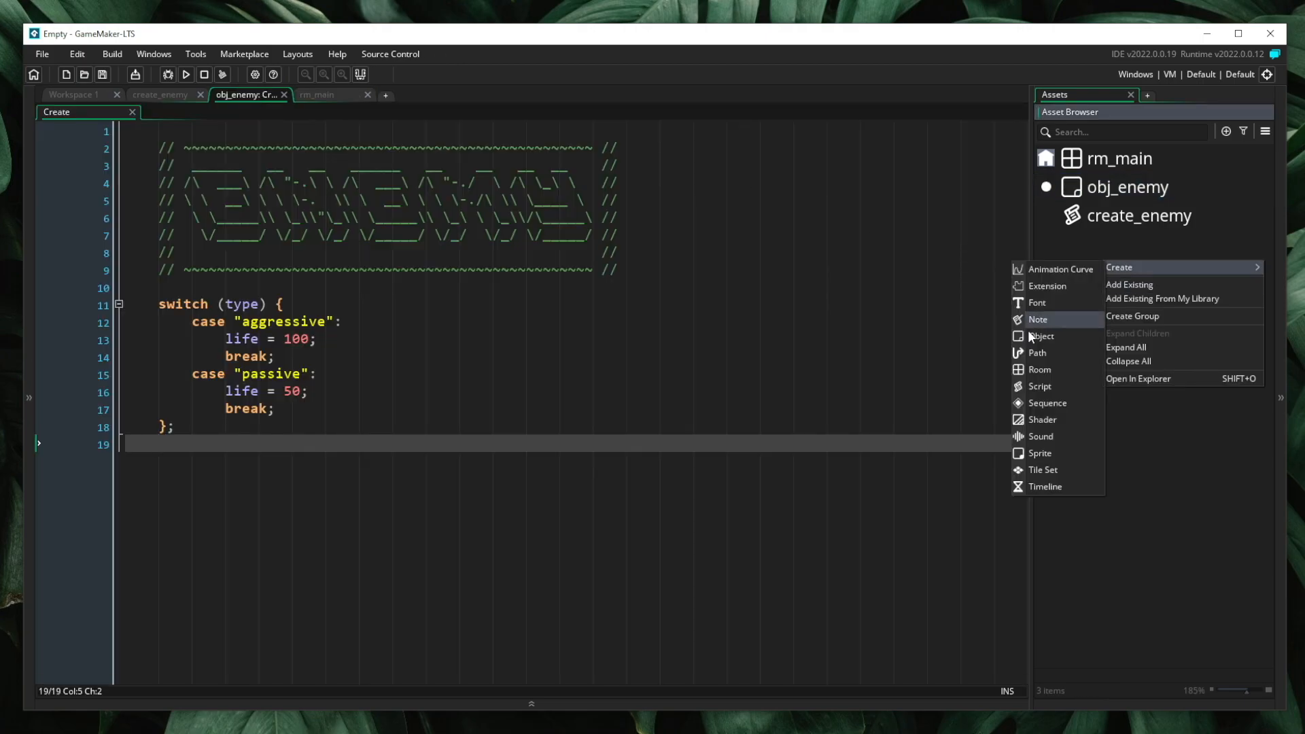
- Add obj_controller with a Step event calling create_enemy("aggressive") when keyboard_check_pressed(vk_space)
click(1041, 336)
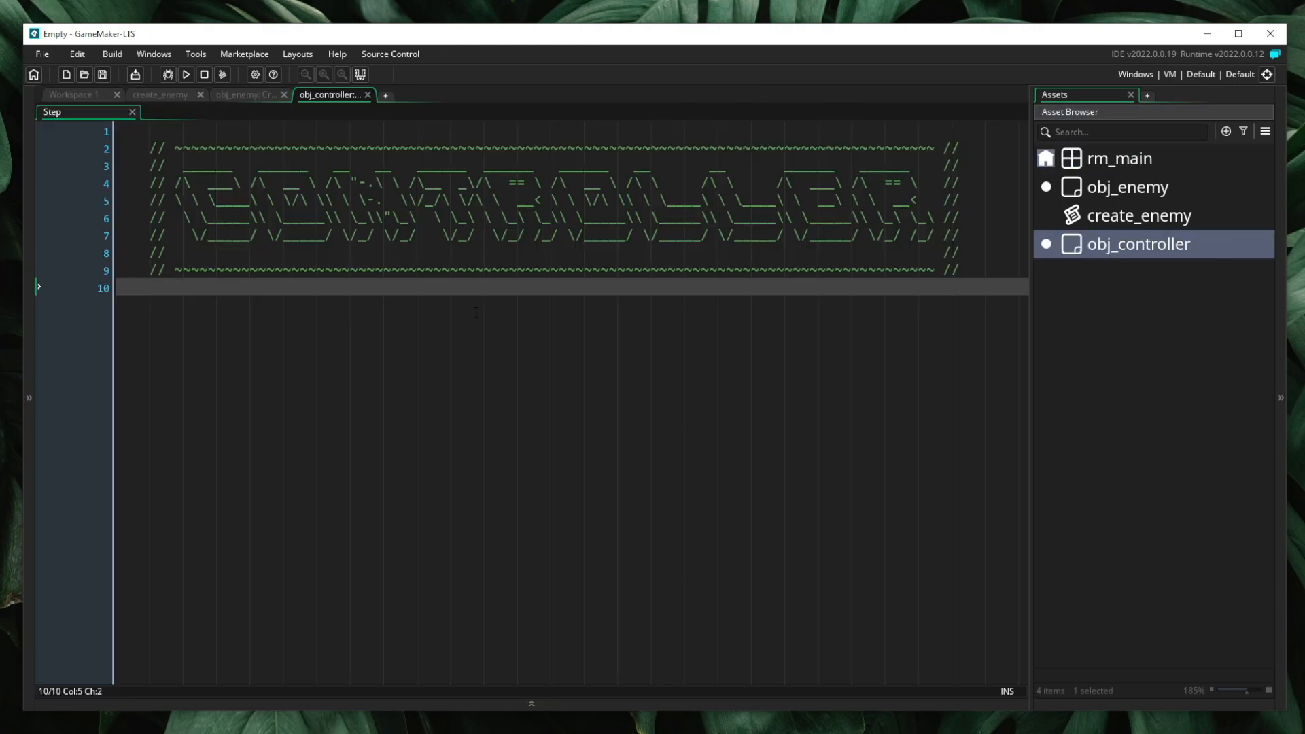
text(if (ke)
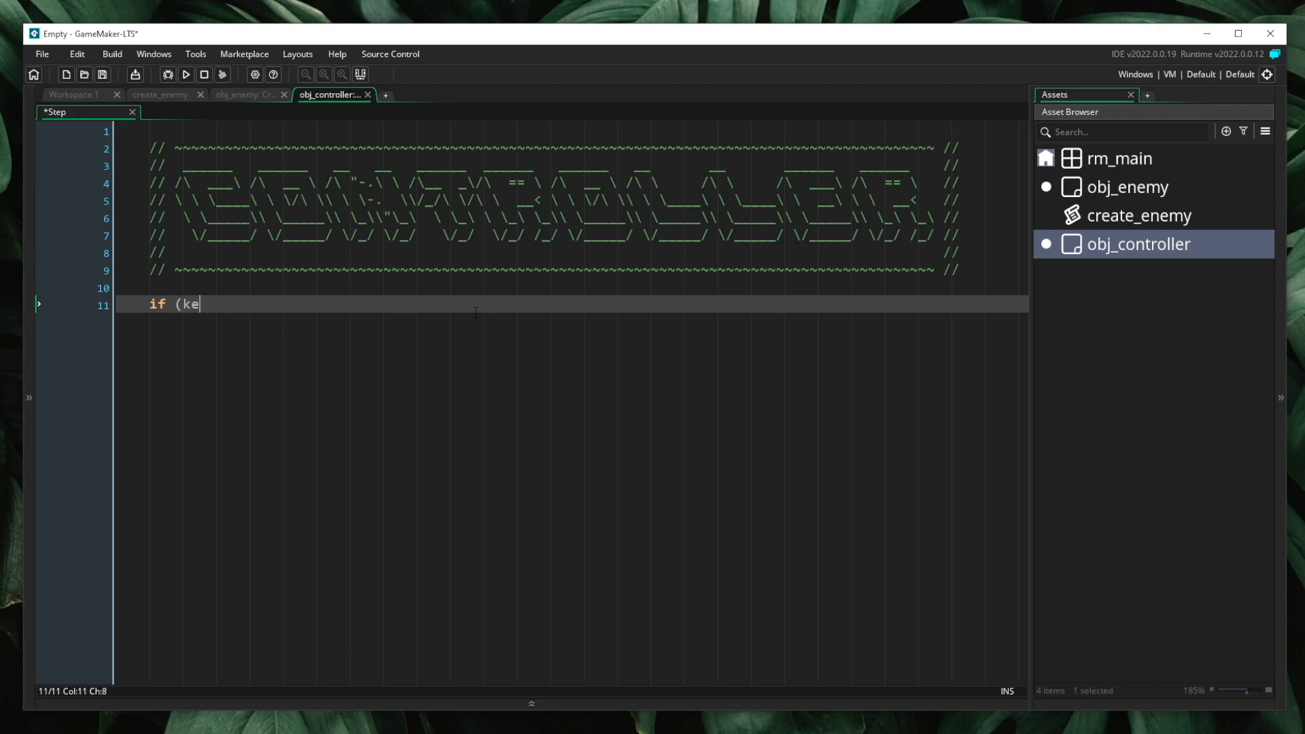
text(yboard_check_pressed)
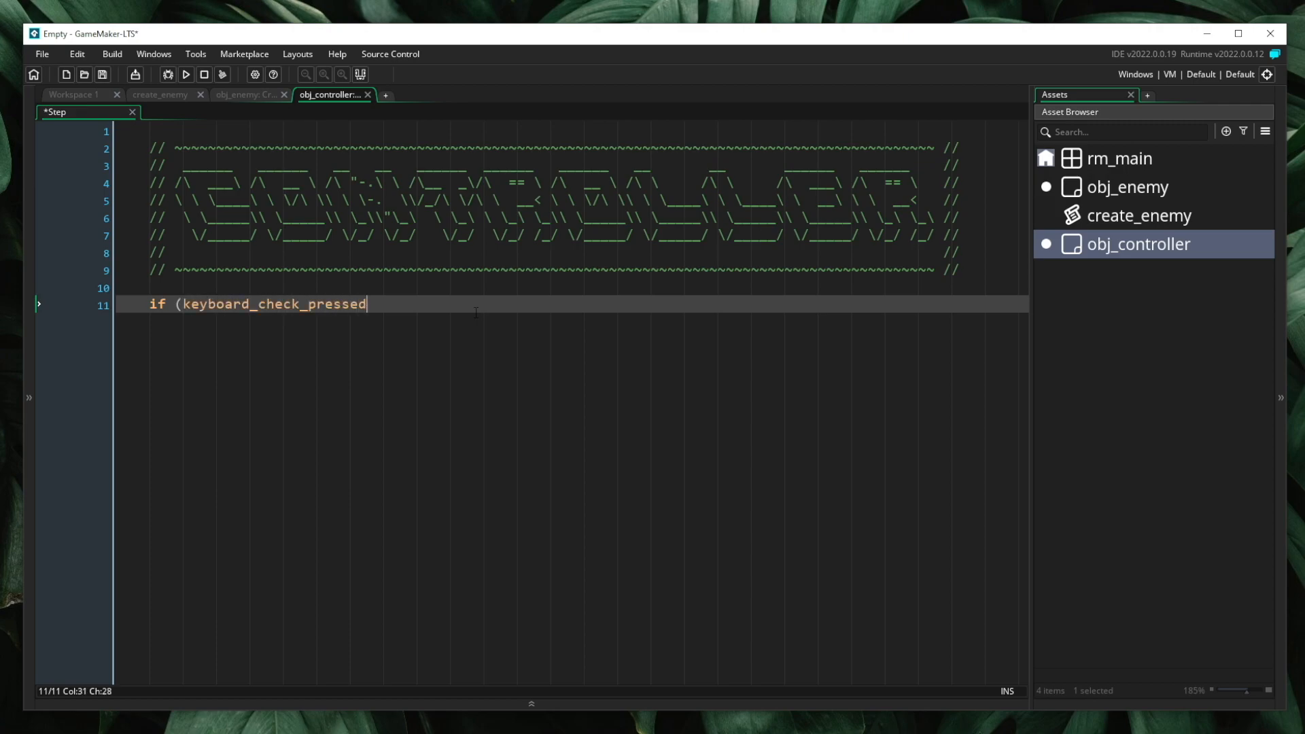
text((vk_space)) {)
text(})
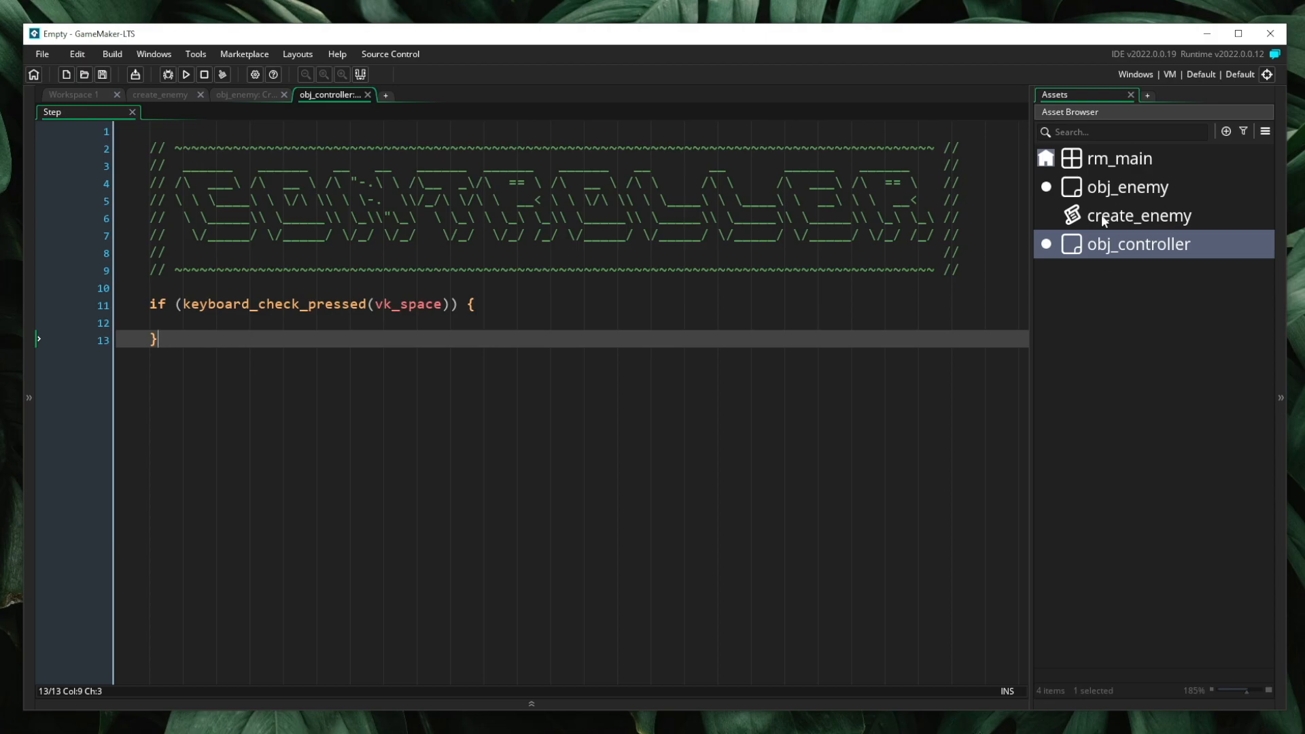
click(1138, 215)
text(create_enemy()
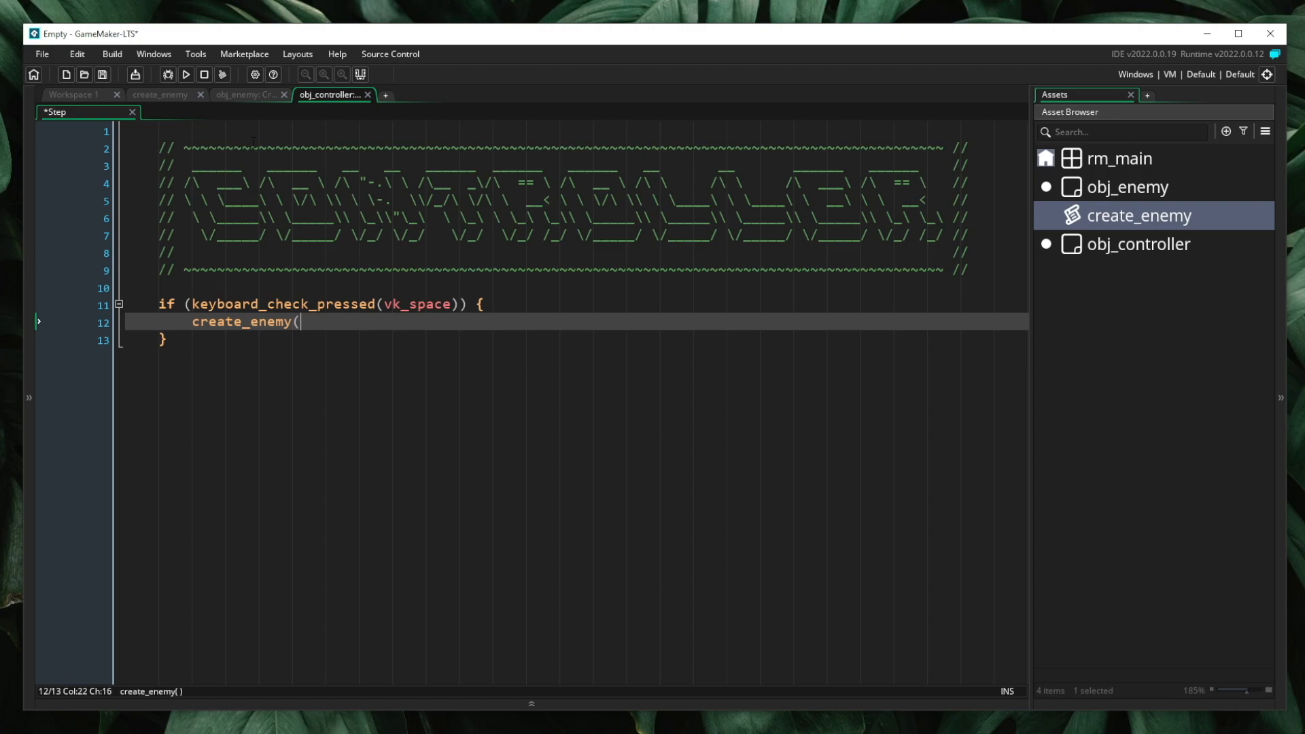
text("a)
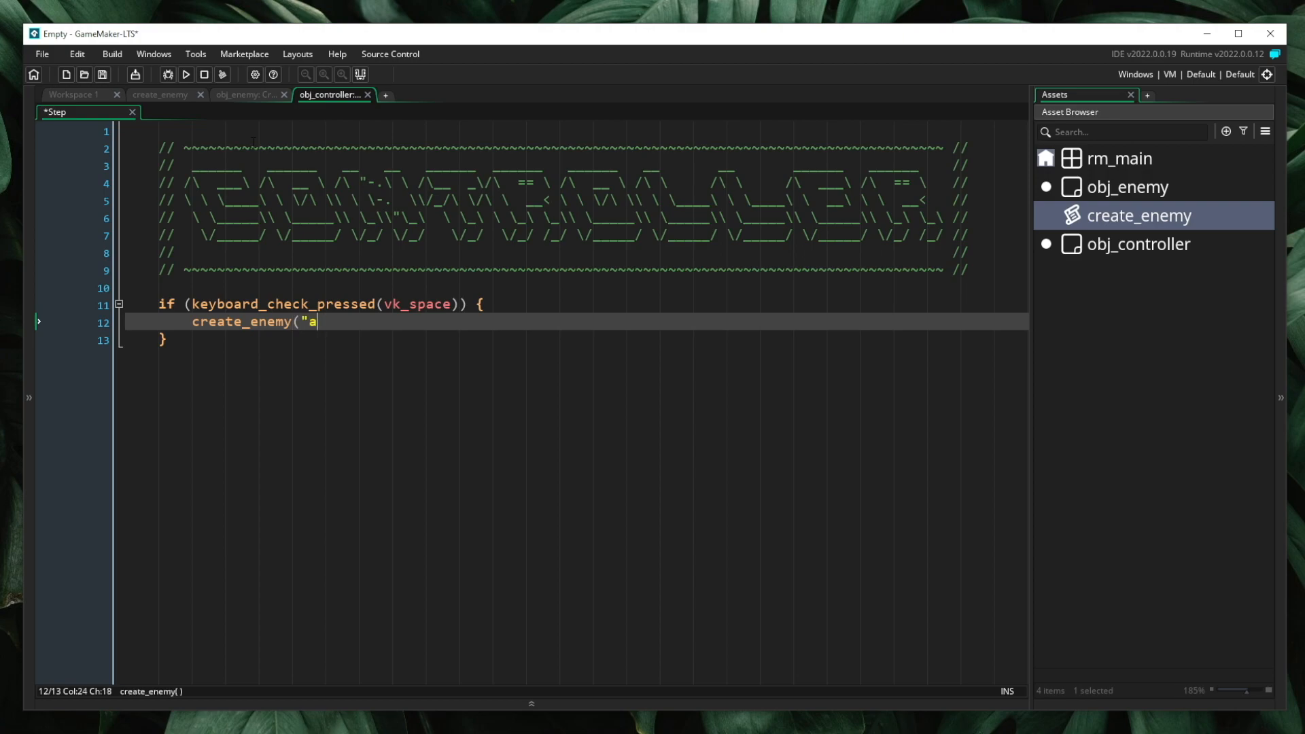
text(ggressive");)
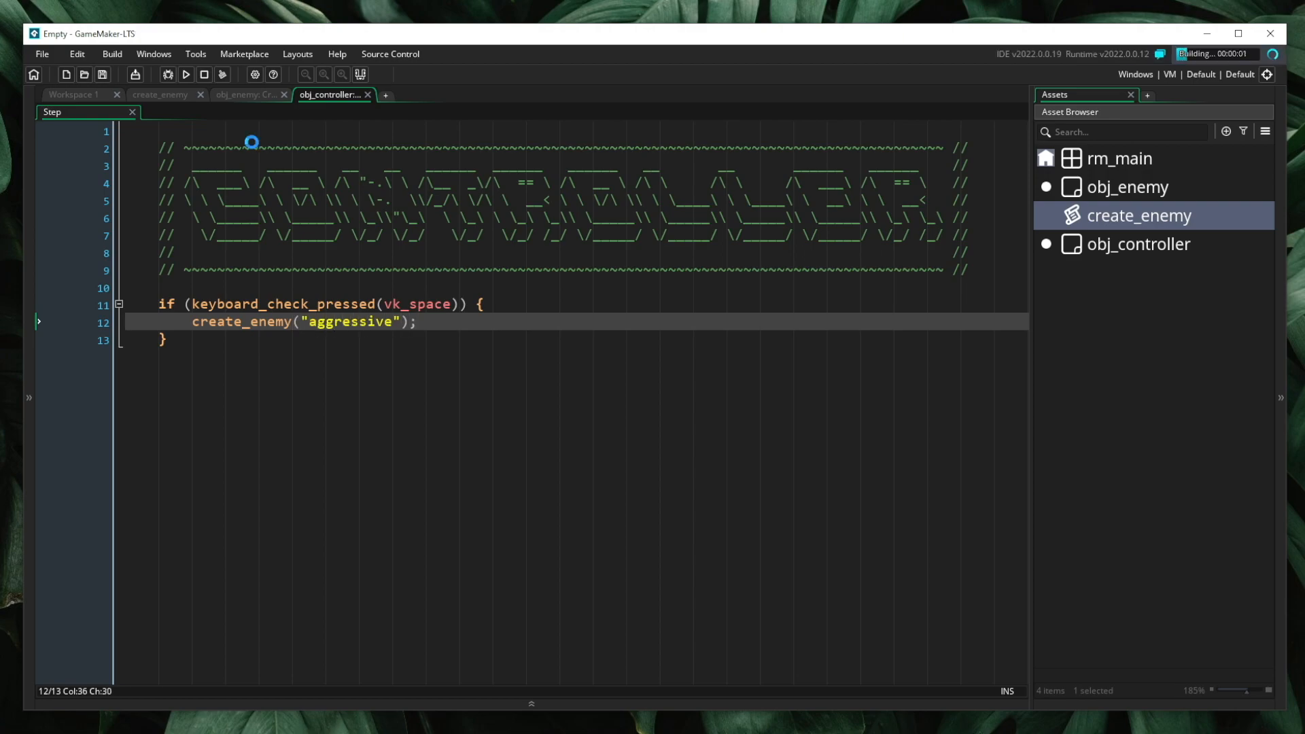
- Test-run the game, change the argument to "passive", and test-run again
click(185, 75)
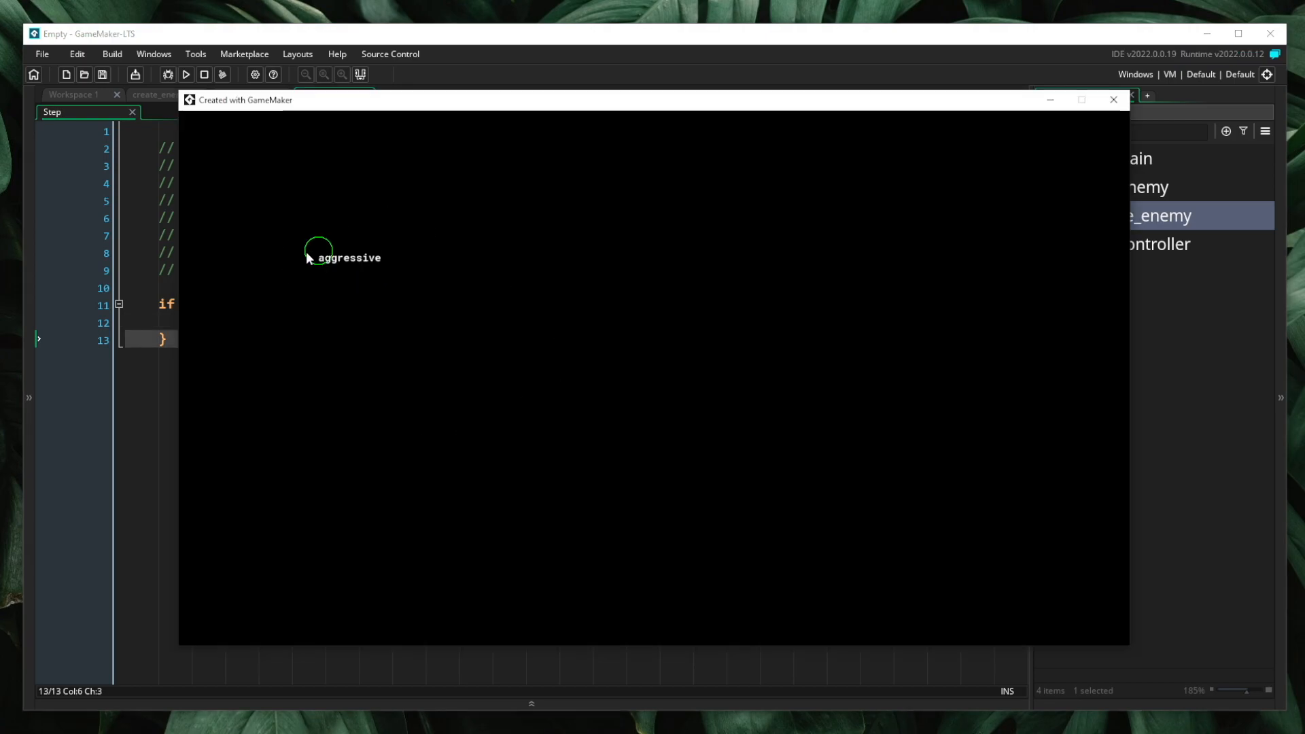
click(1114, 100)
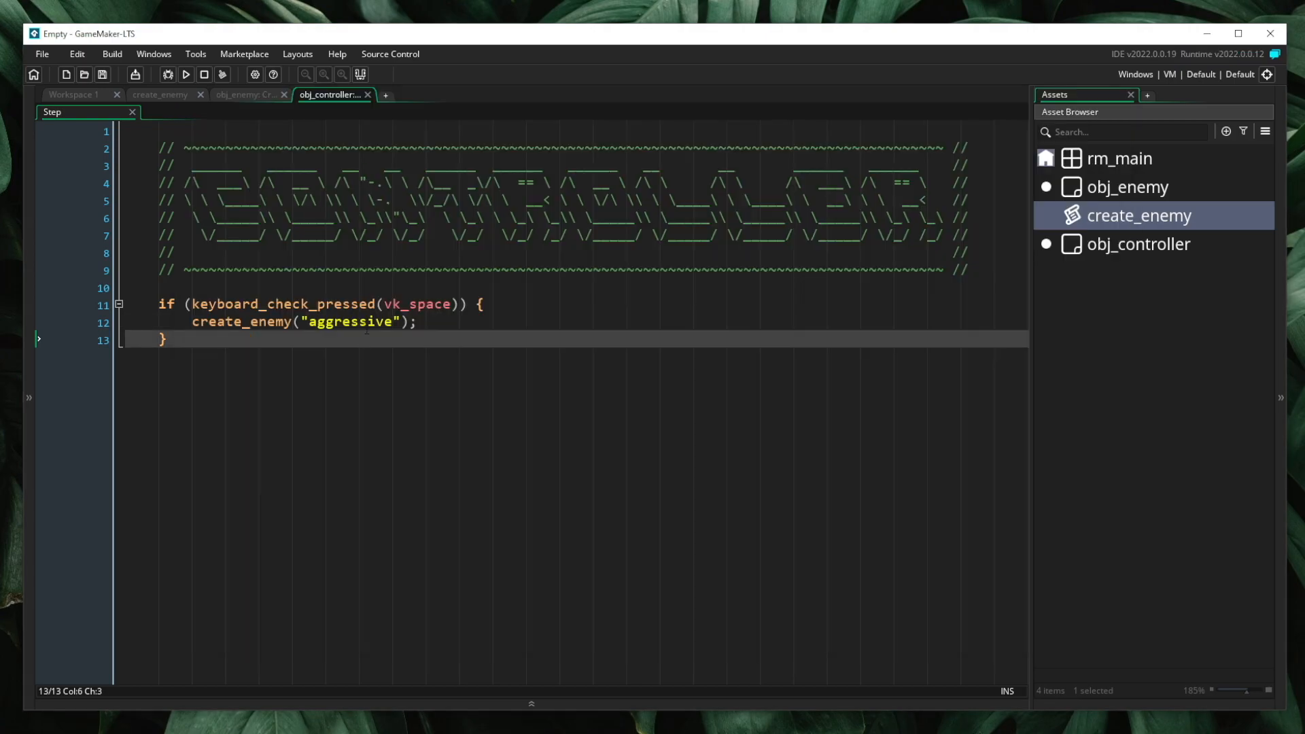
text(pass)
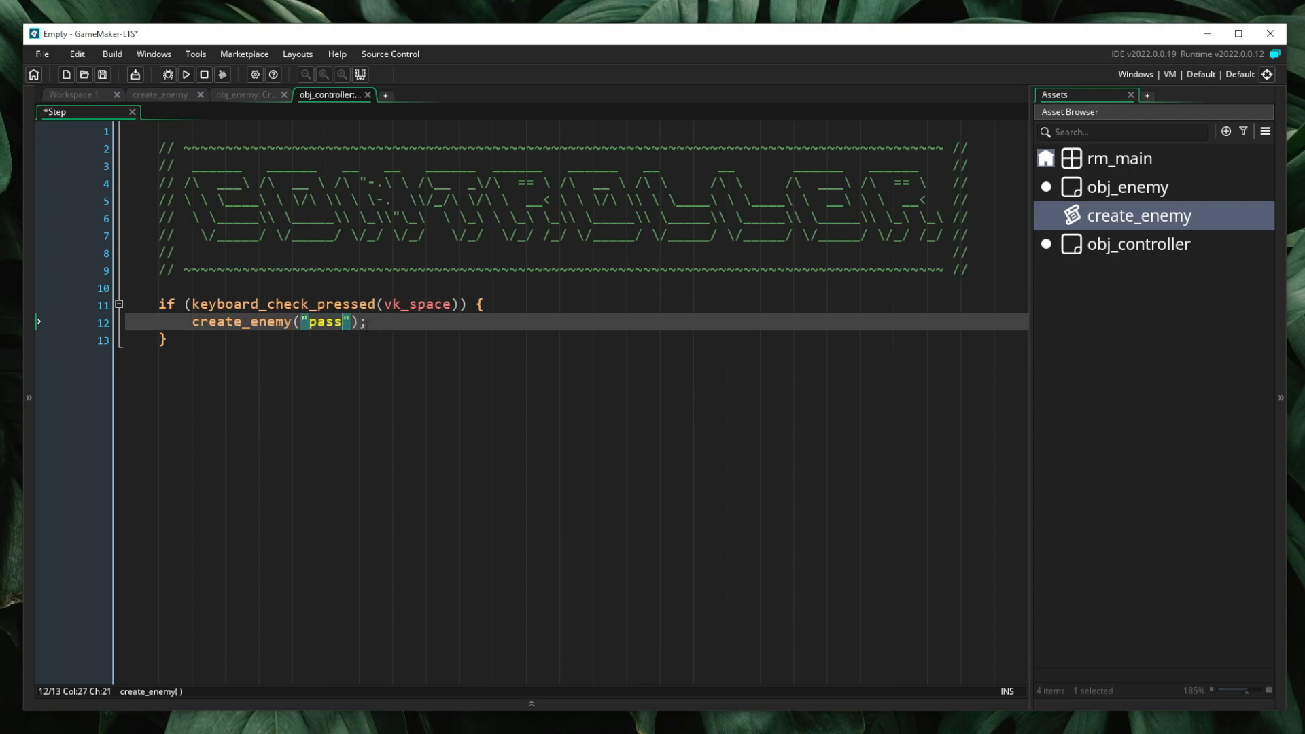
click(185, 75)
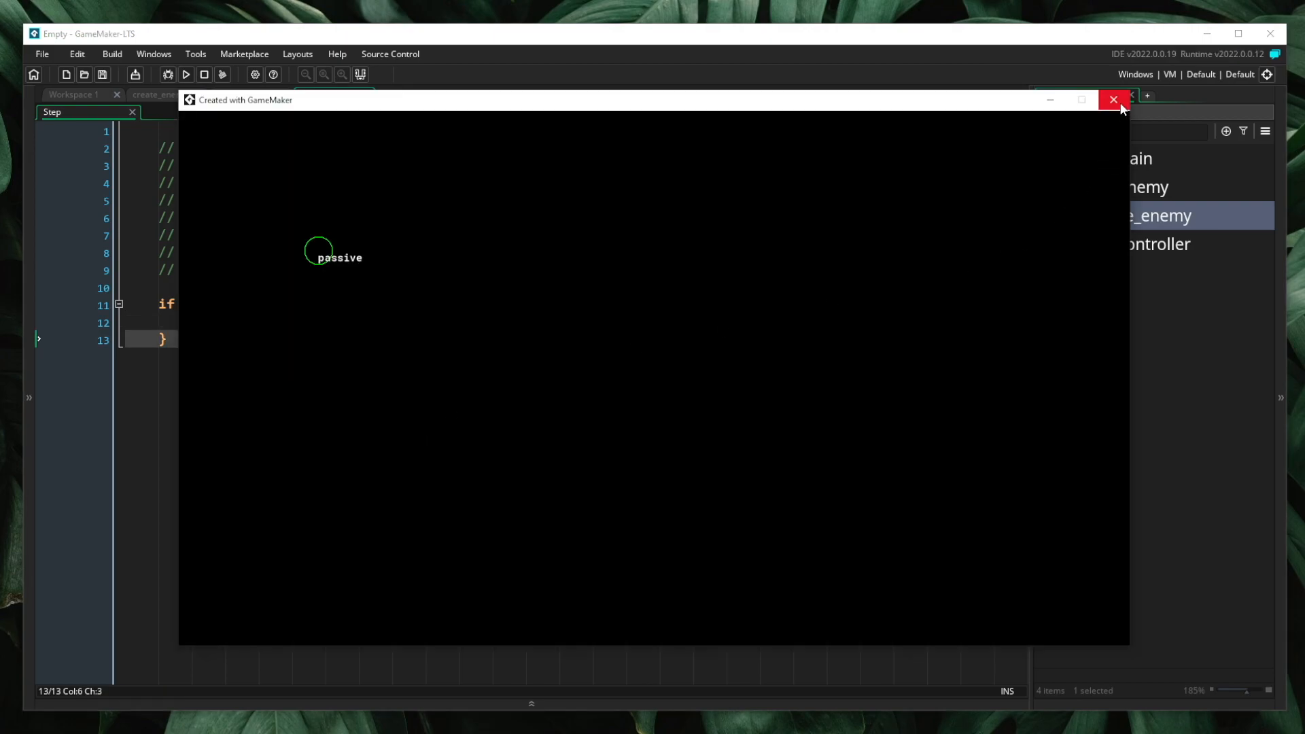
click(1113, 100)
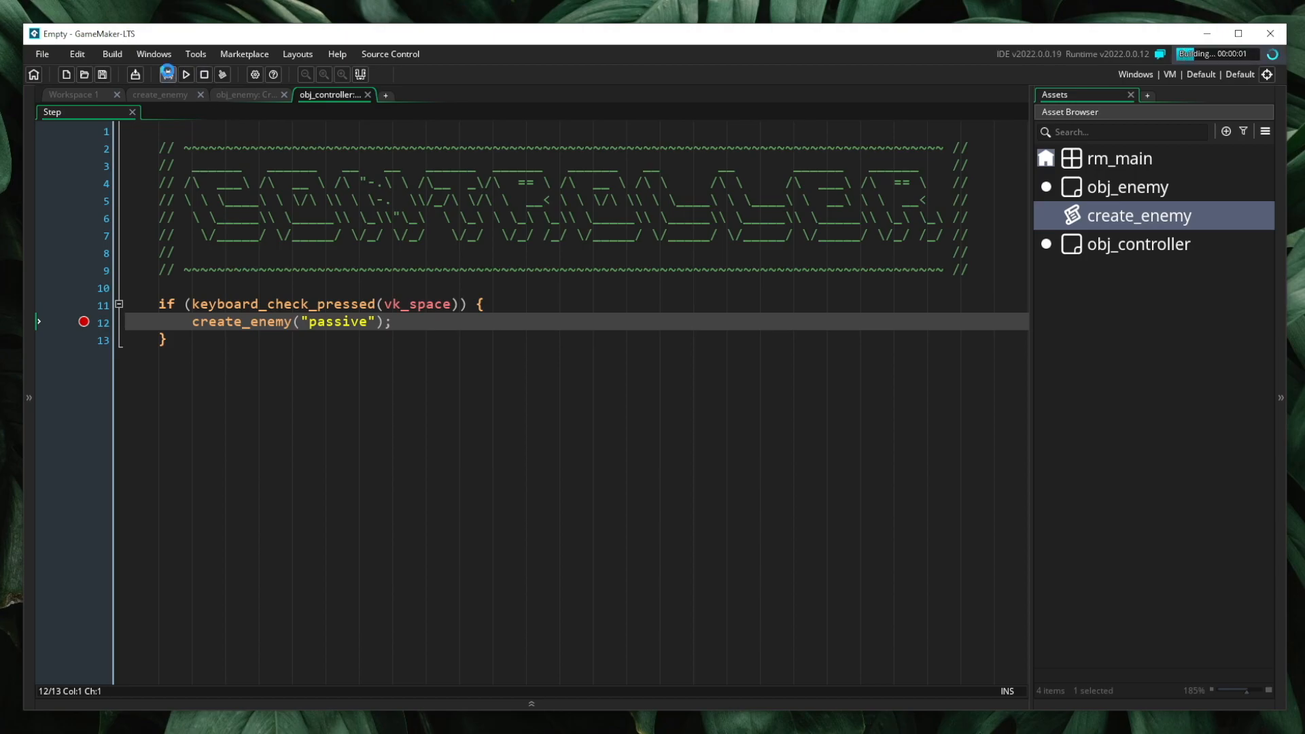
- Debug the game, stepping from the space-press call through create_enemy into obj_enemy's Create event
click(185, 74)
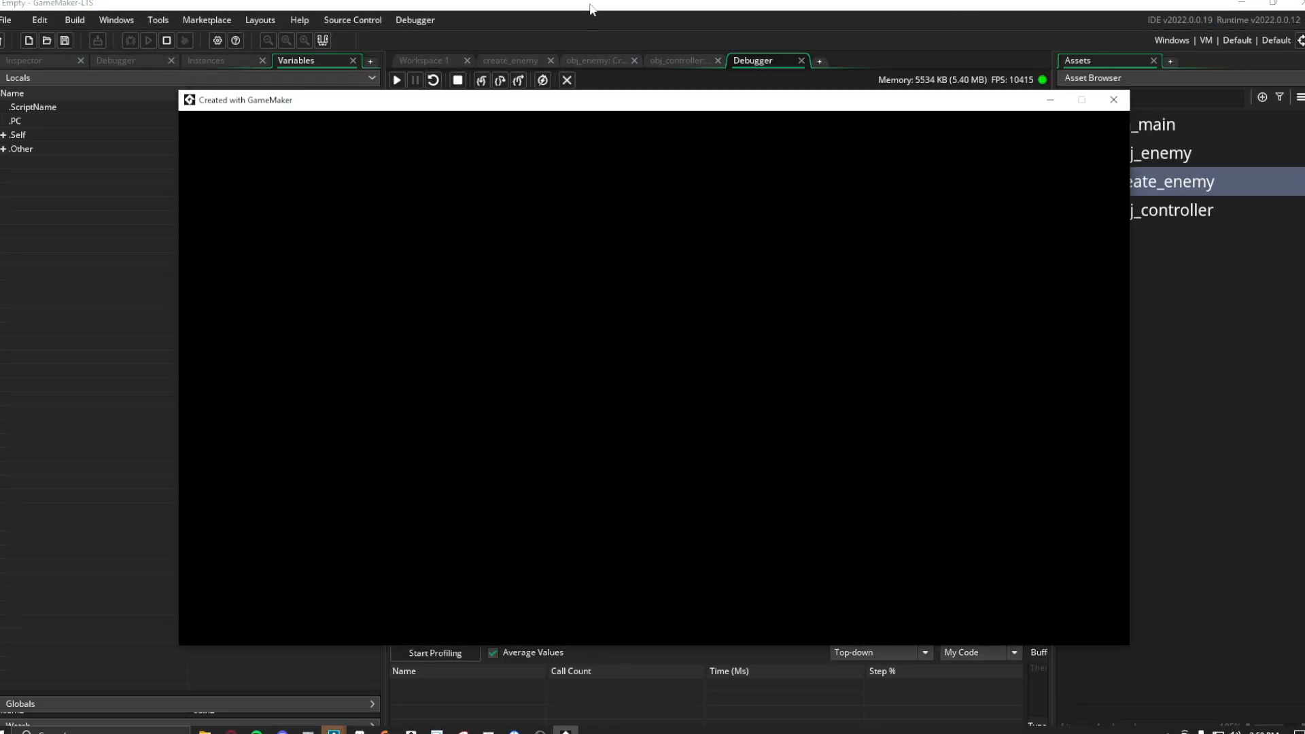
click(482, 81)
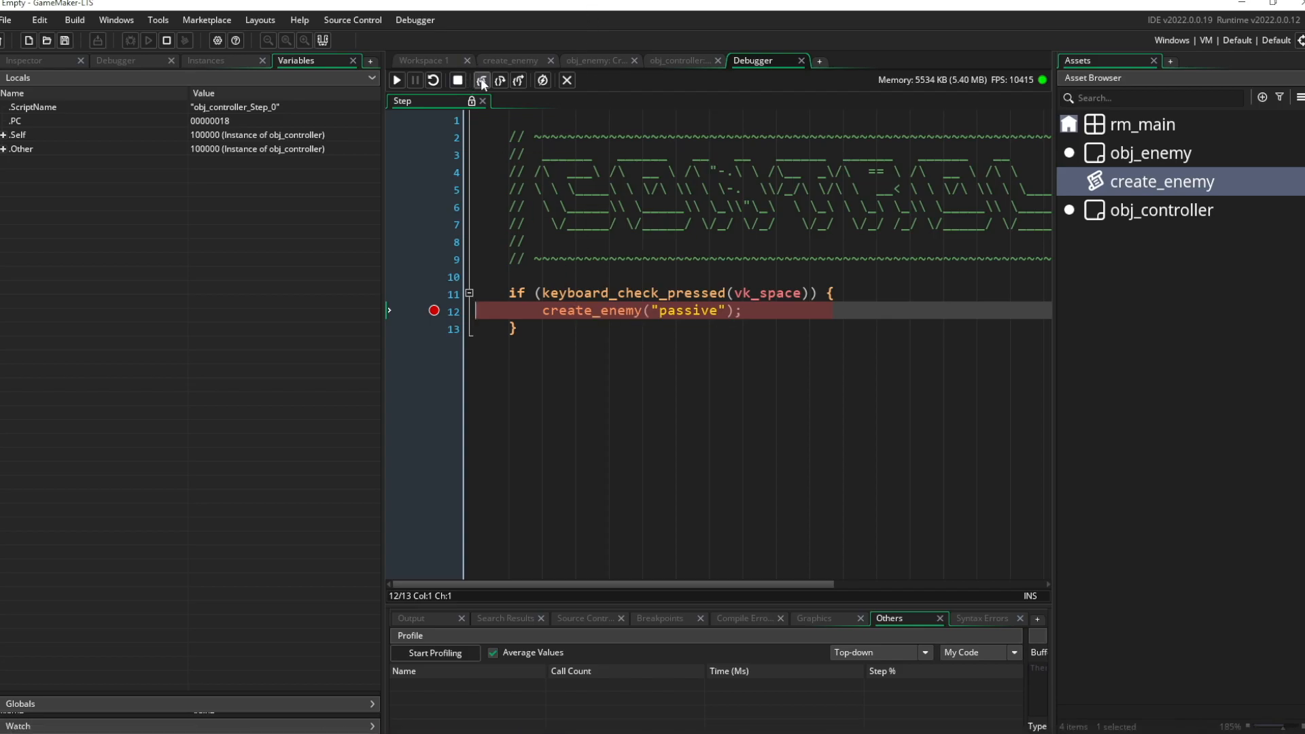
click(501, 80)
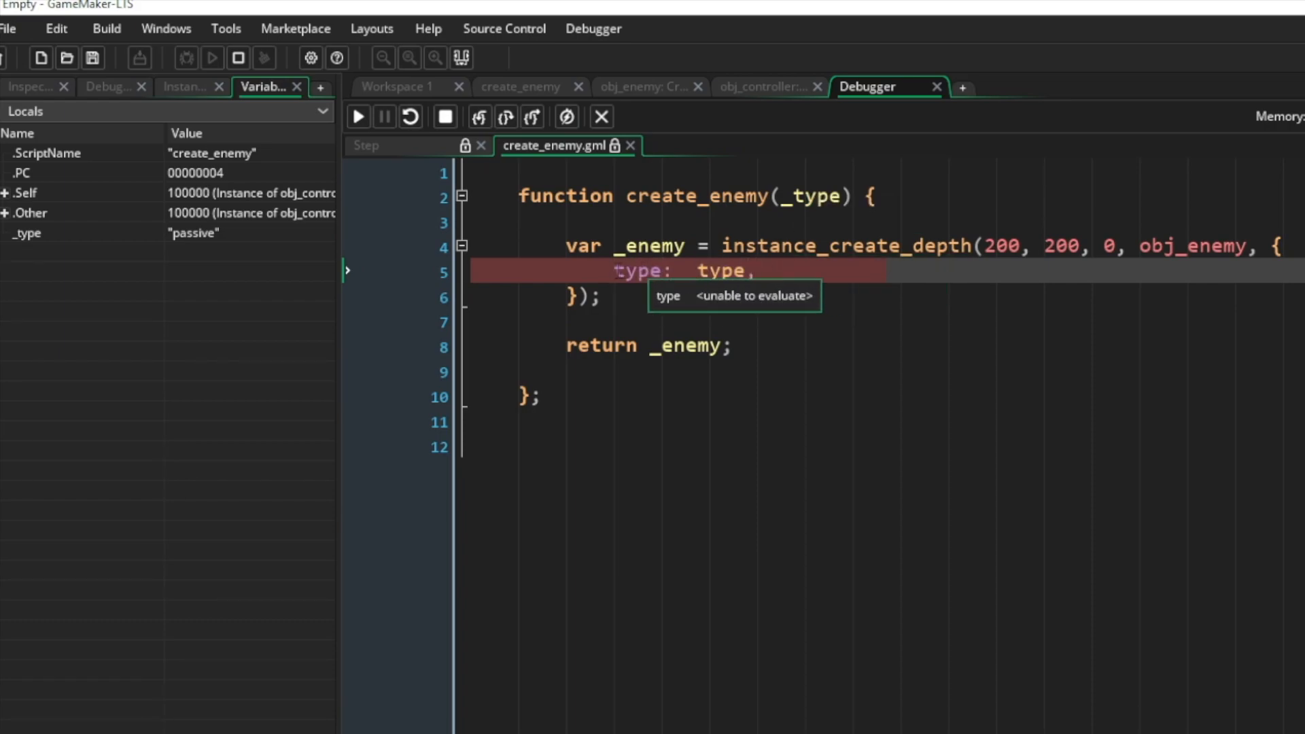
click(478, 116)
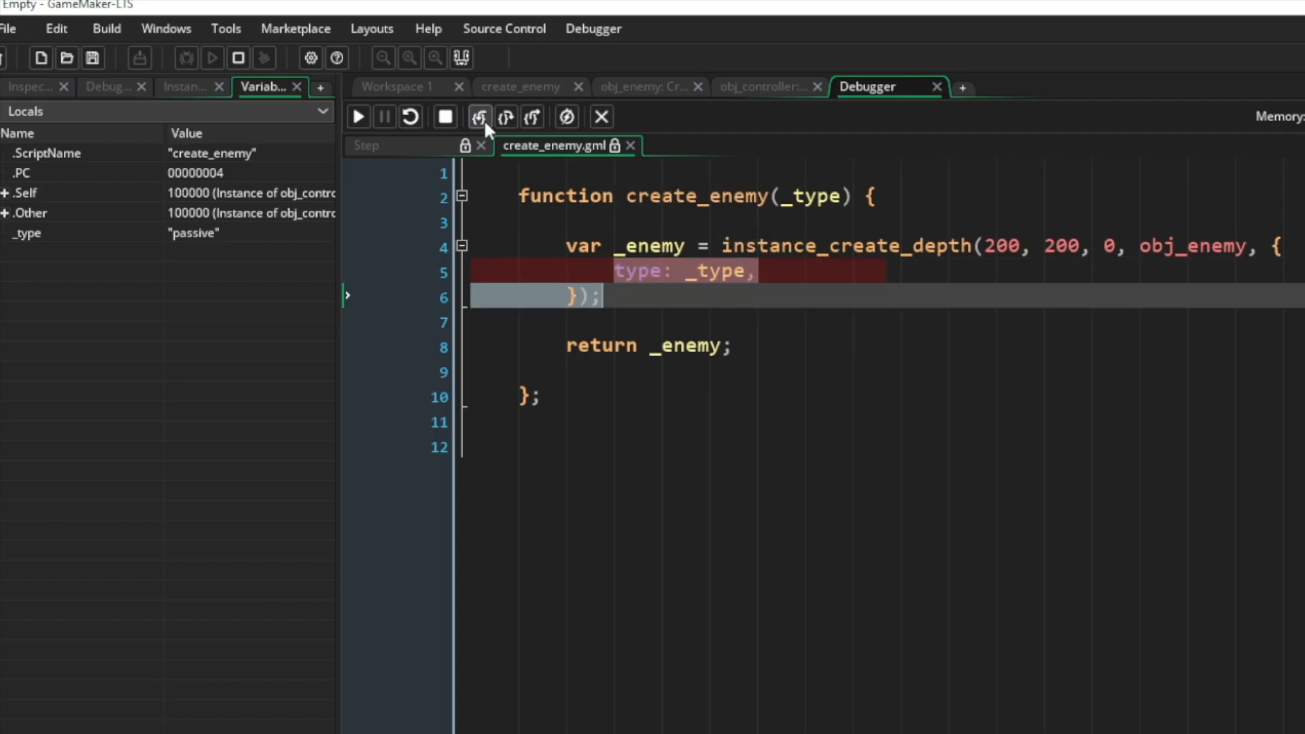
click(479, 117)
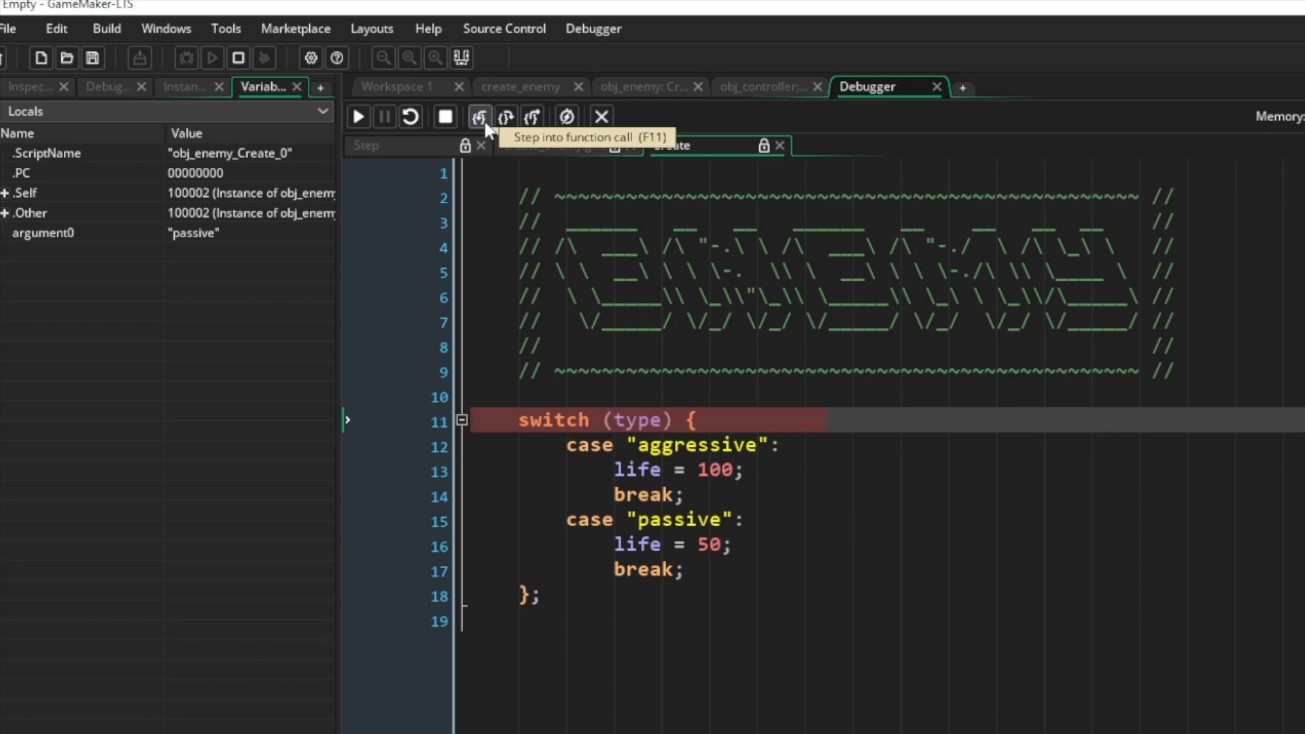
click(478, 116)
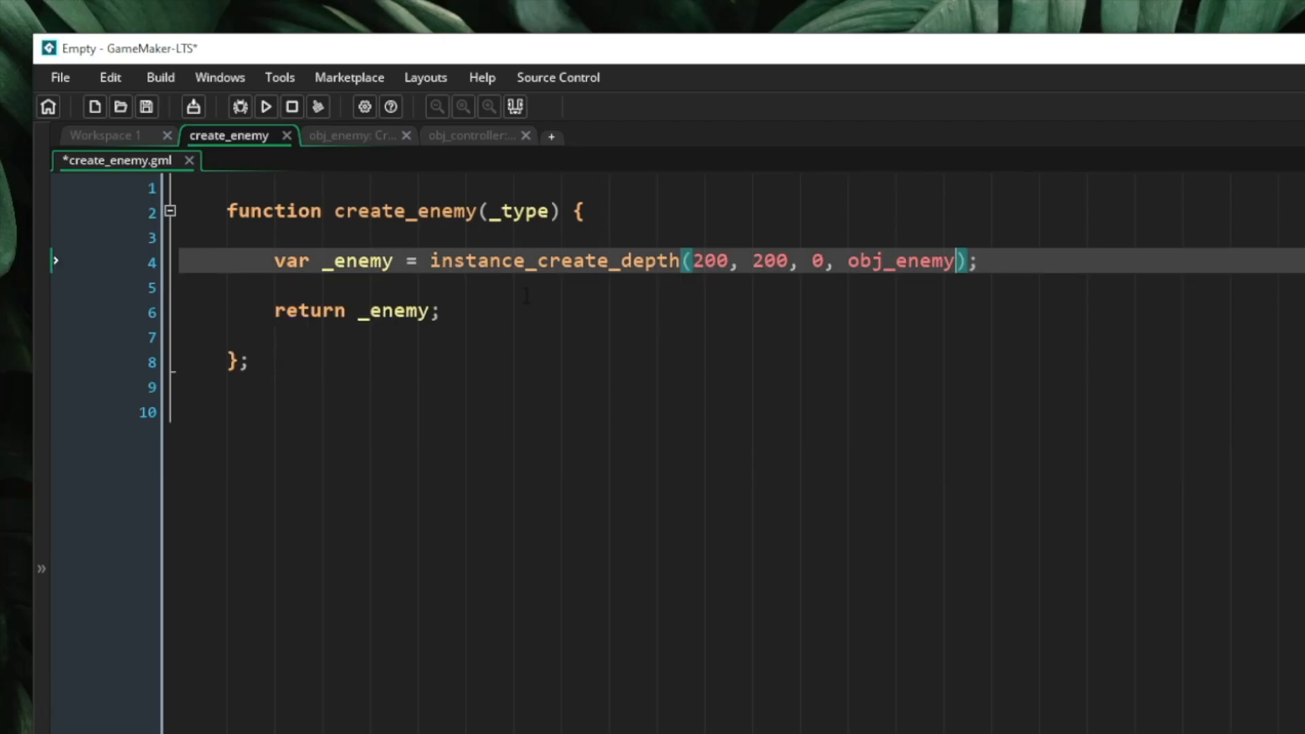
- Run the game, dismiss the crash, then pass a { life: 10 } struct. Rerun and dismiss the crash again
key(ctrl+s)
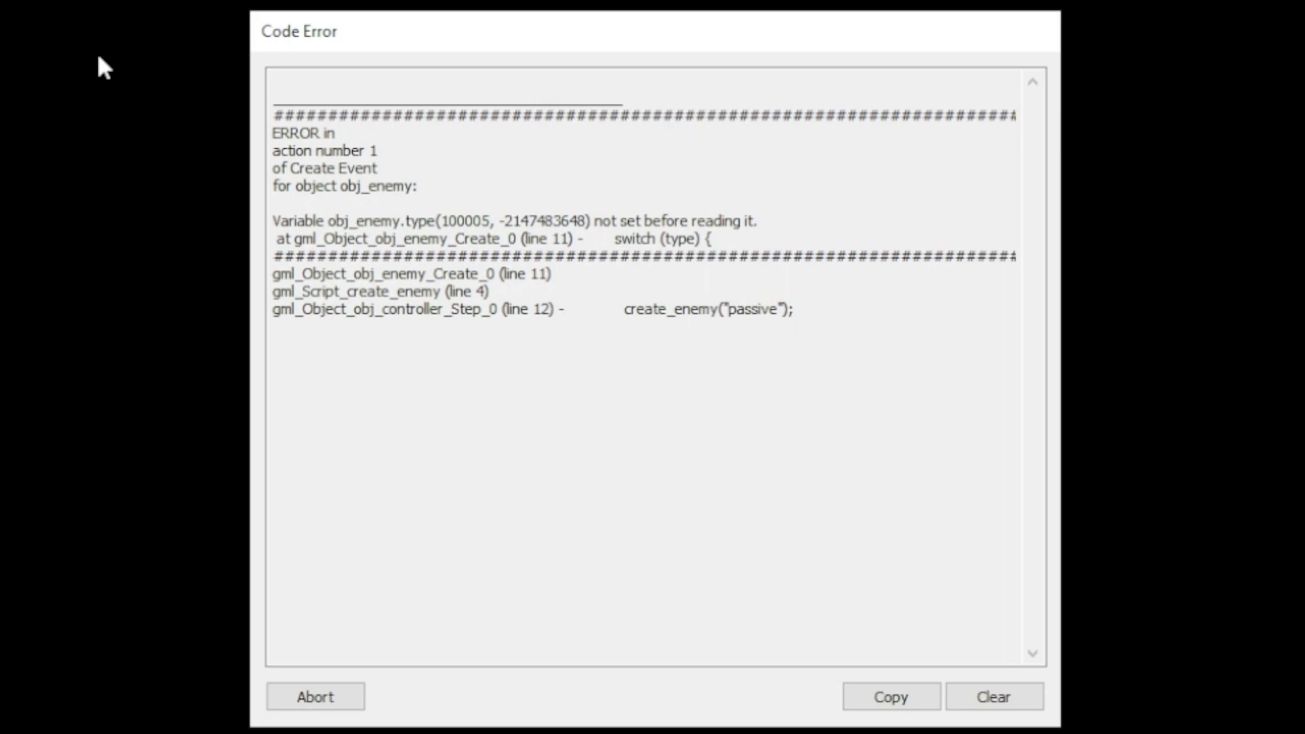
click(315, 696)
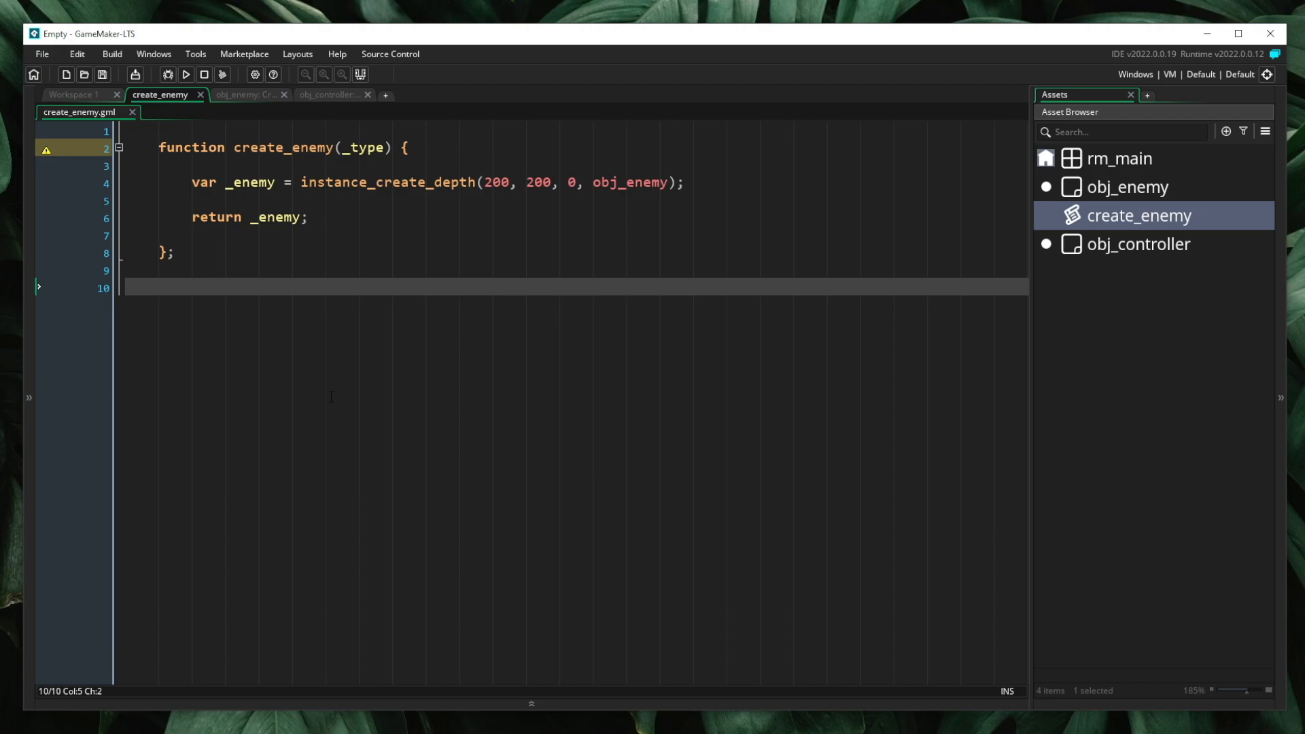
text(,)
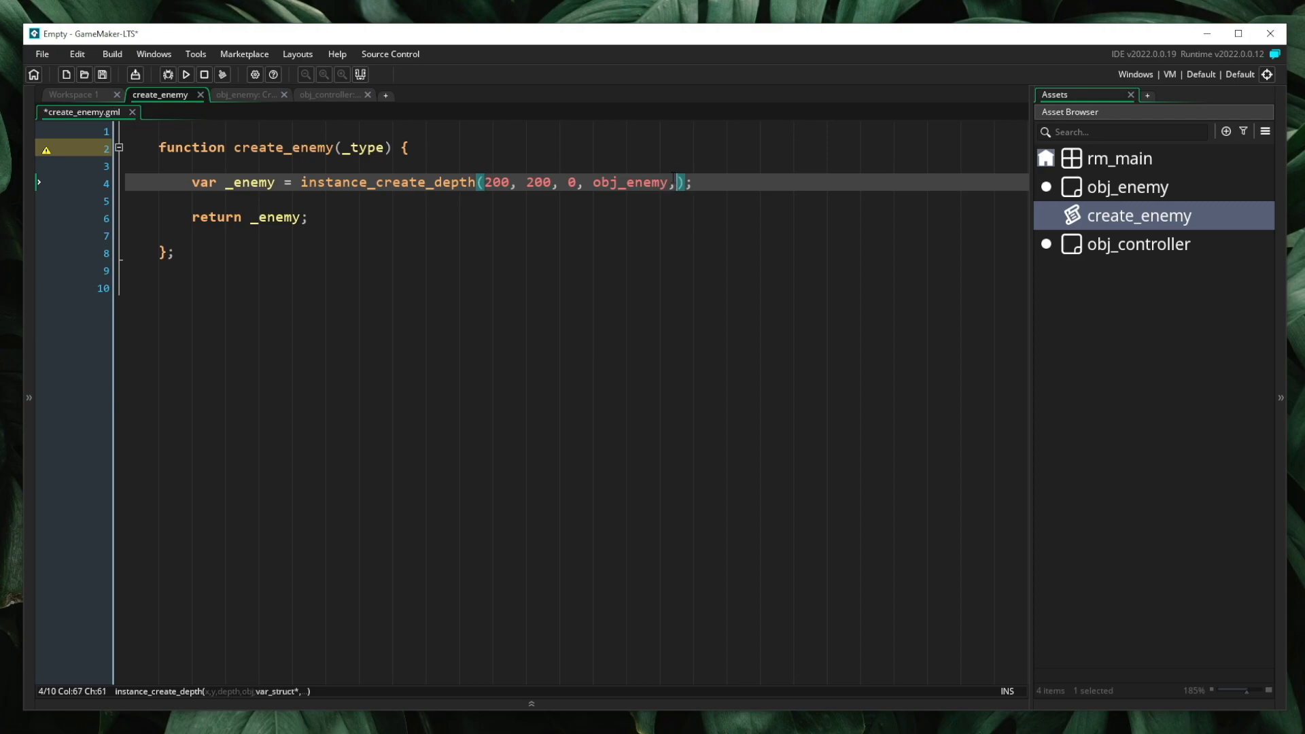
text({)
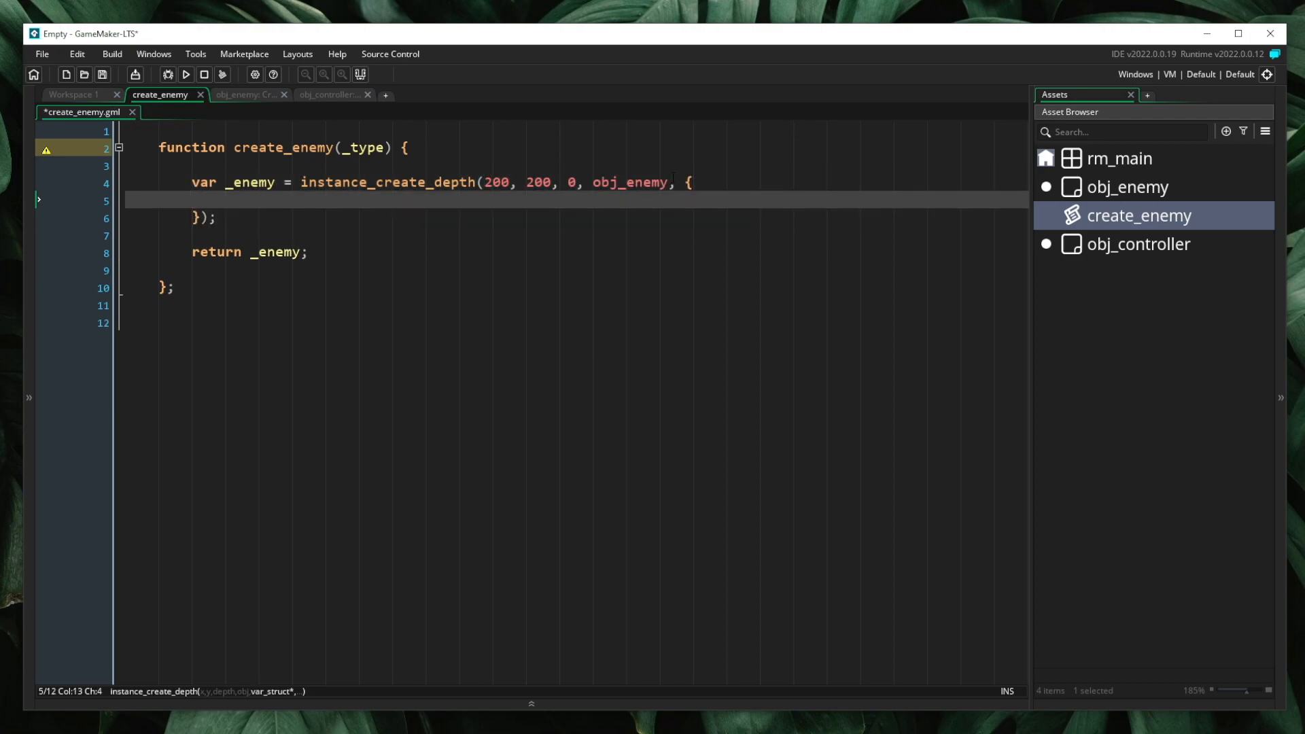
text(life: 10)
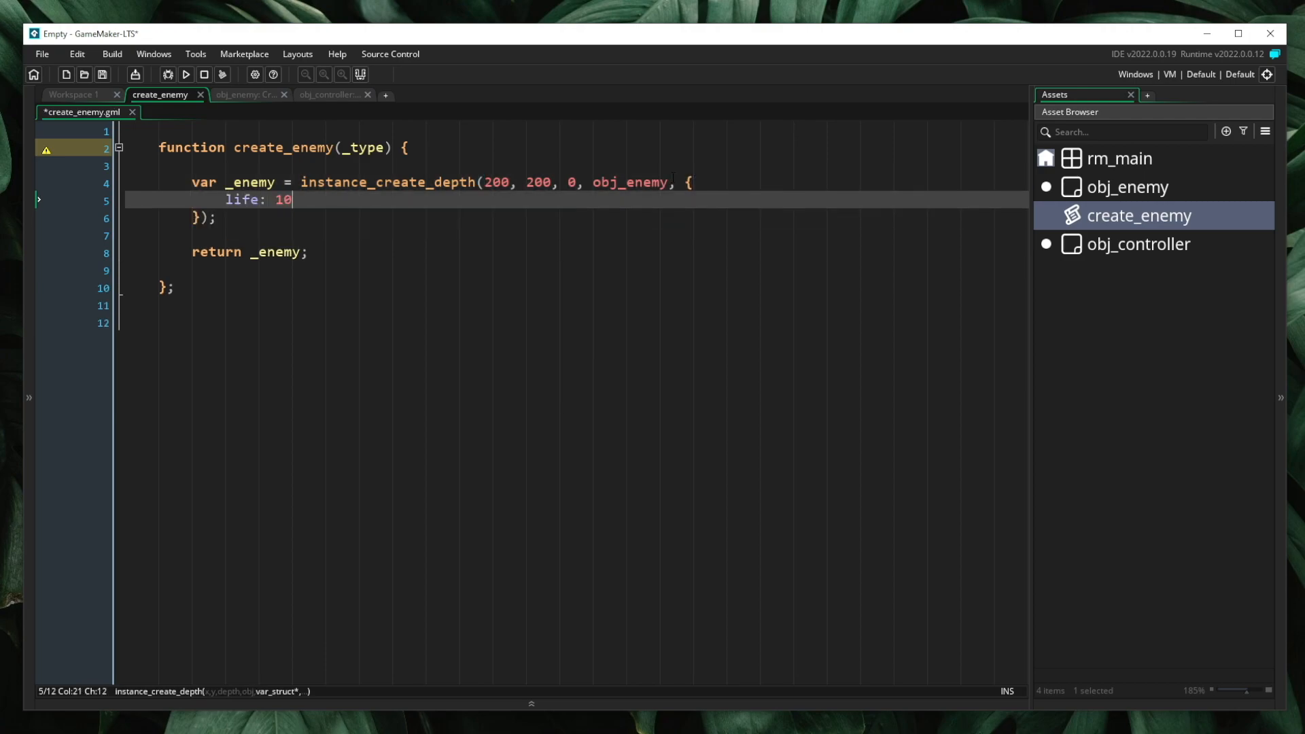
click(186, 75)
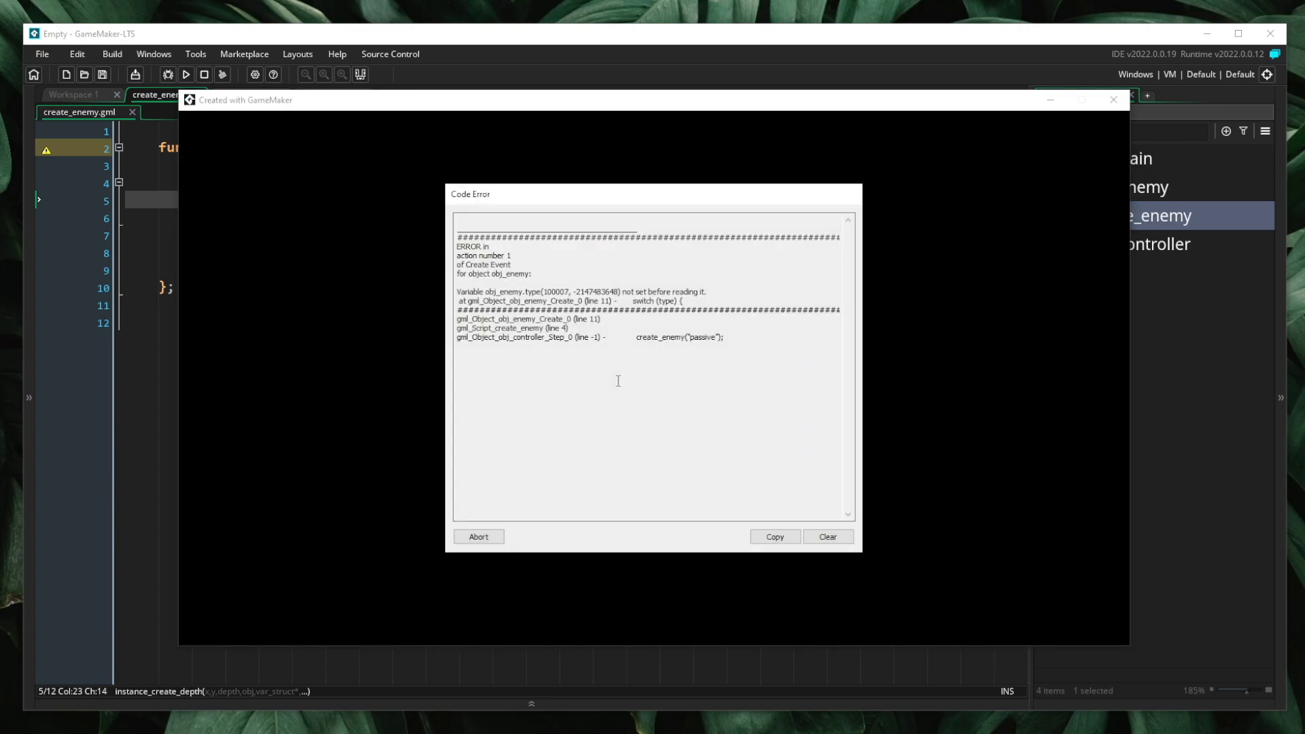
click(478, 536)
text(return _enemy;)
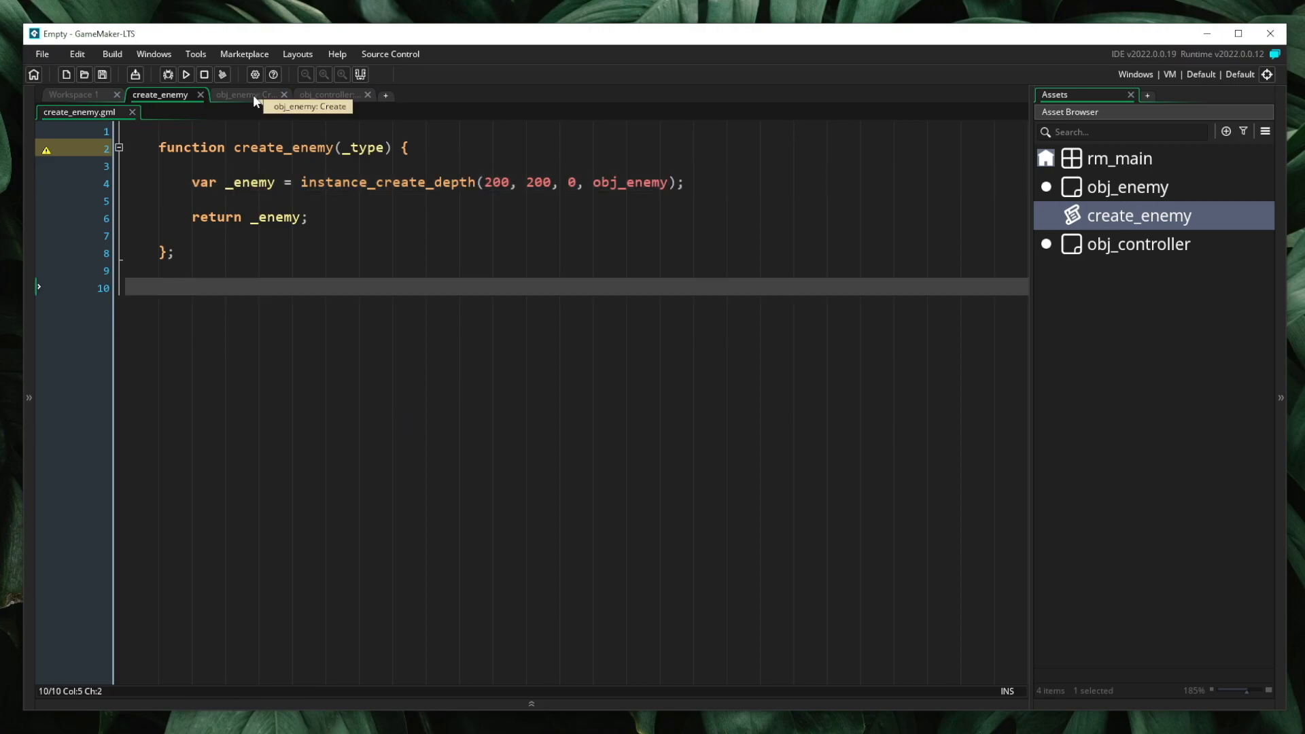
- In obj_enemy's Create event, add self[$ "type"] ??= "aggressive"; and save
click(245, 94)
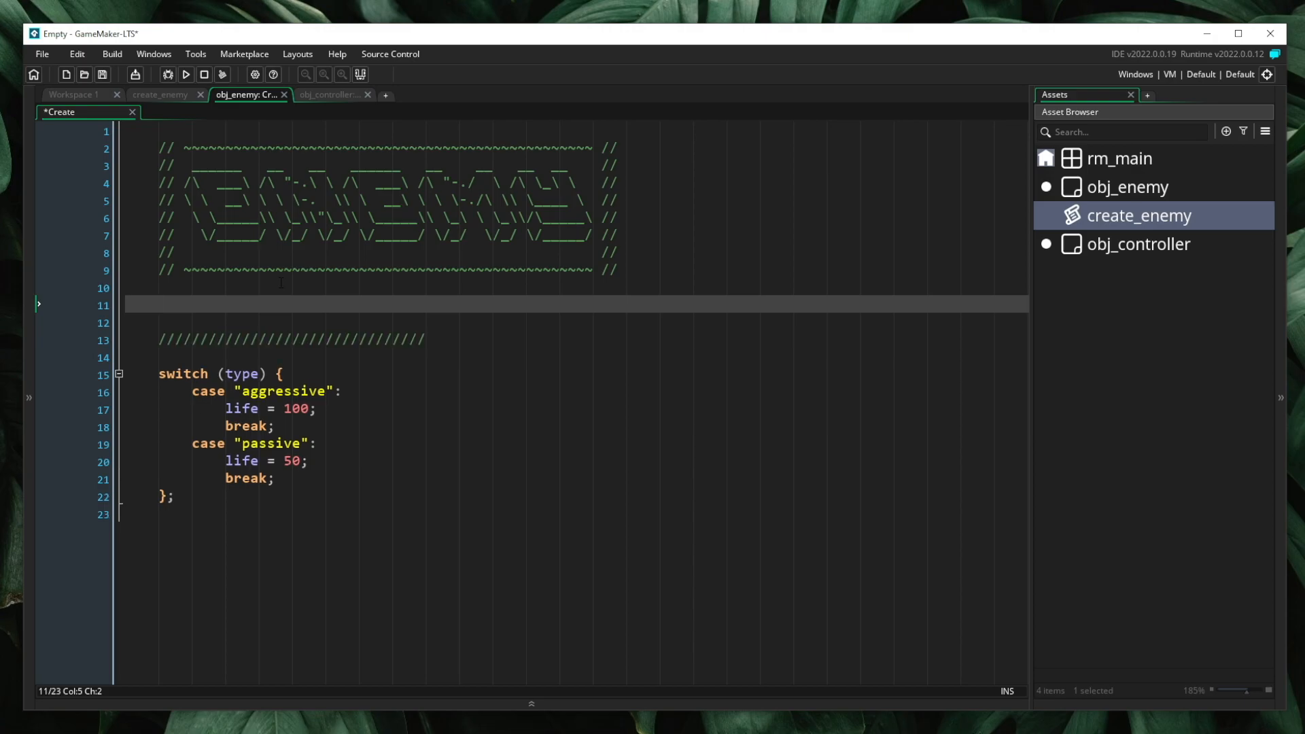
text(sel)
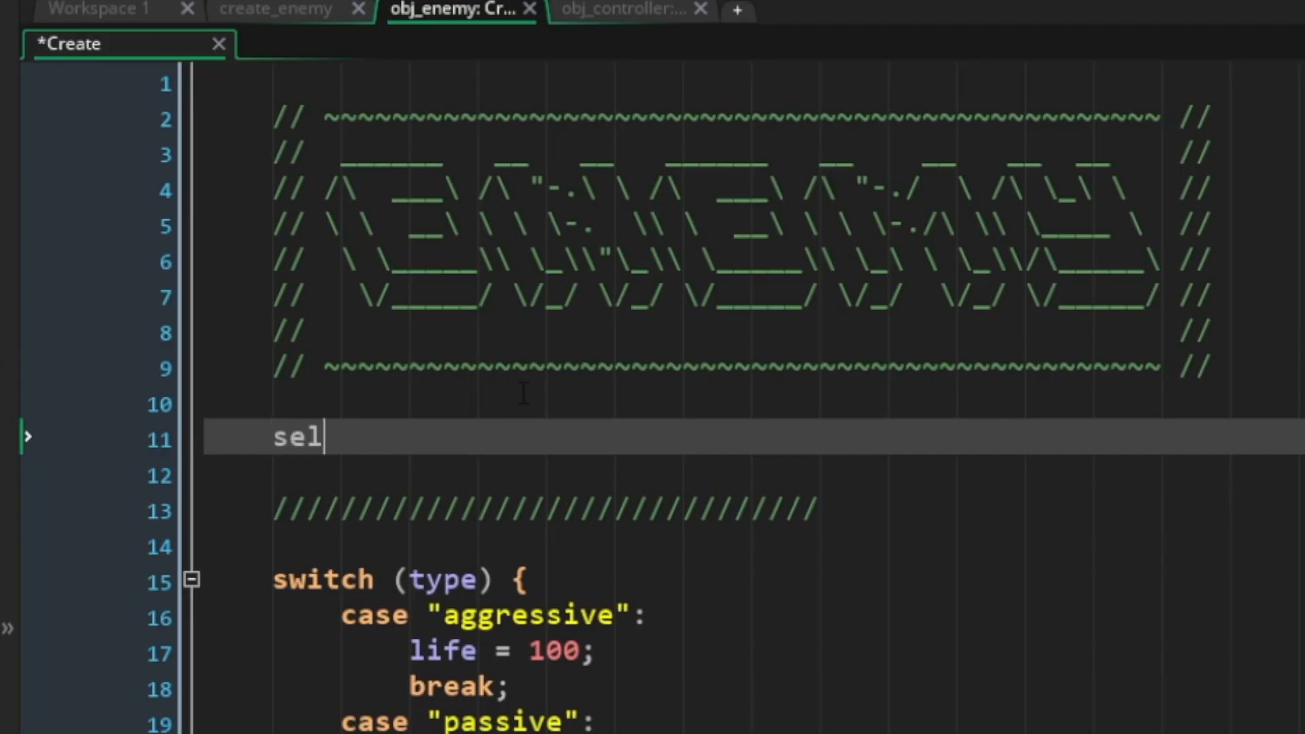
text(f[$ "type"])
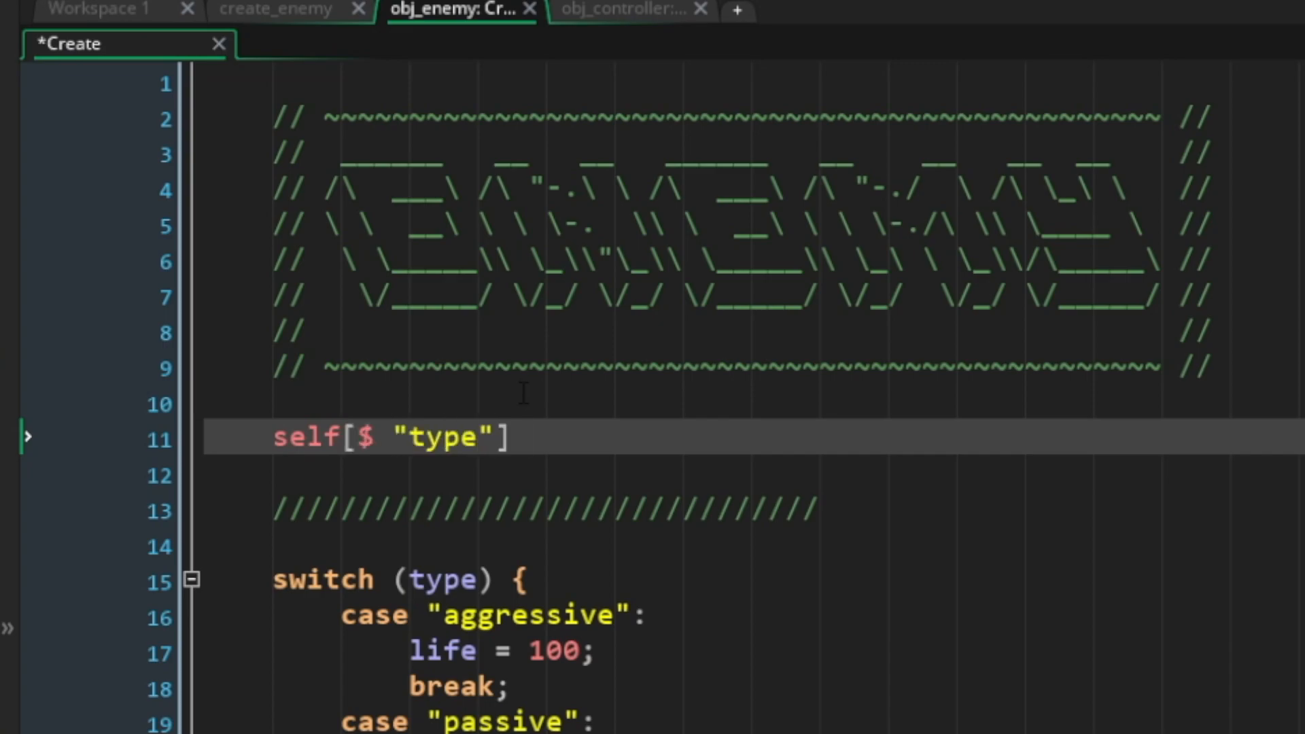
text(??=)
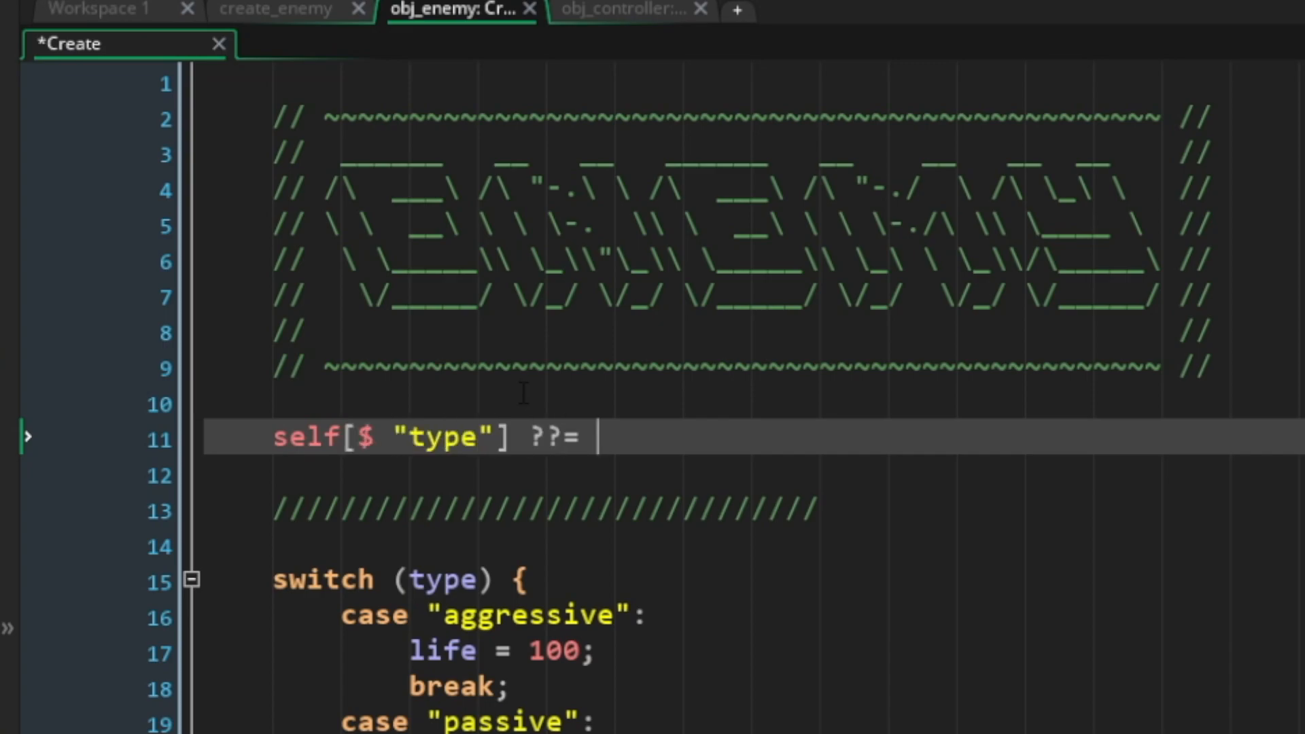
text("aggressive";)
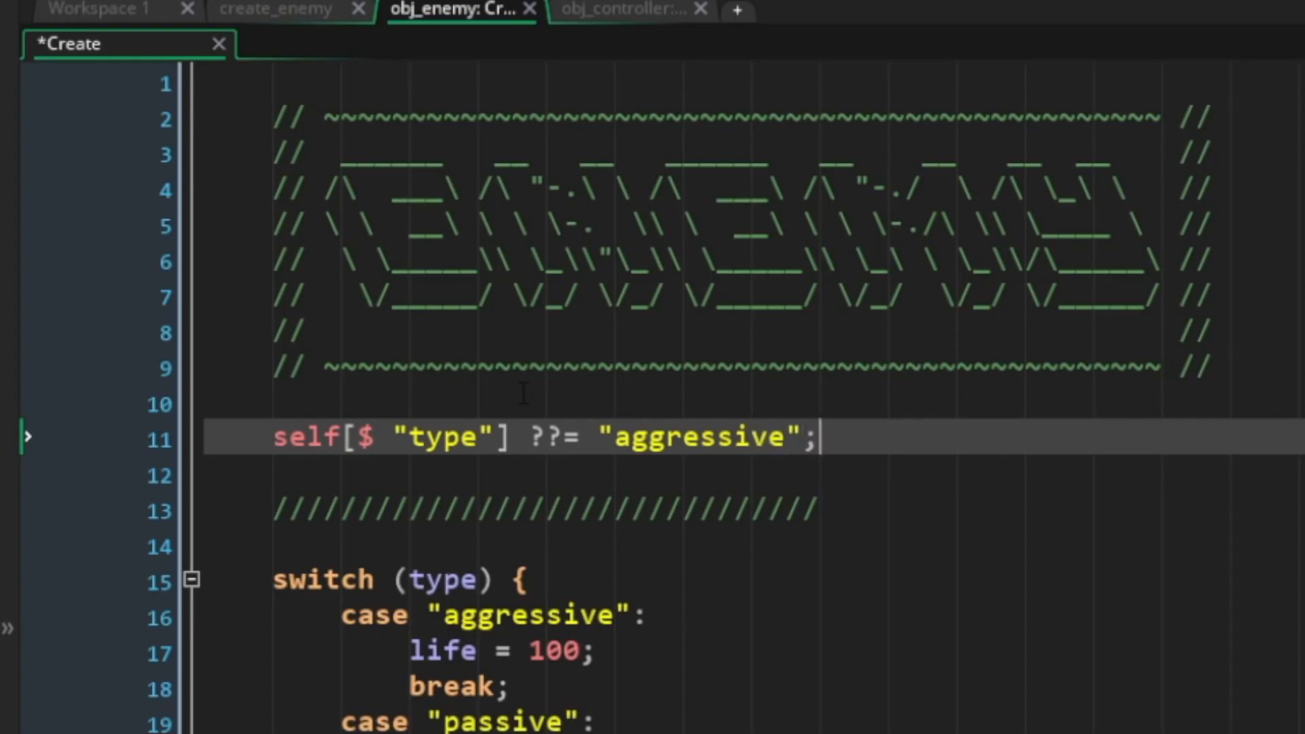
key(ctrl+s)
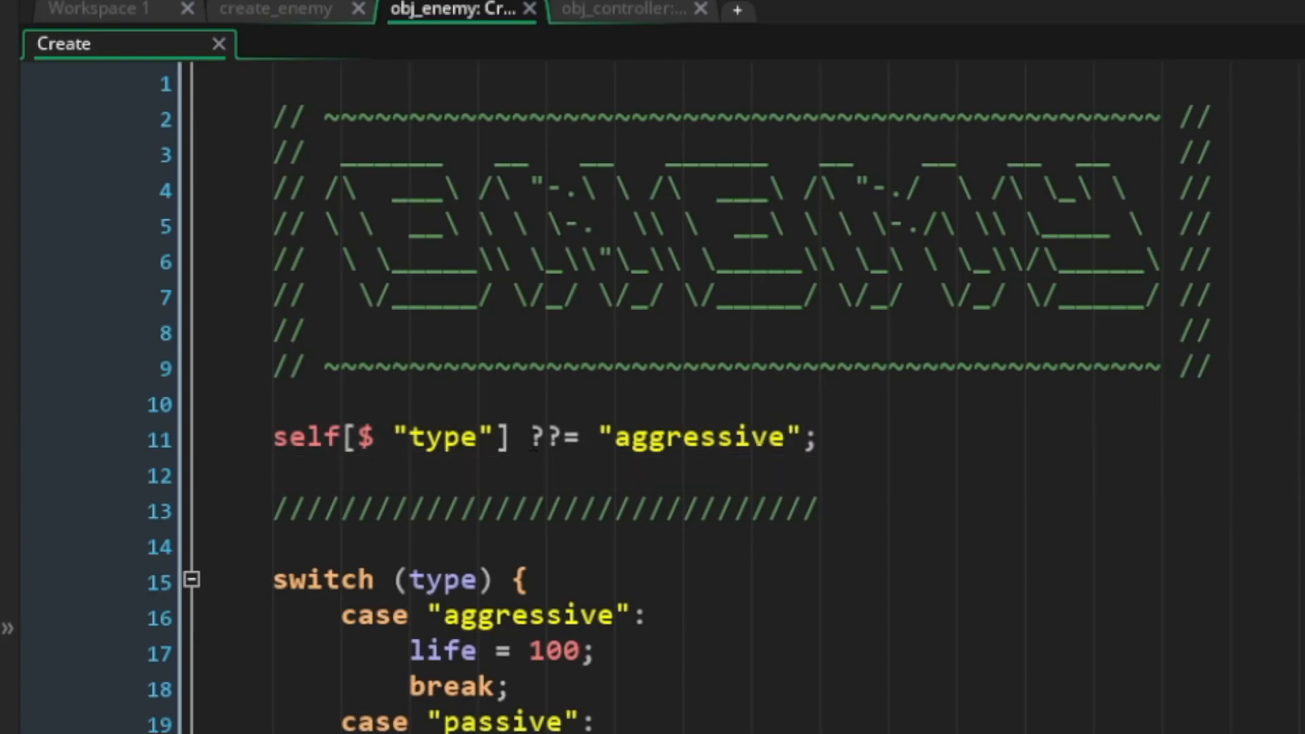
- Highlight the ??= operator and start a '// defined our default value' comment above it
click(582, 437)
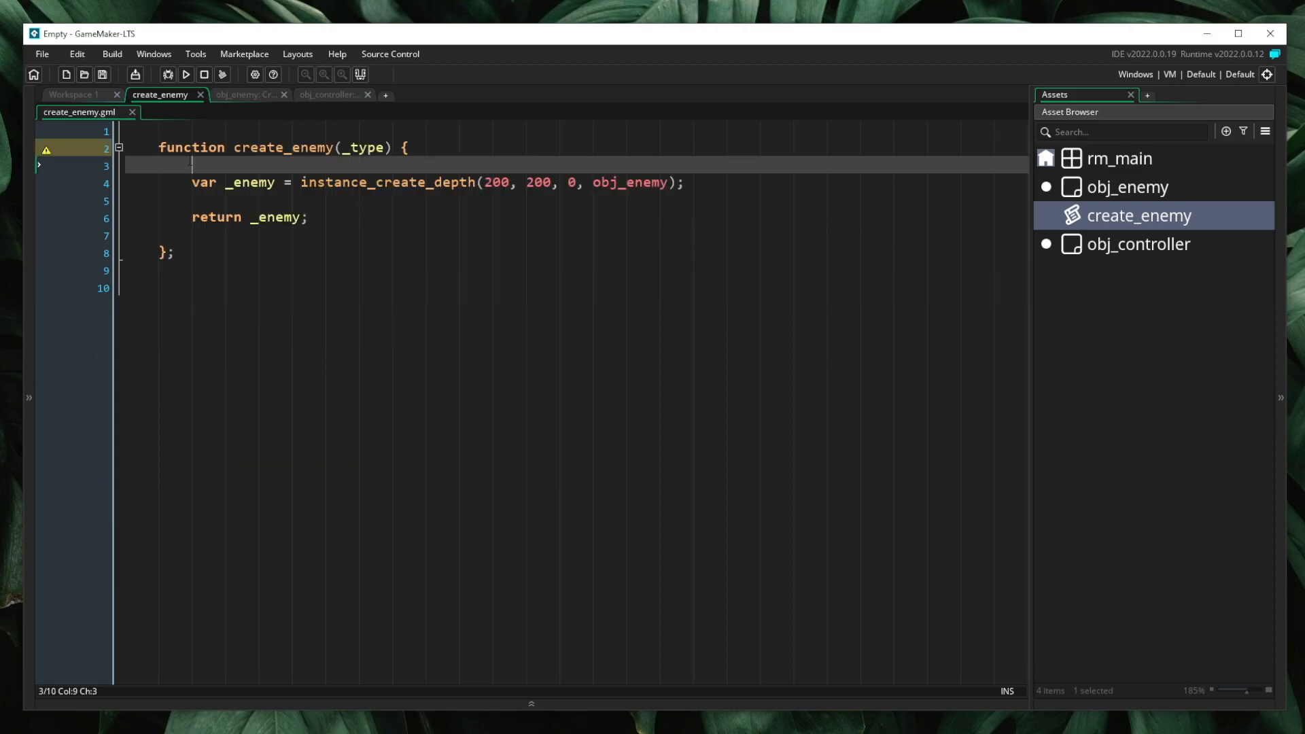
click(246, 93)
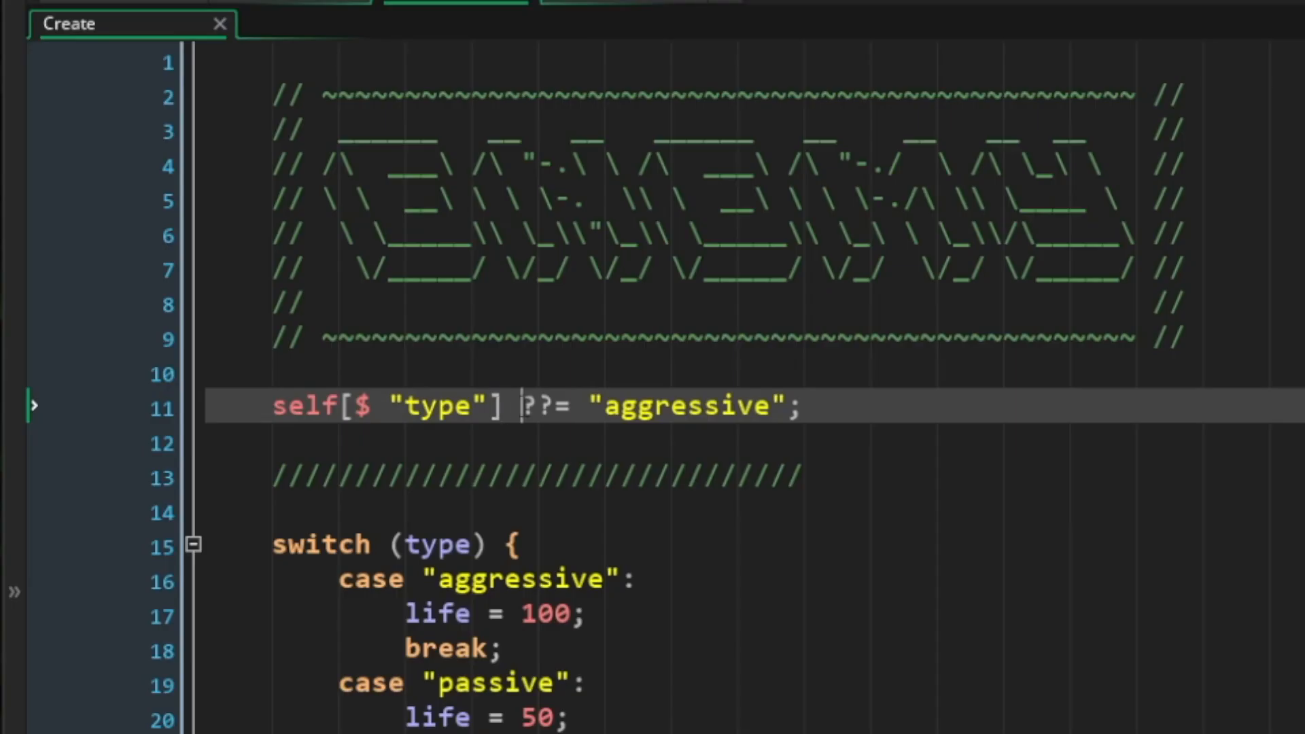
double_click(437, 405)
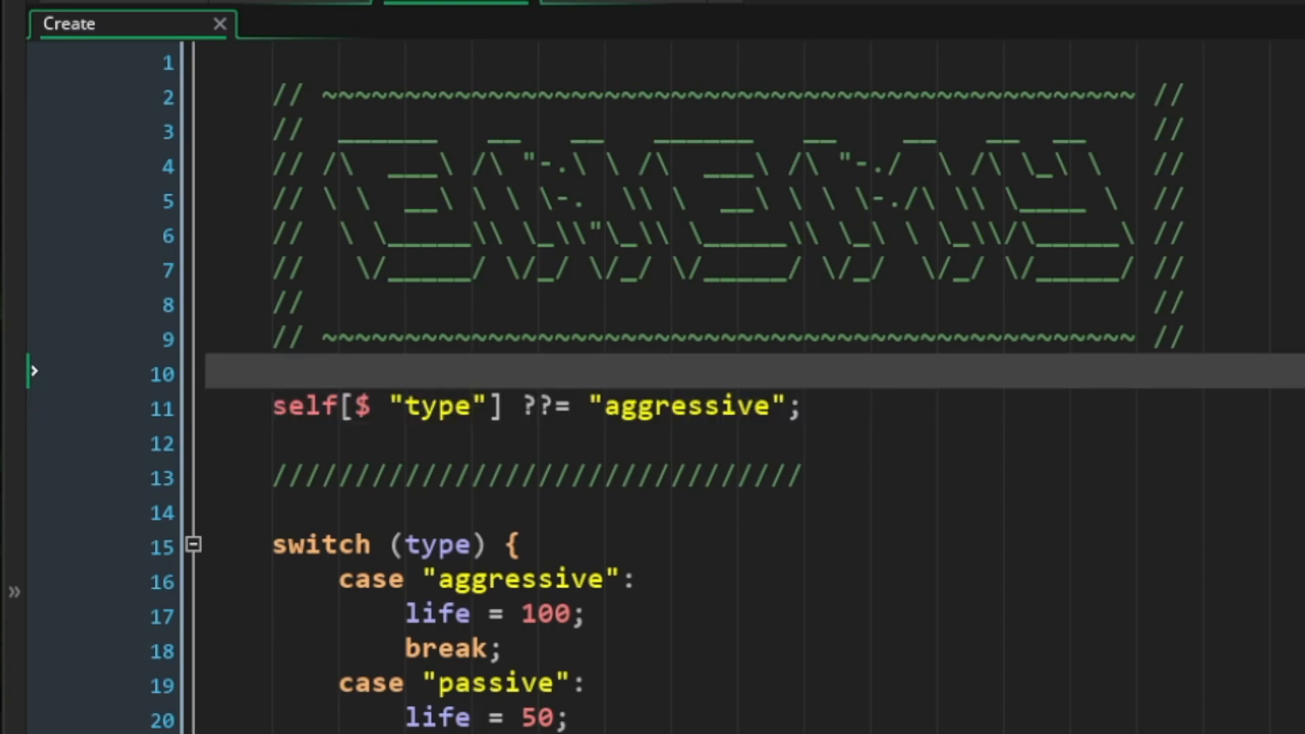
text(// defined)
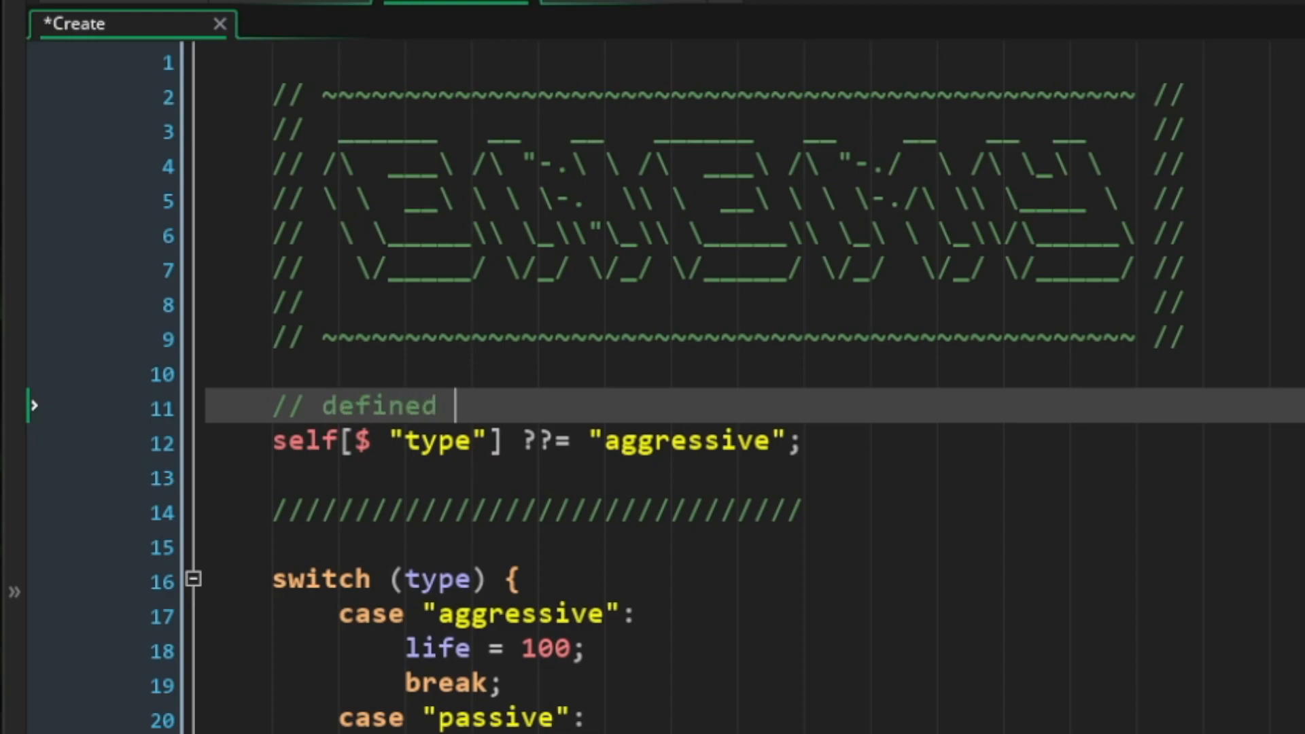
text(our default valuye)
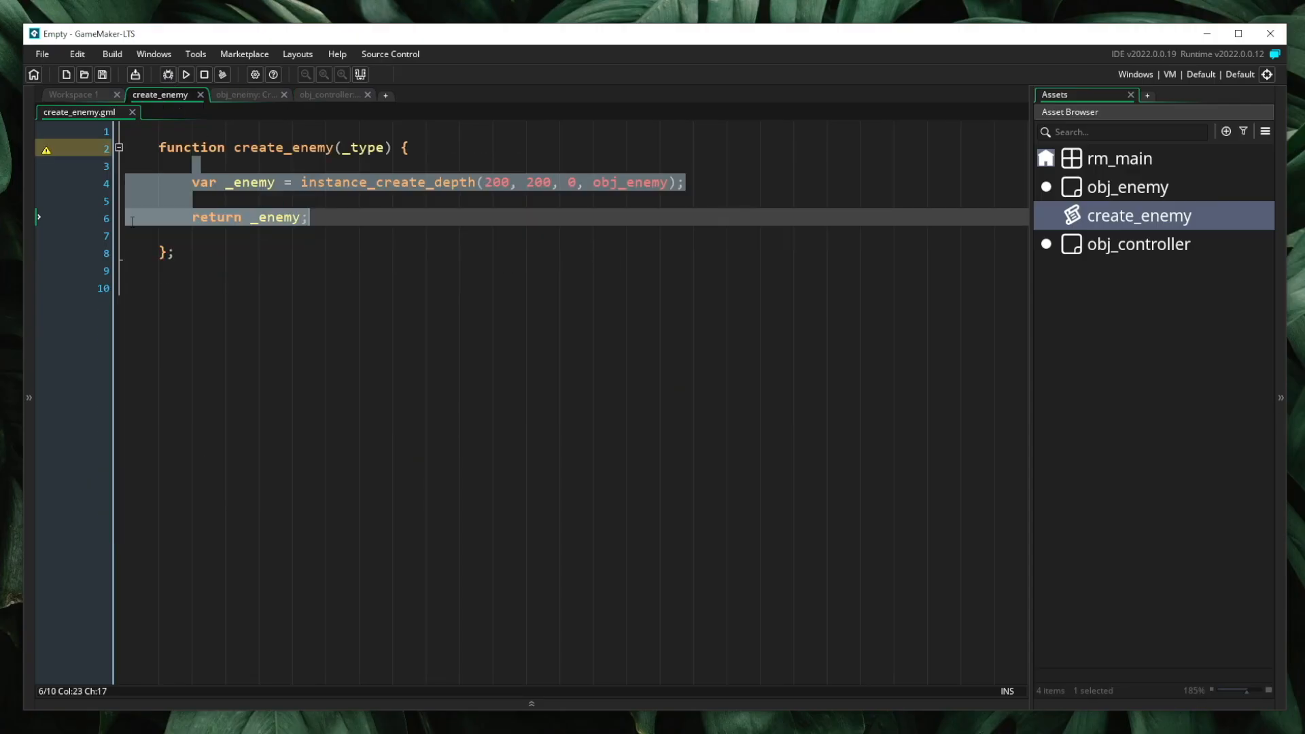
- Debug the game, step into obj_enemy's Create event, and expand Self and Built-In variables
click(167, 75)
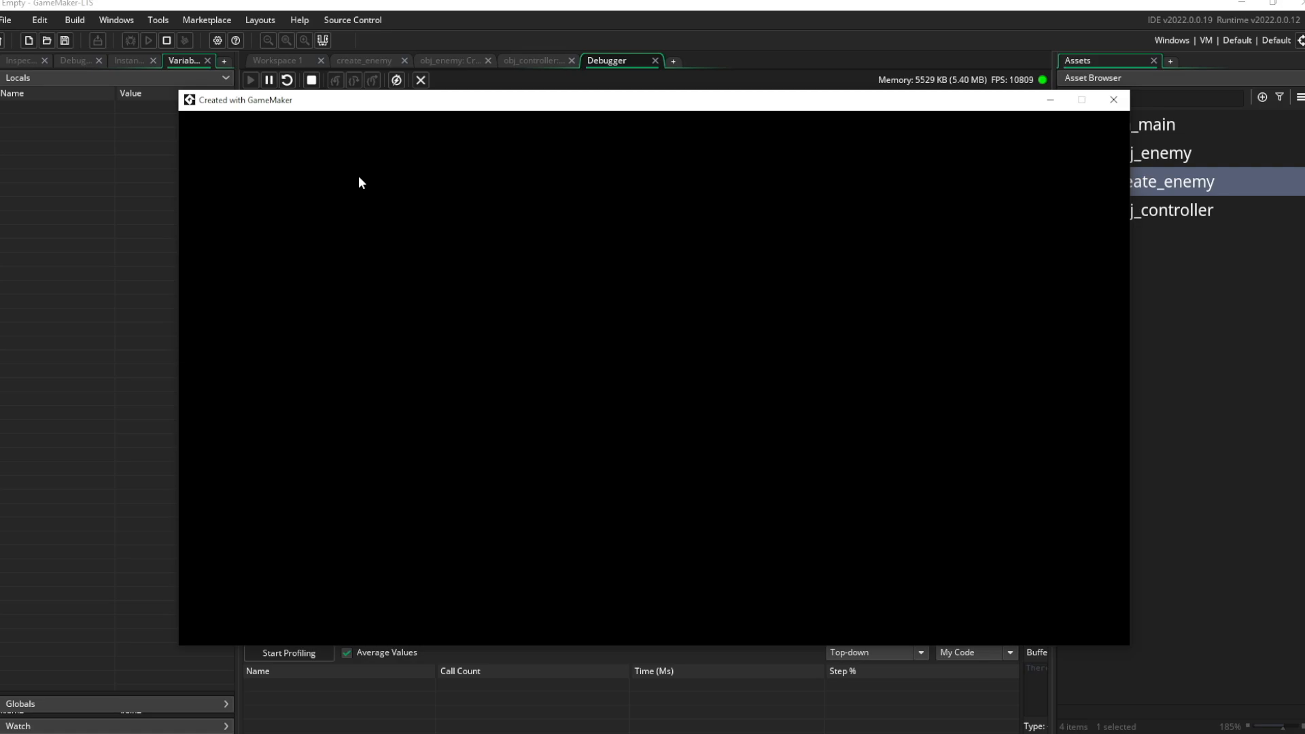
click(337, 80)
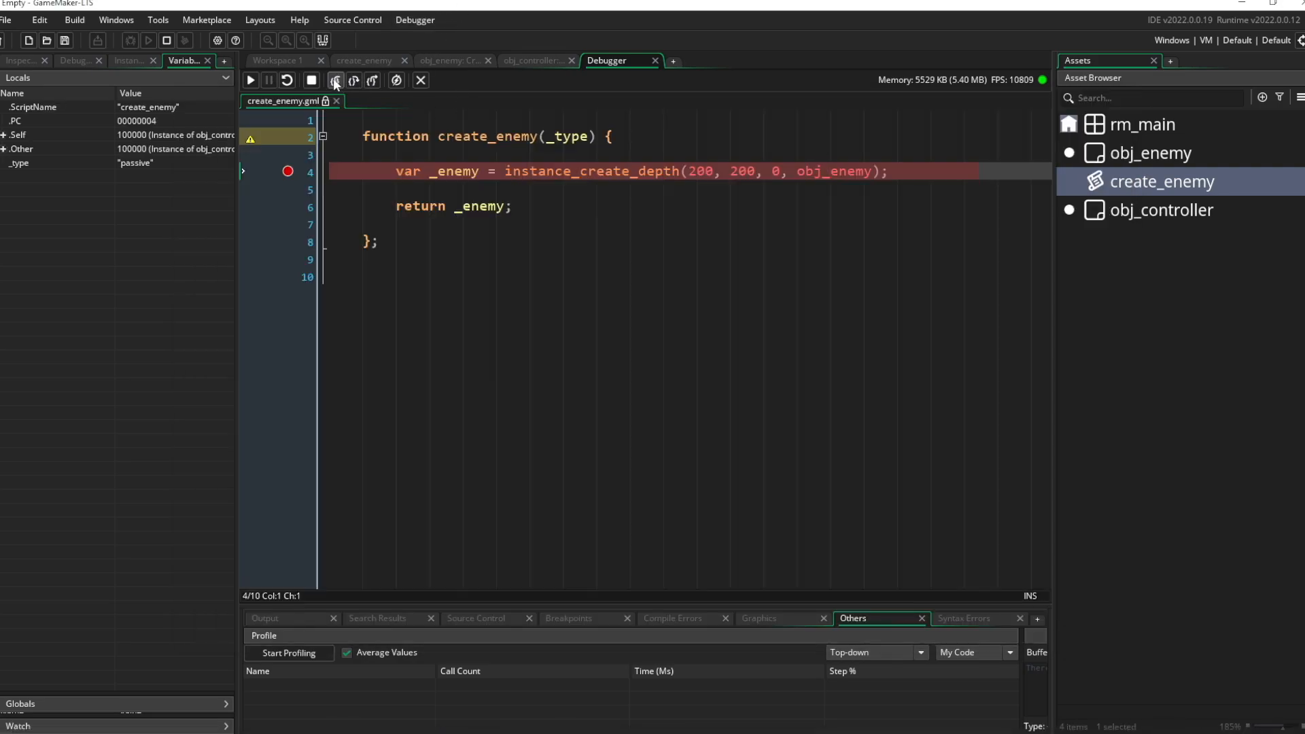
click(352, 80)
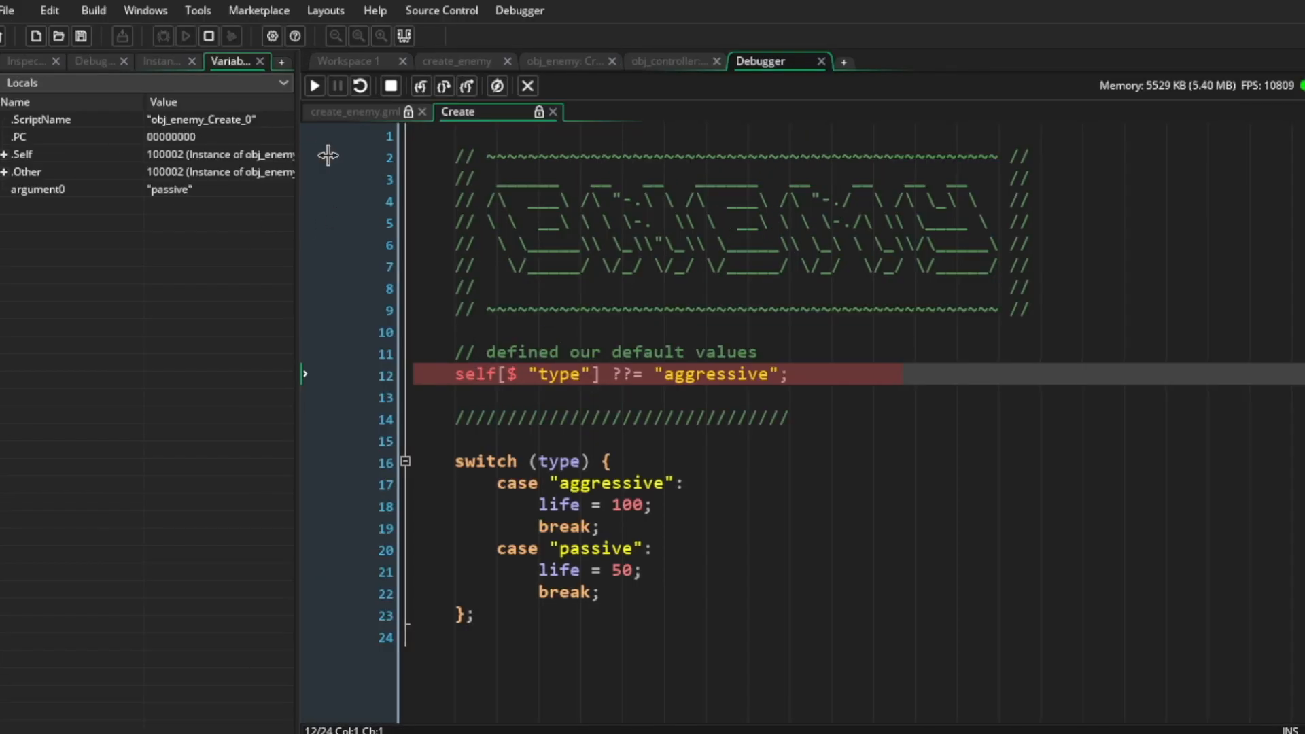
click(5, 155)
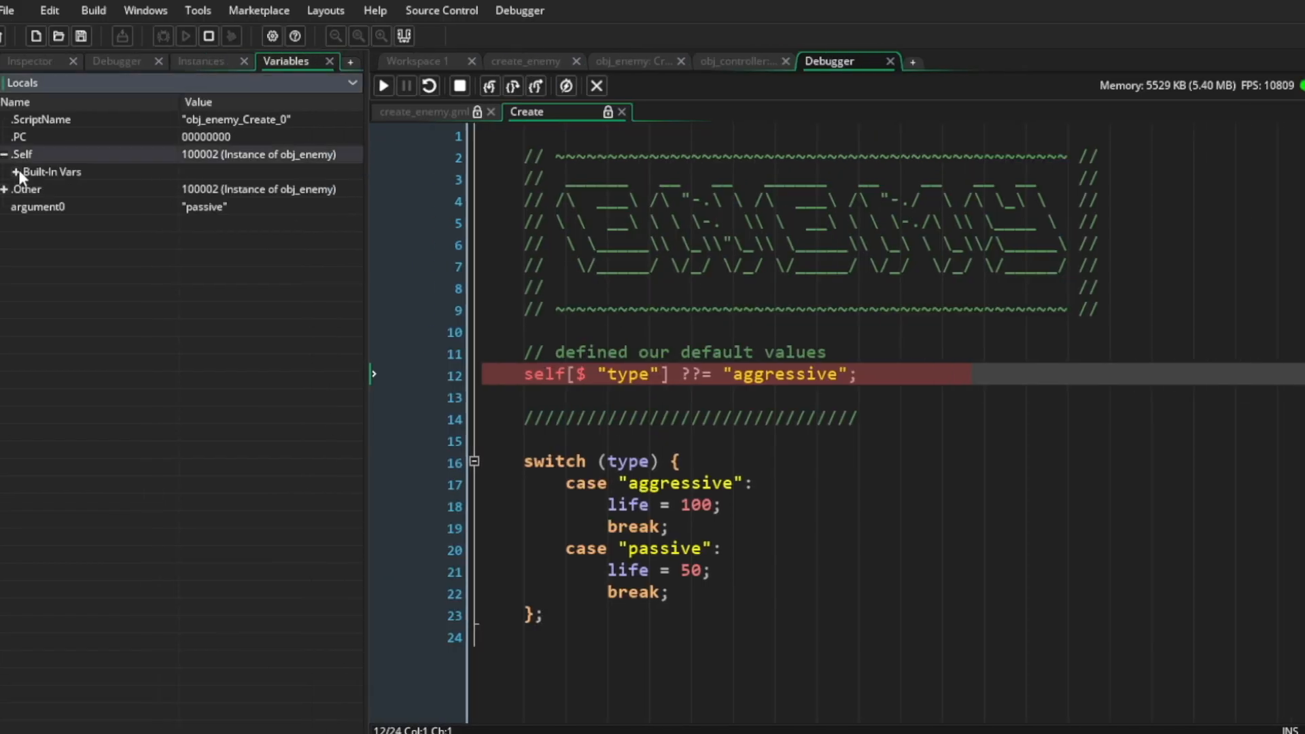
click(16, 171)
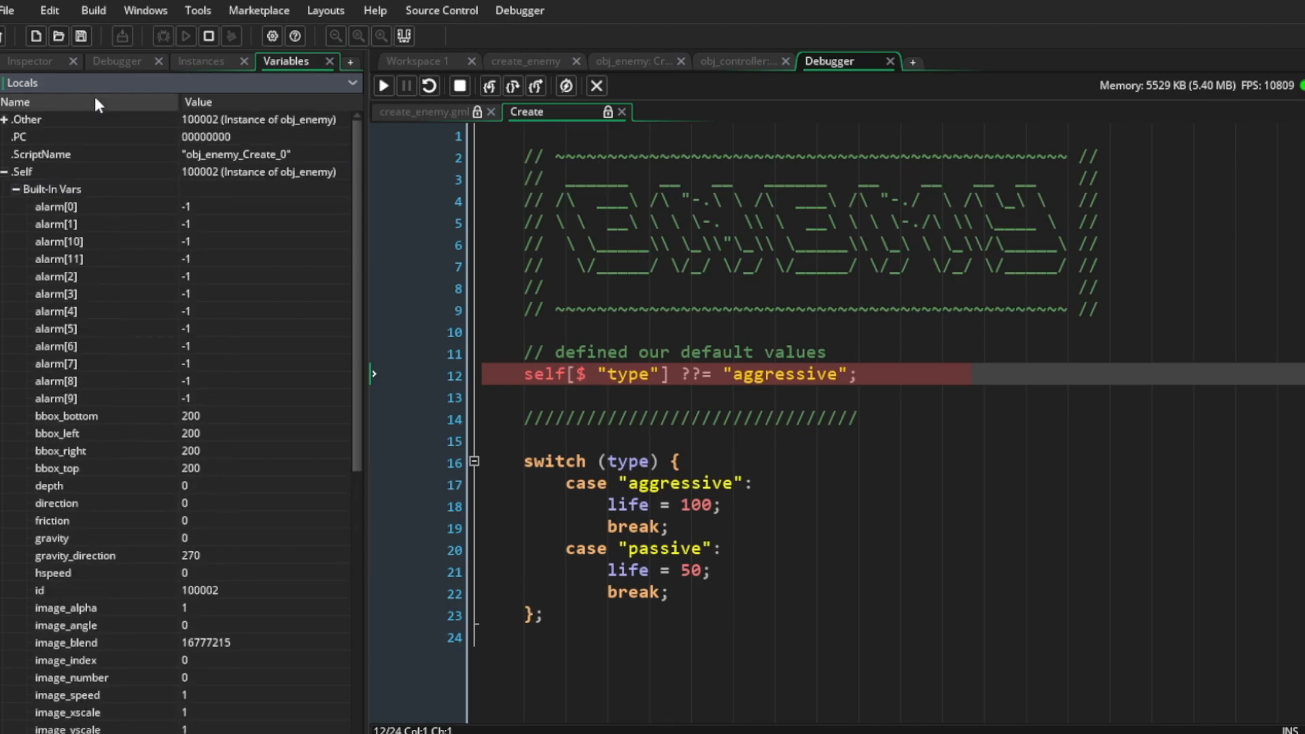
- Step through the type switch, seeing type as "aggressive" and life set to 100
scroll(down, 3)
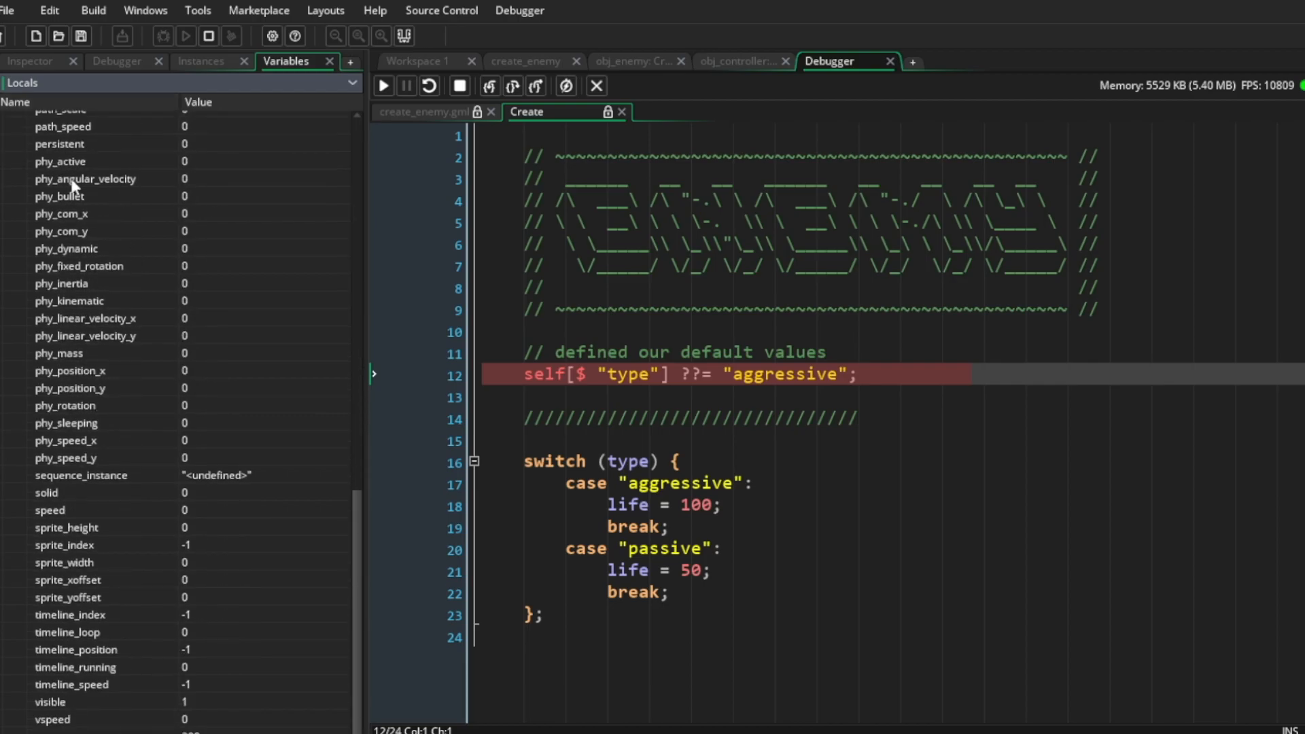
mouse_move(30, 586)
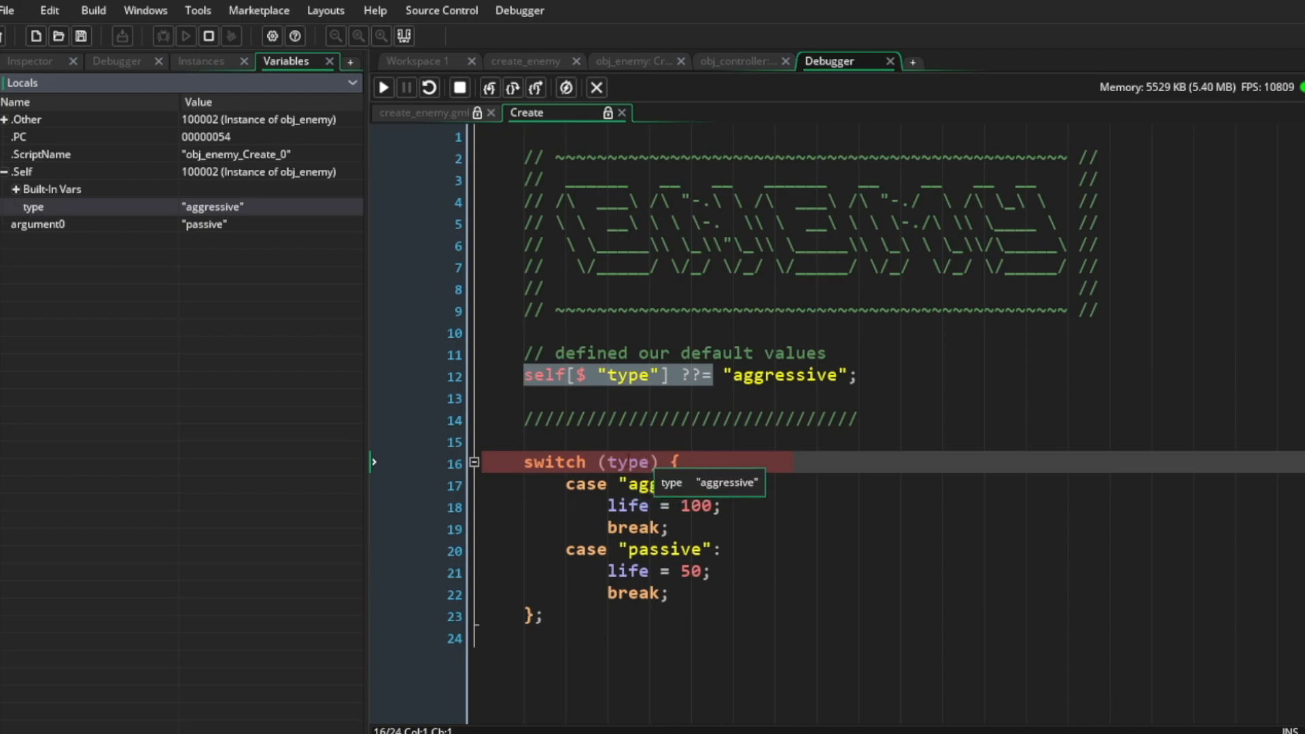
click(489, 88)
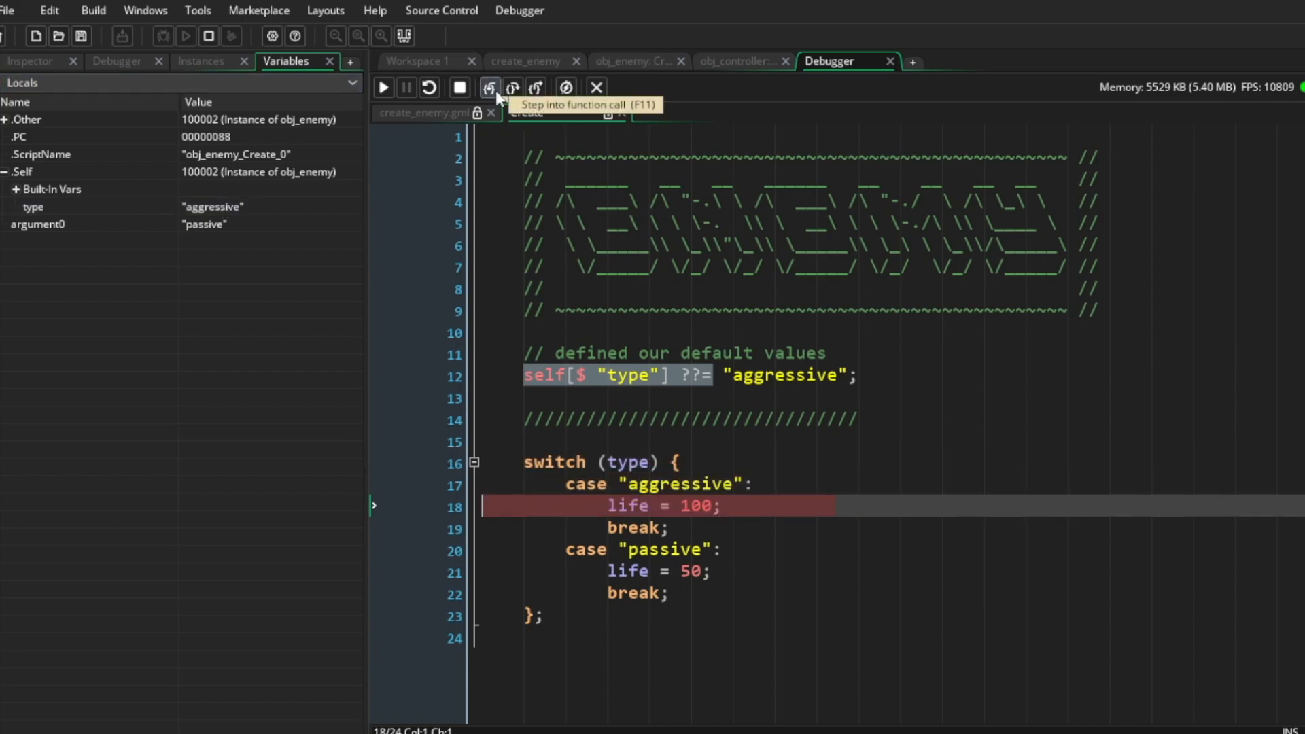
click(490, 88)
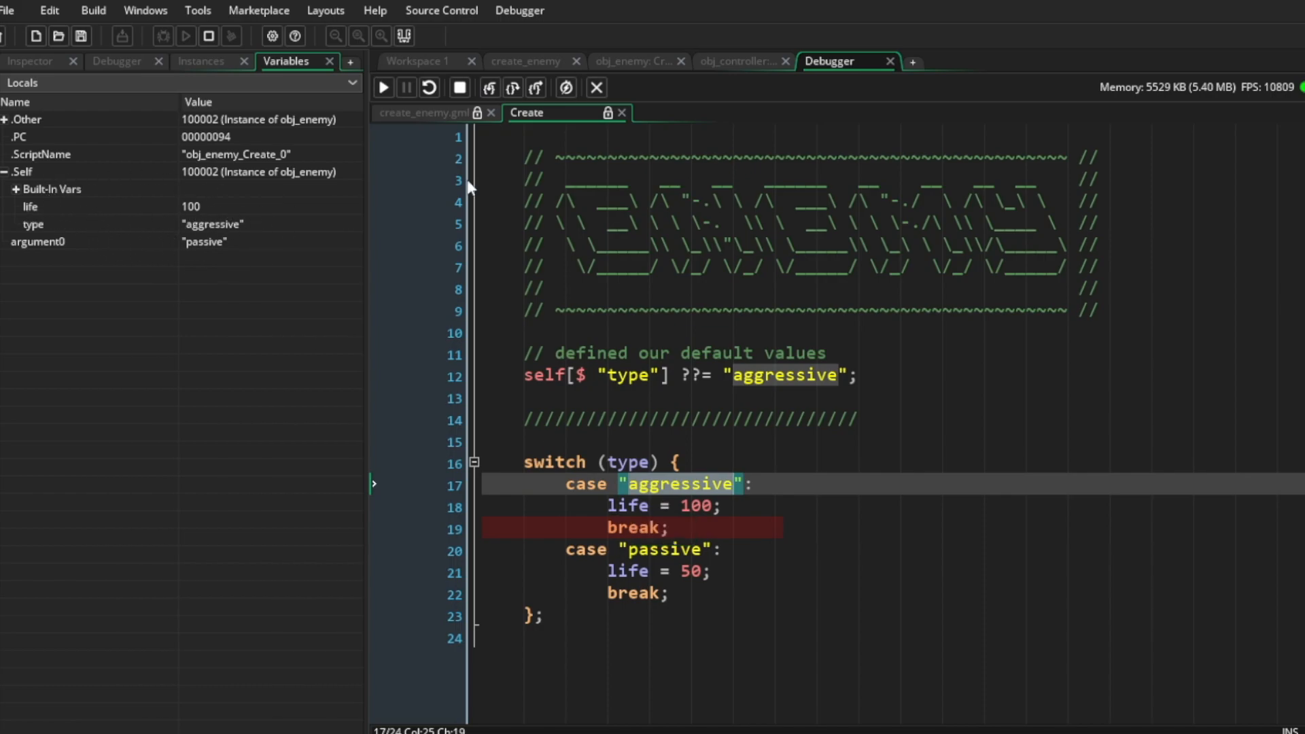
- Stop debugging and begin passing { type: "passive" } as instance_create_depth's fourth argument
click(459, 88)
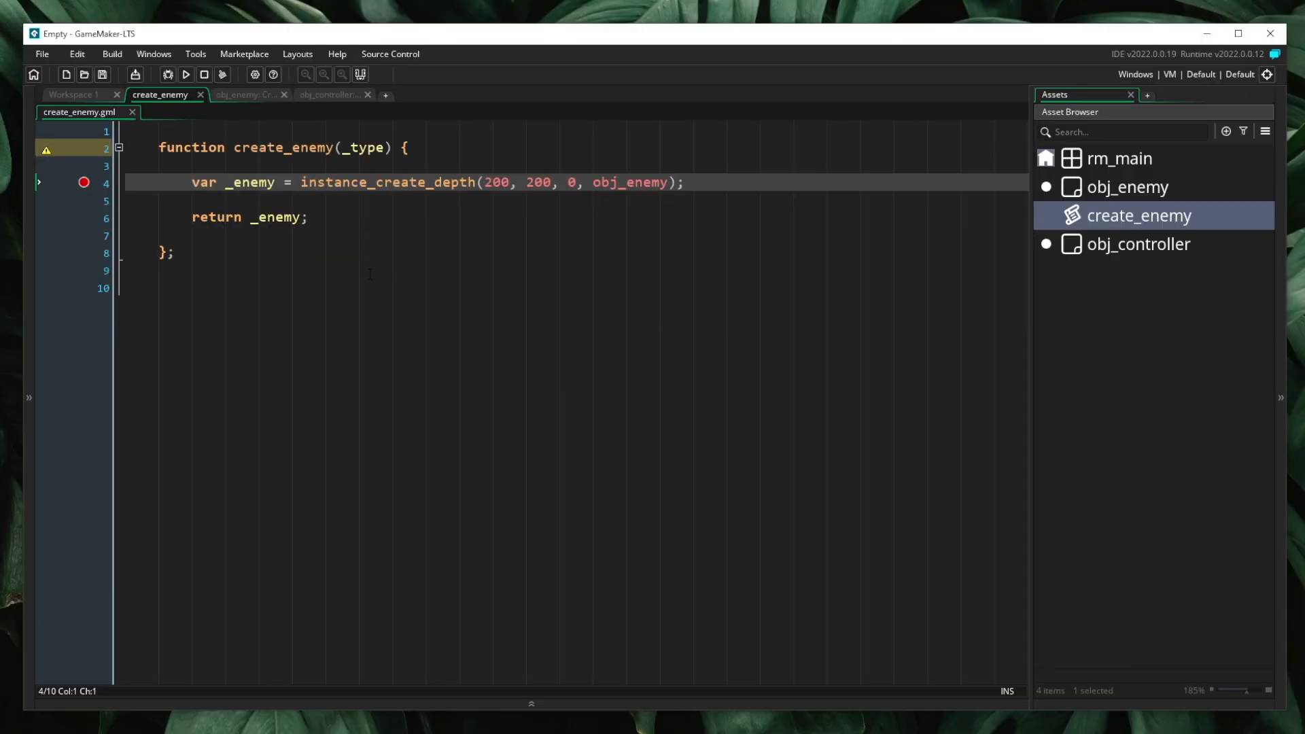
text(, {)
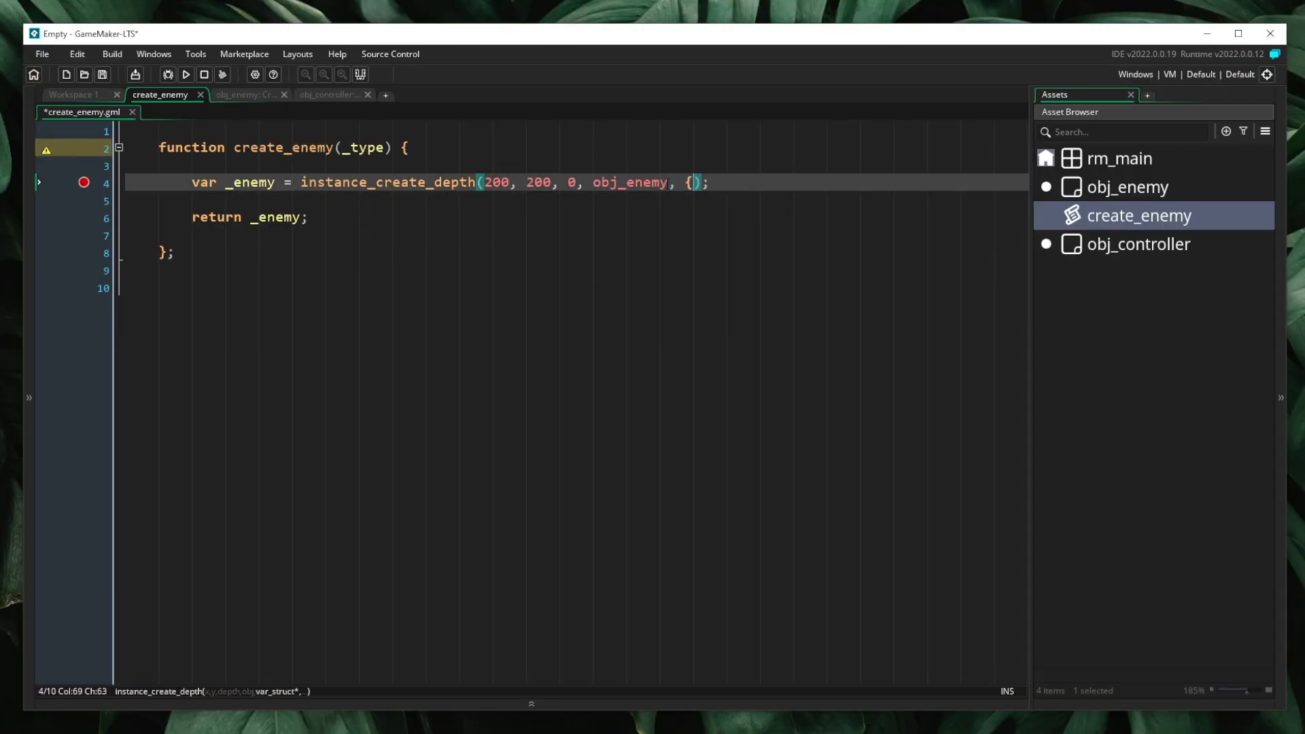
text(t)
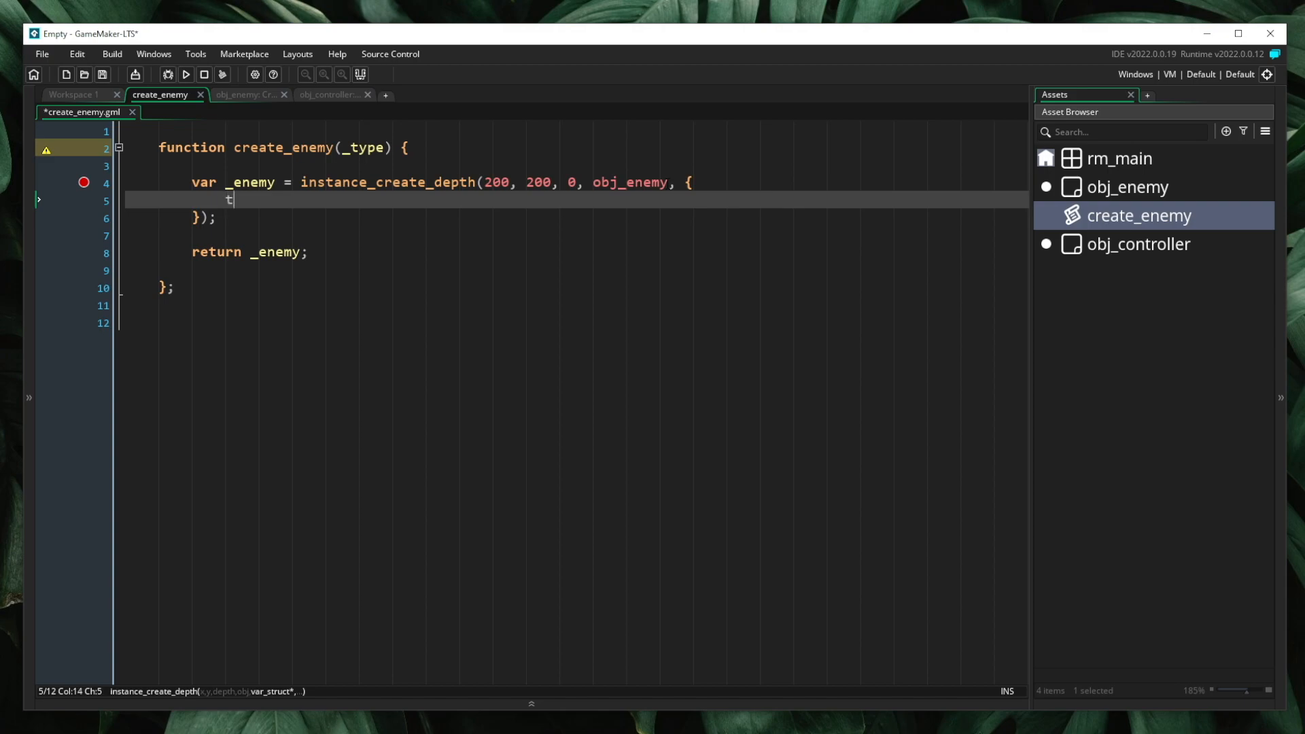
text(ype: "pass)
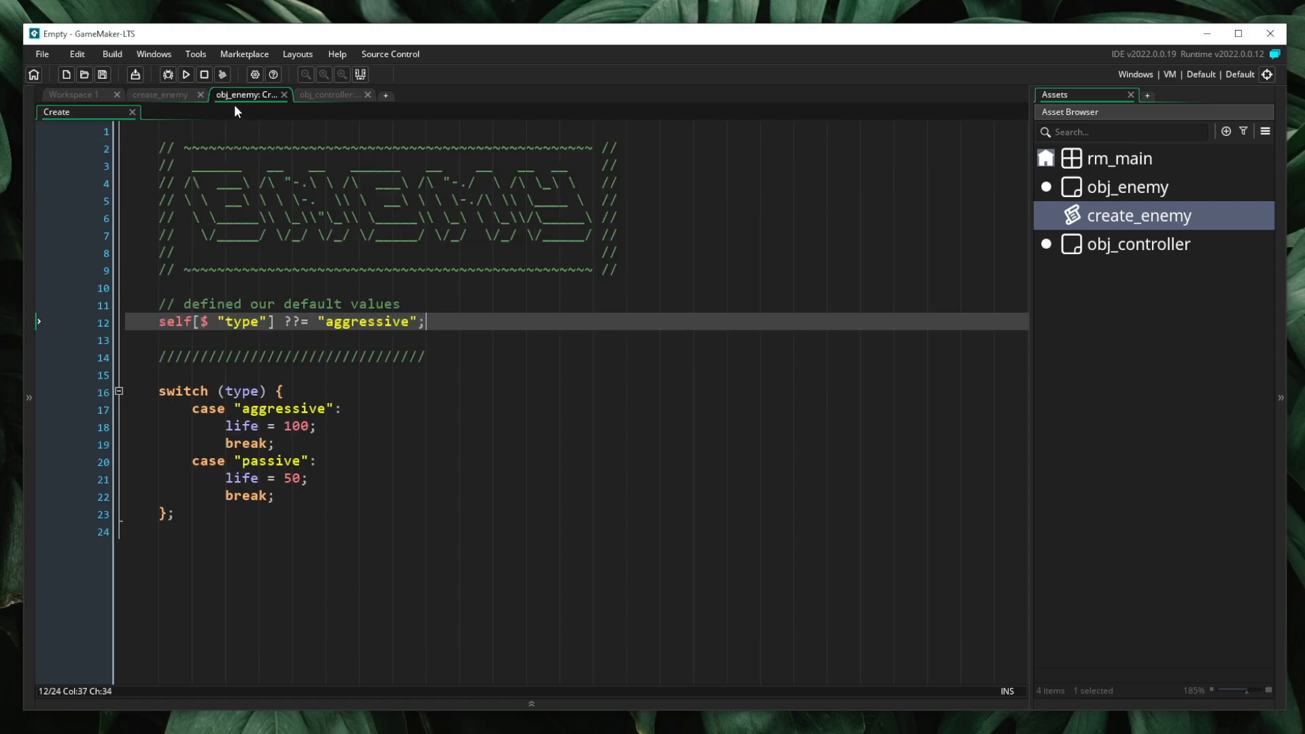
- Run the game from the create_enemy script to show the passive enemy
click(160, 94)
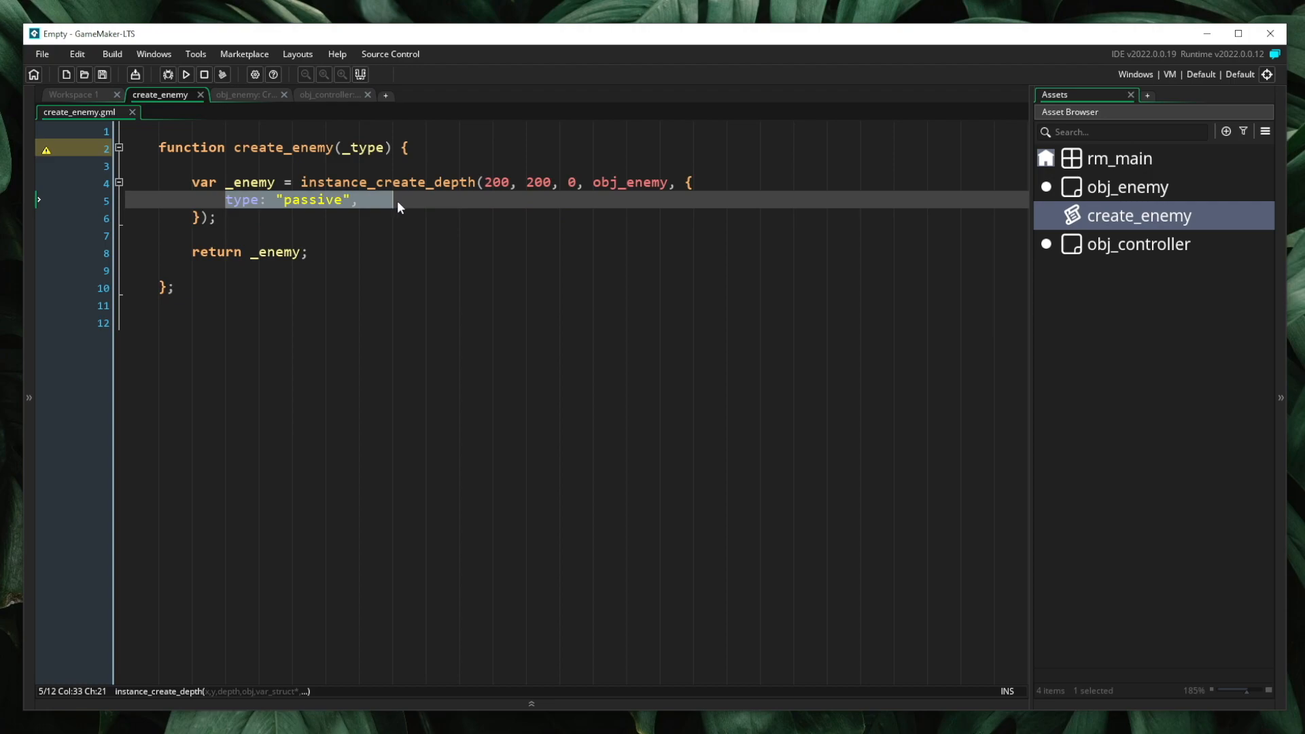
click(185, 74)
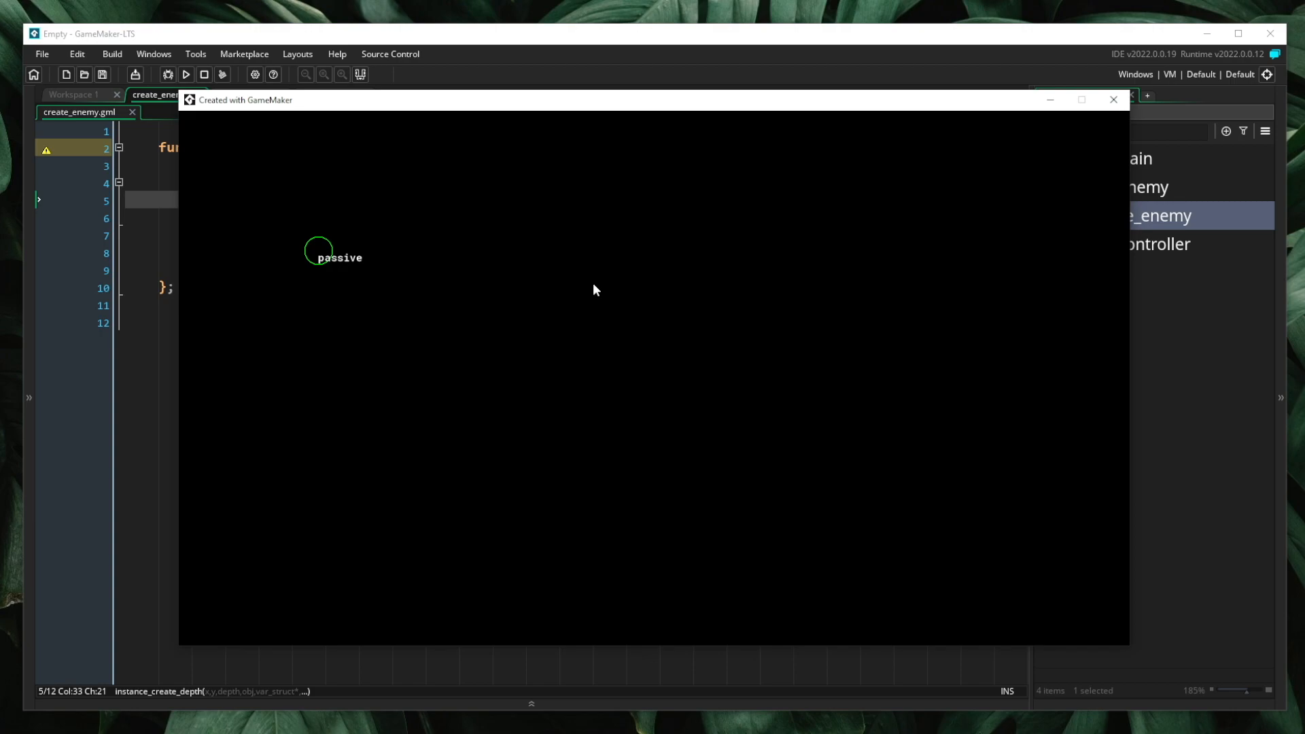
mouse_move(907, 41)
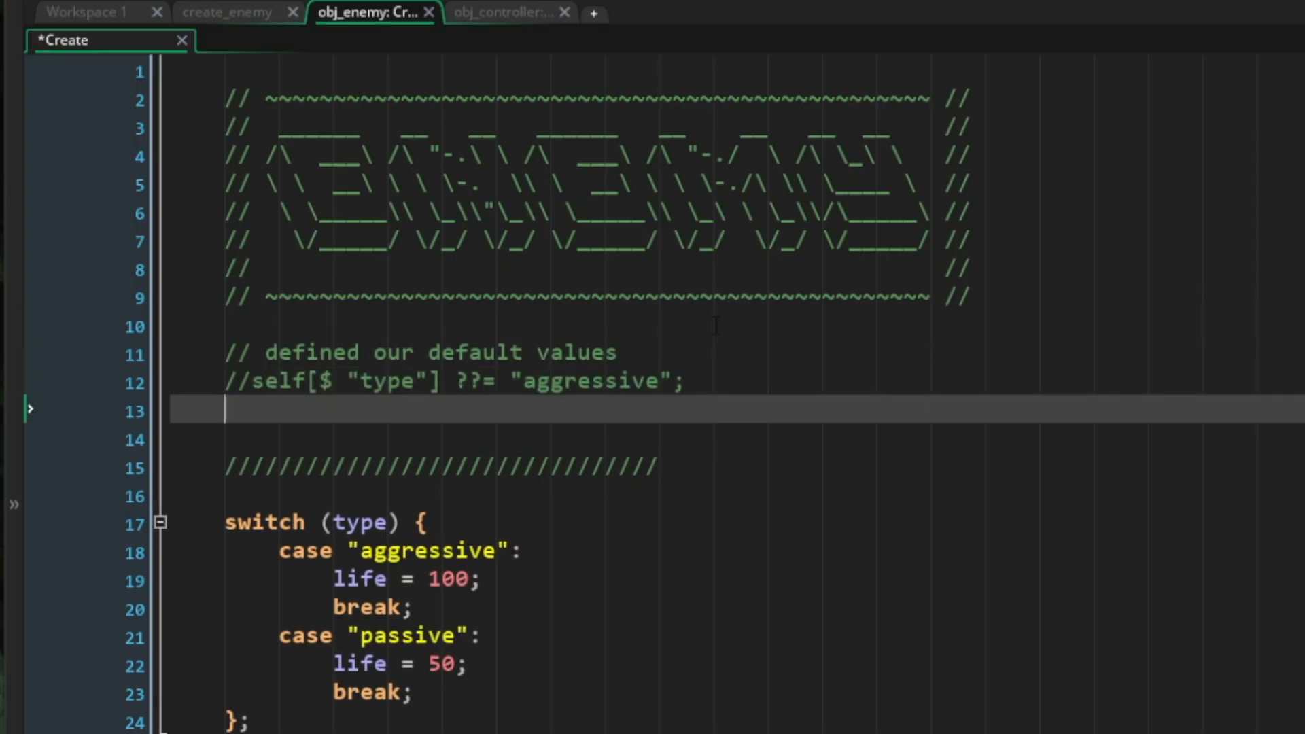
- Write an if (self[$ "type"] == undefined) check that assigns "aggressive"
text(if (self[$ "tpype"] == undefined) {)
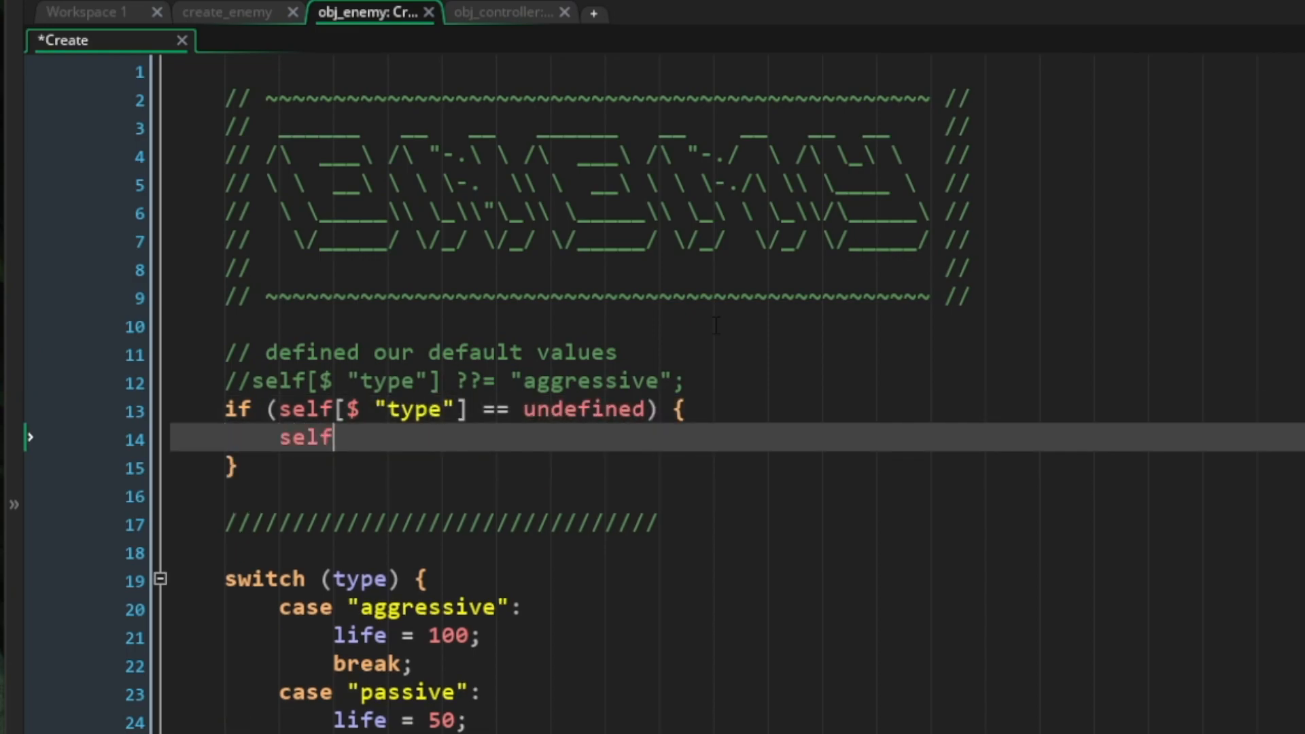
text([$ "type")
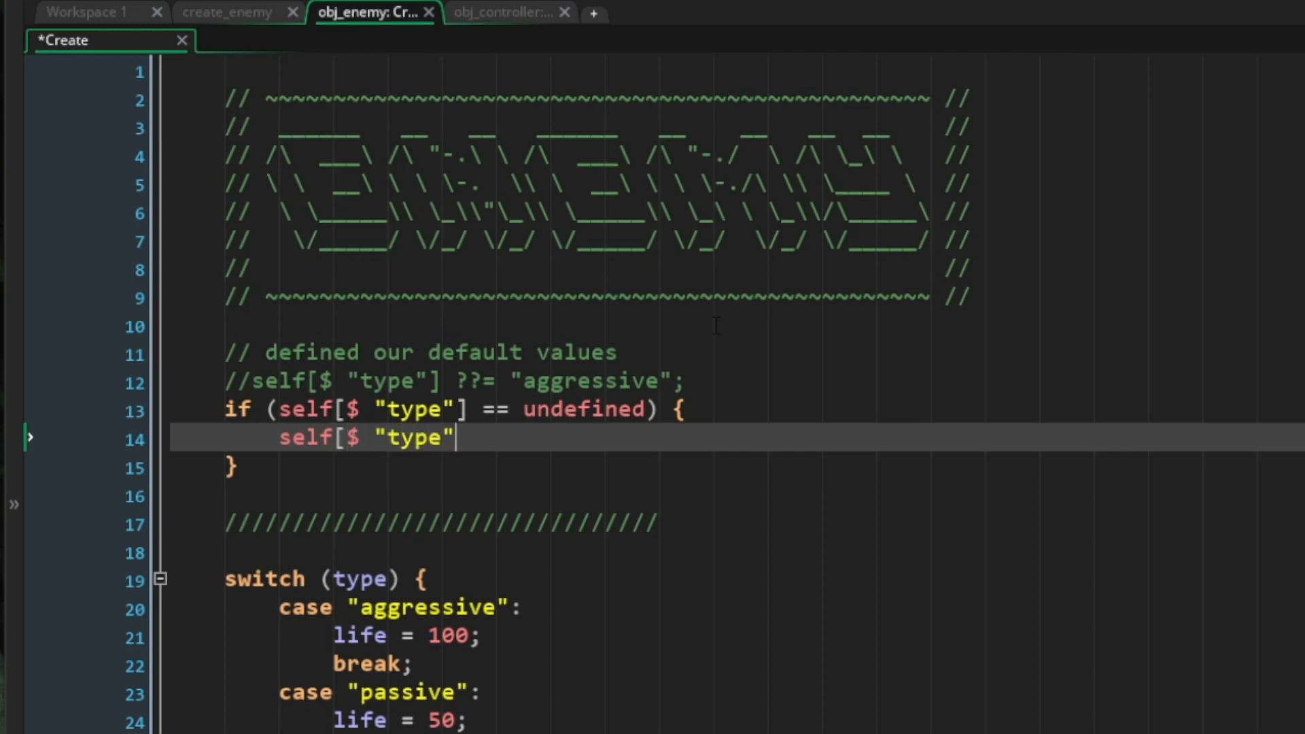
text(= "a)
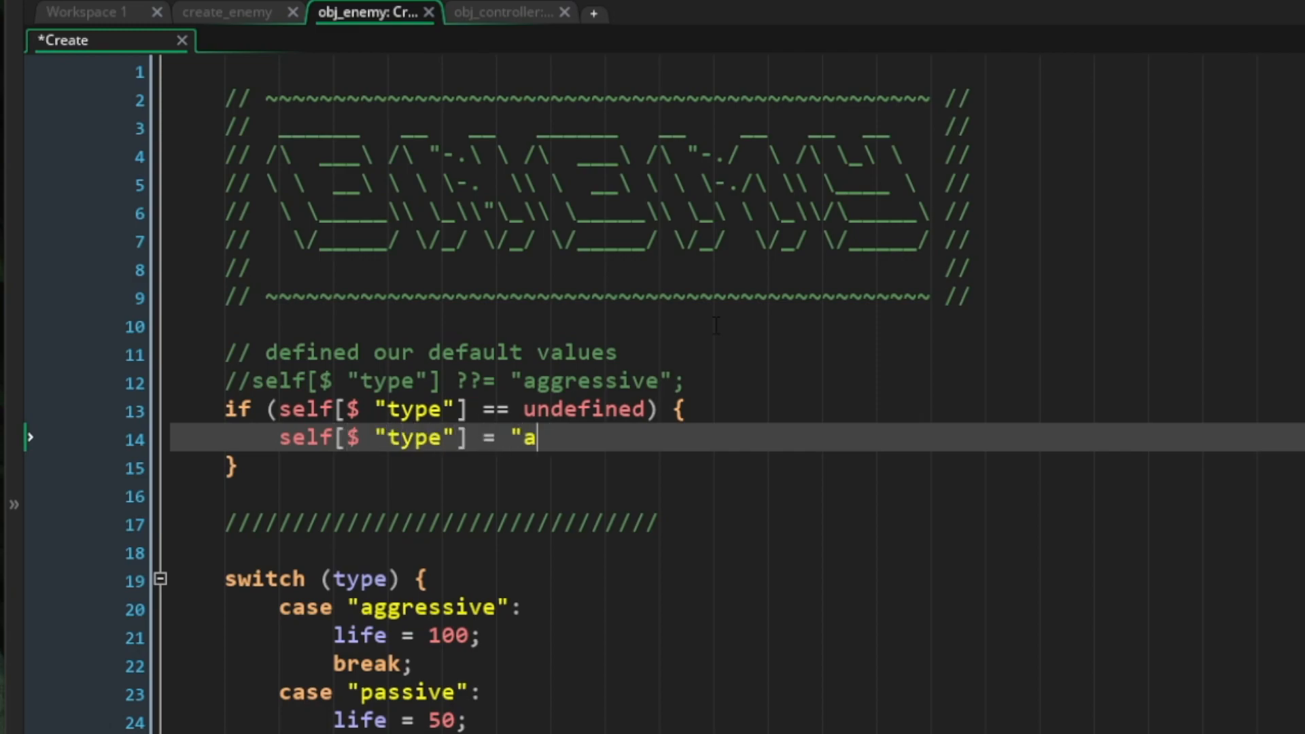
text(ggressive";)
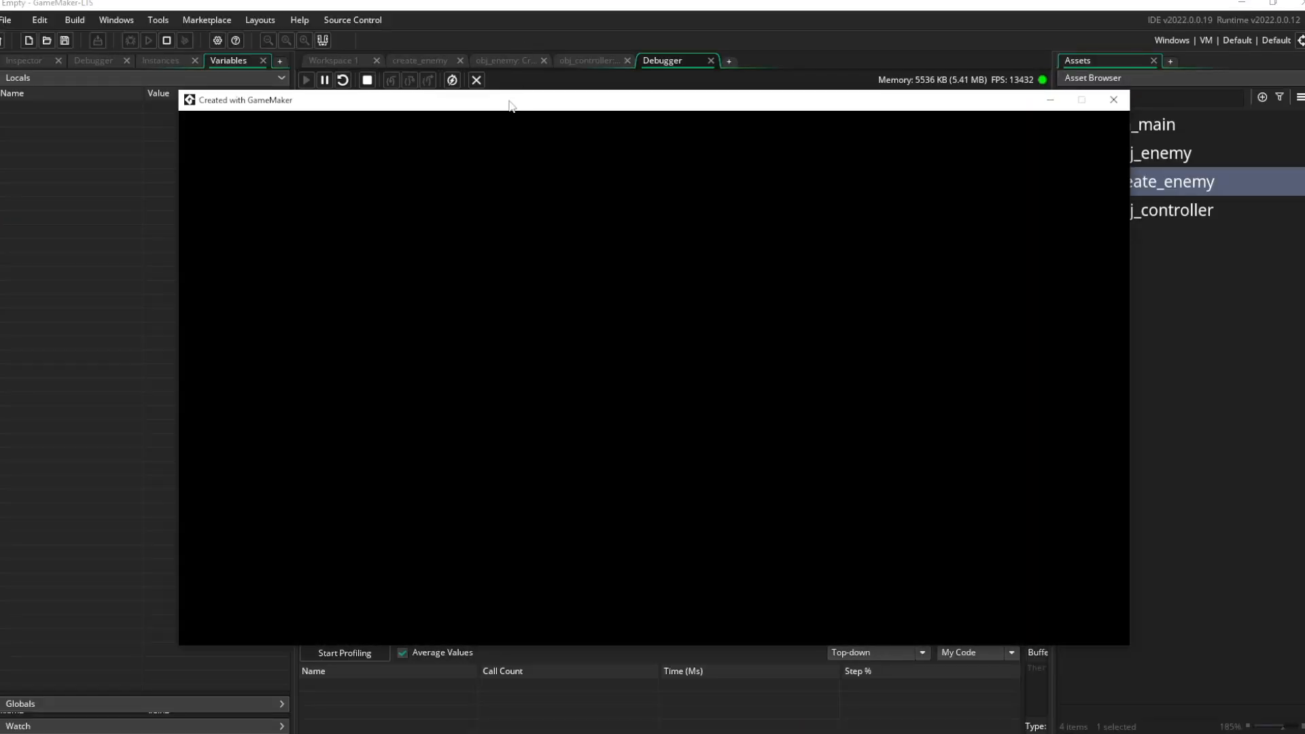
- Step into obj_enemy Create, confirming type stays "passive" past the ??= line into case "passive"
click(323, 80)
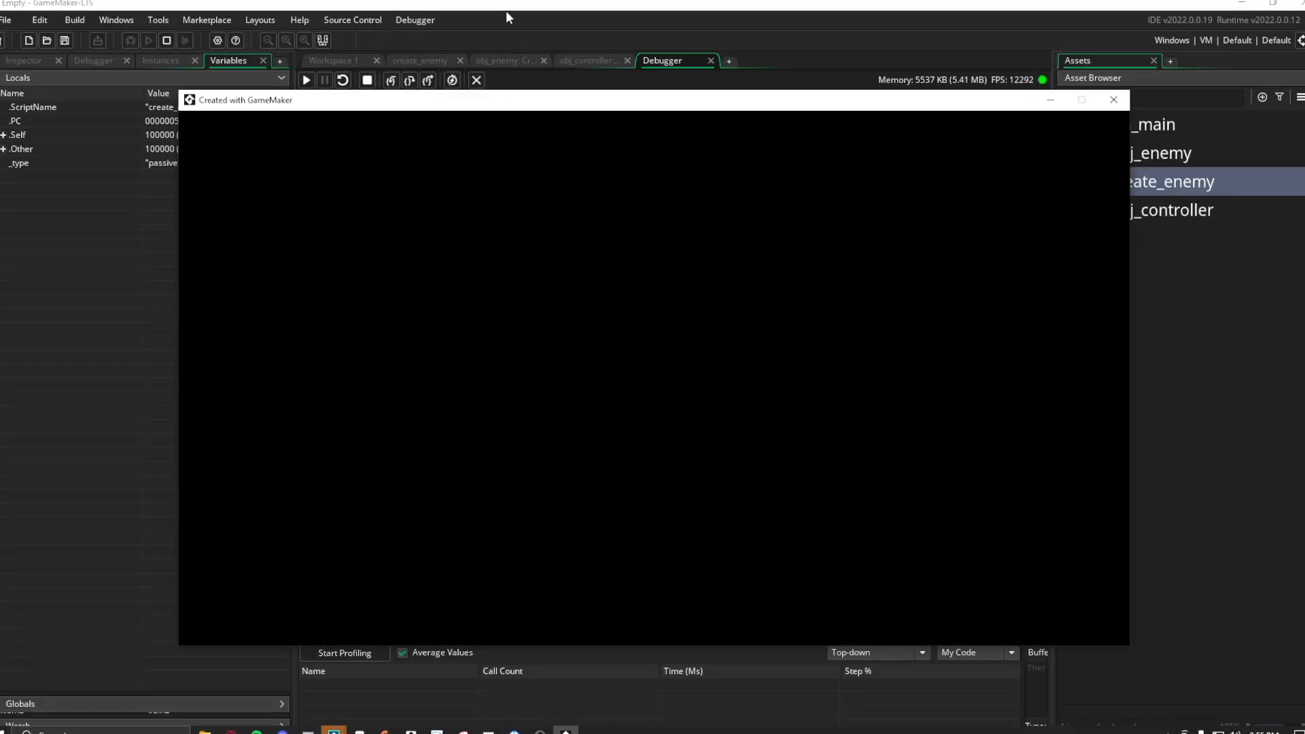
click(390, 80)
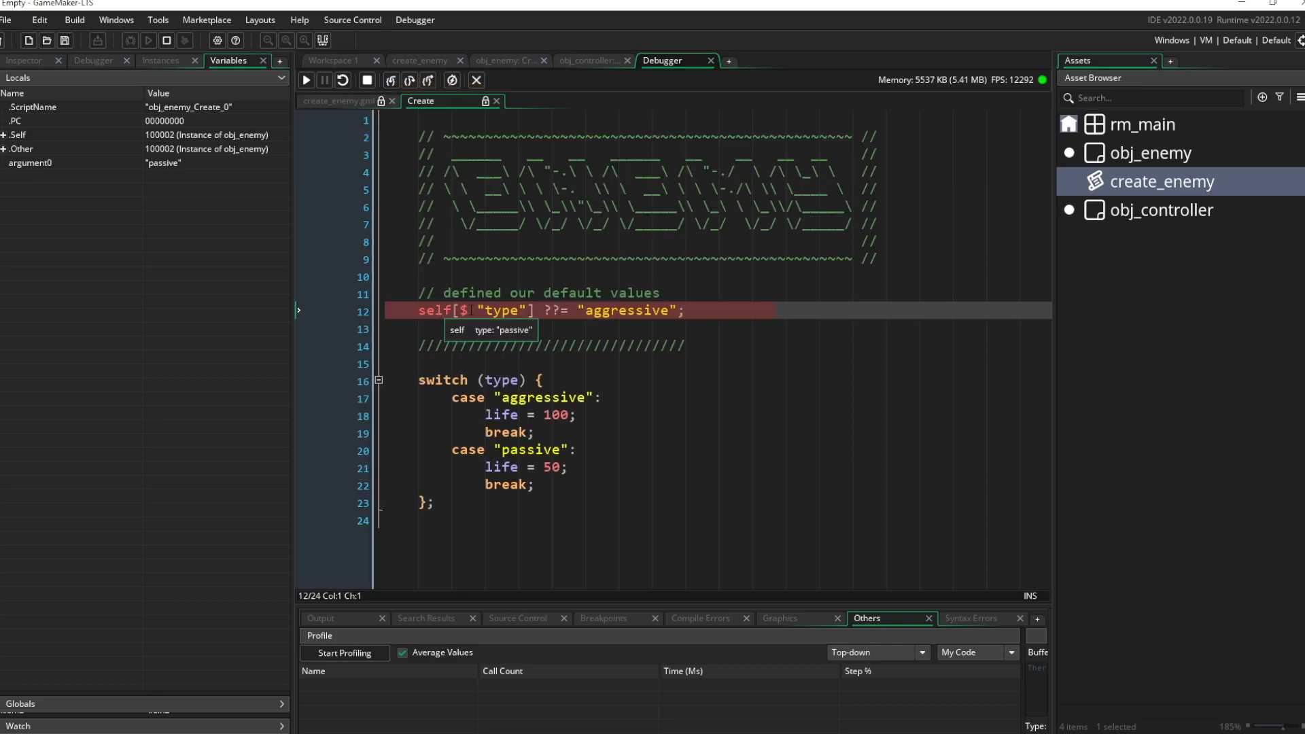
click(5, 134)
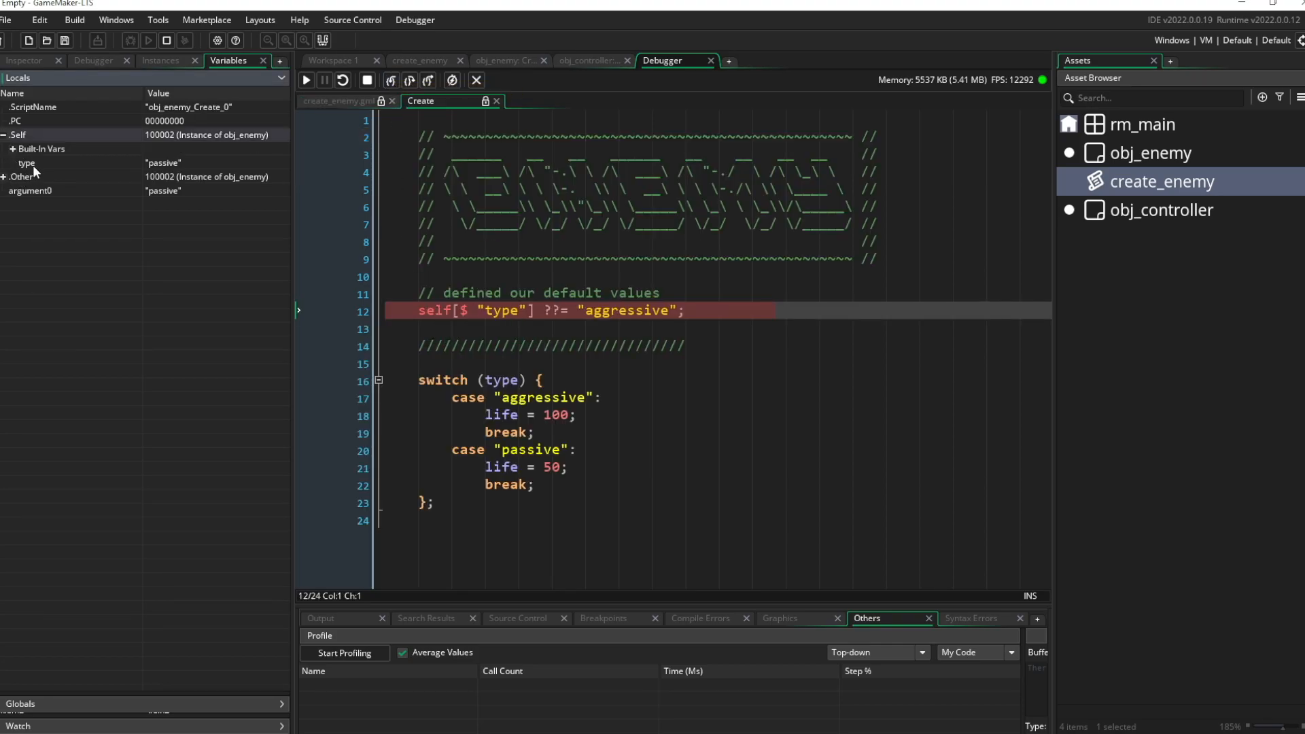
mouse_move(503, 311)
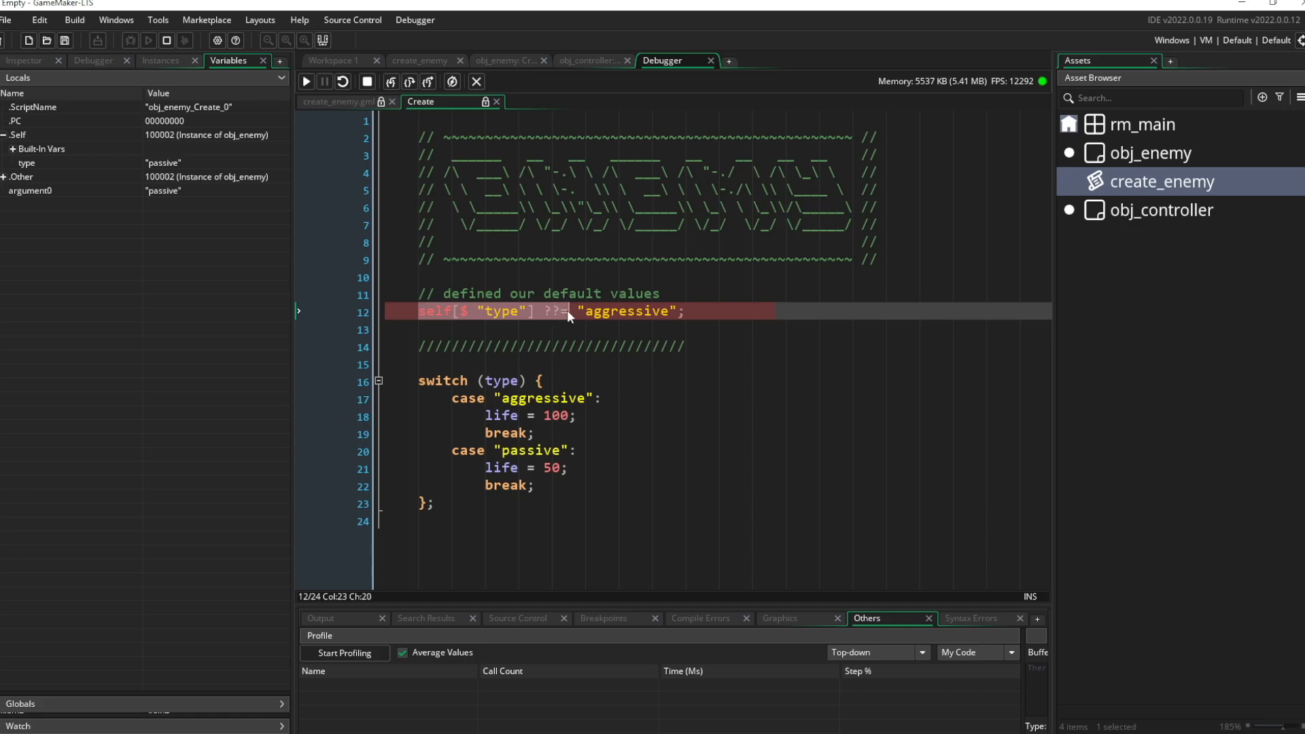
drag(572, 312, 685, 312)
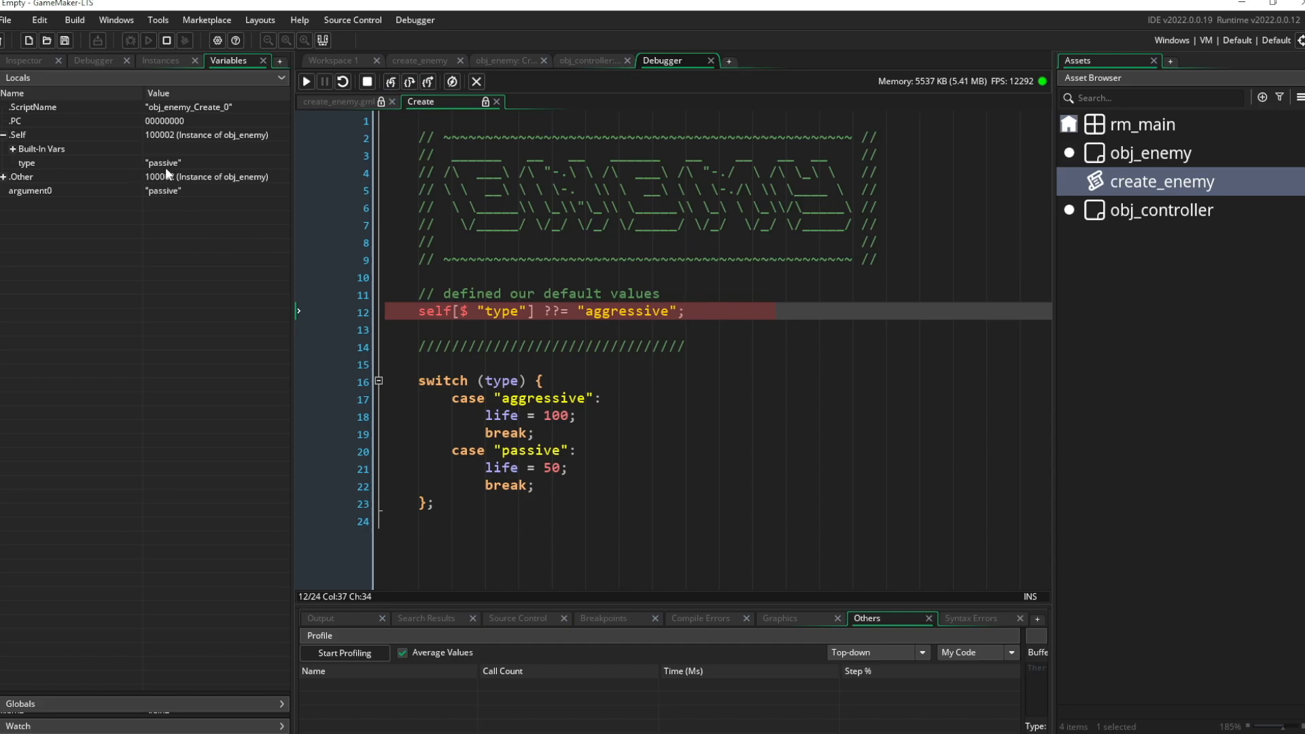
click(407, 82)
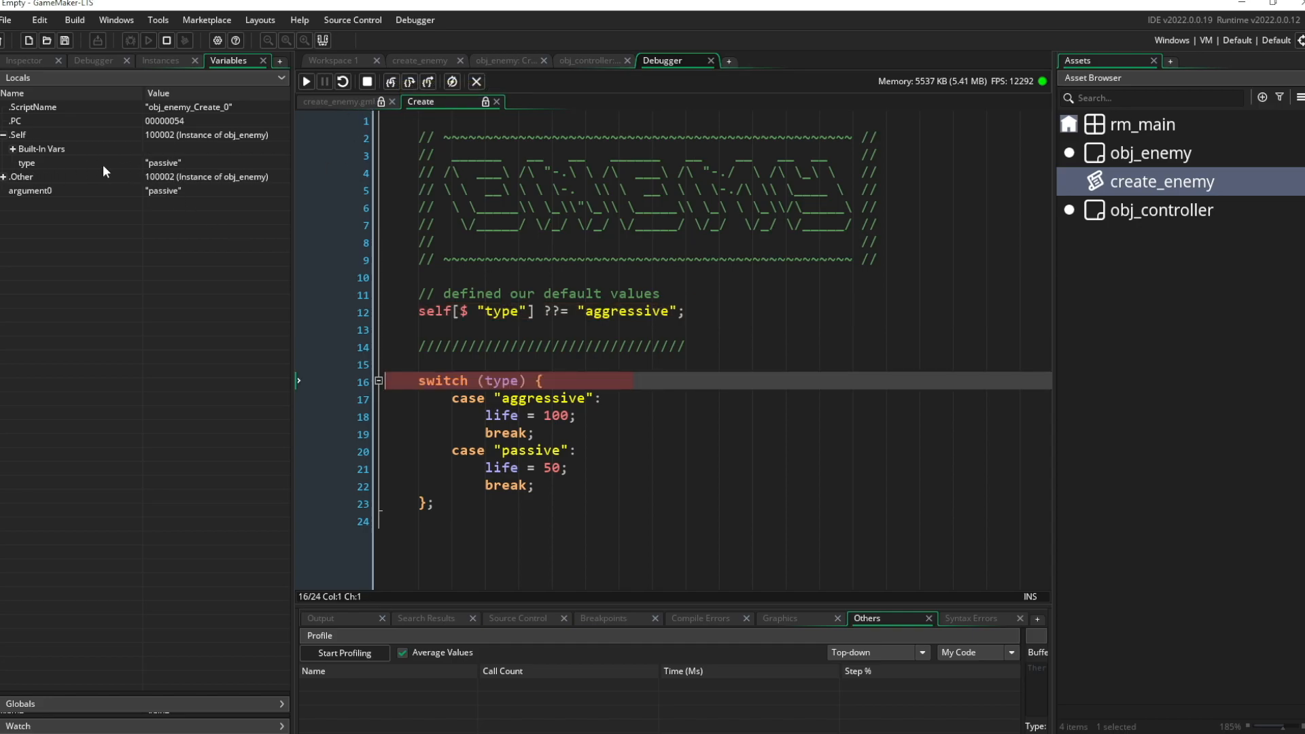
mouse_move(391, 82)
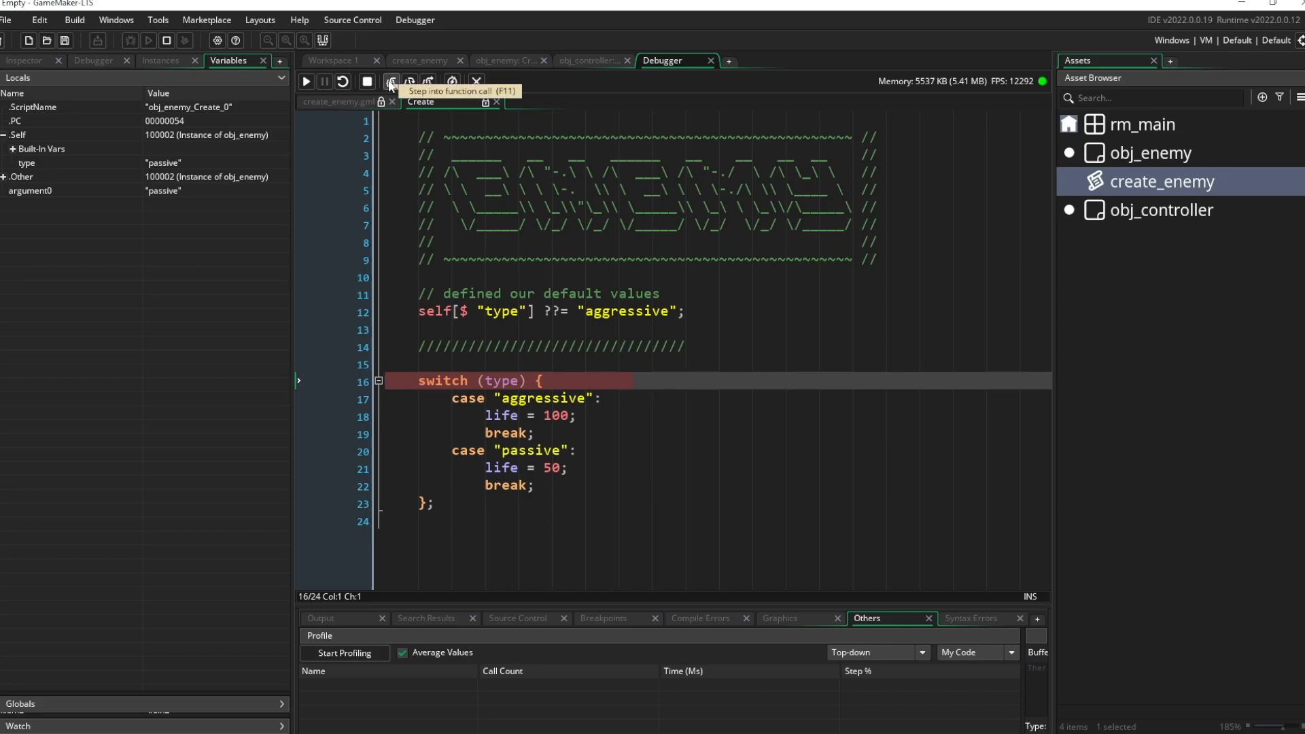
click(389, 81)
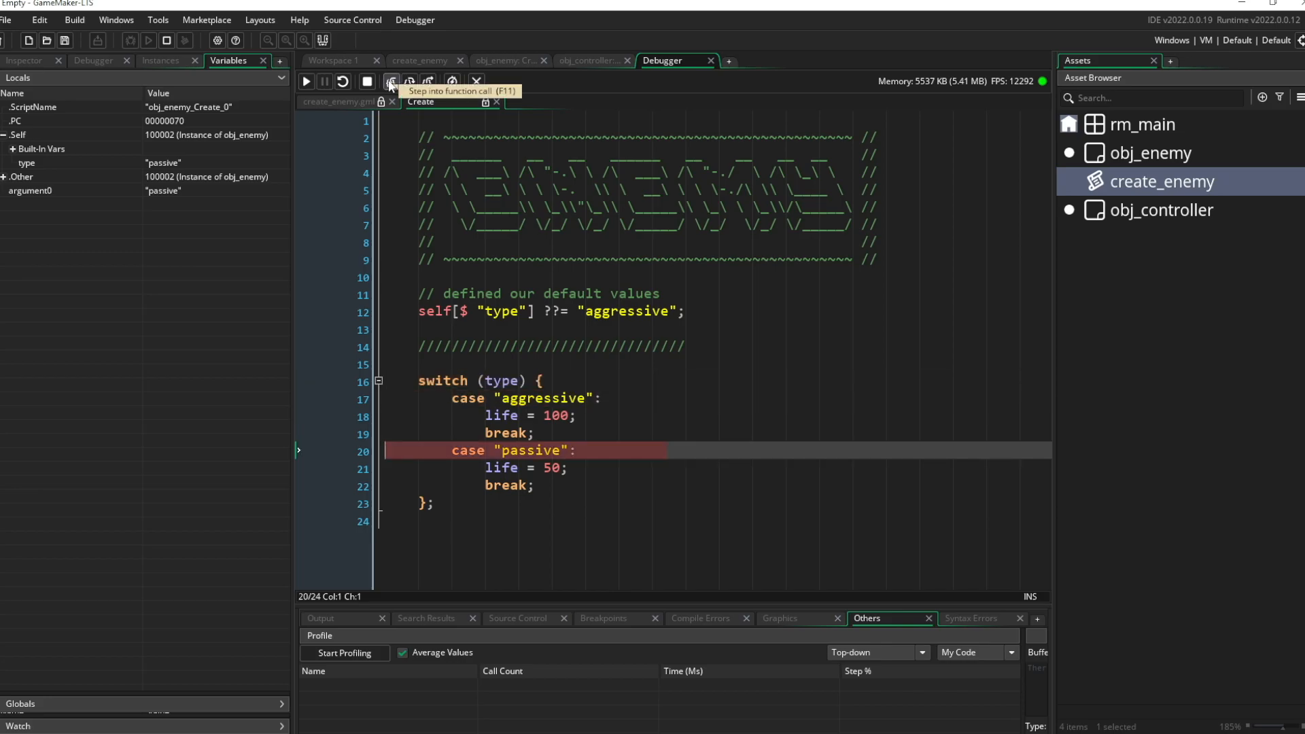
click(390, 81)
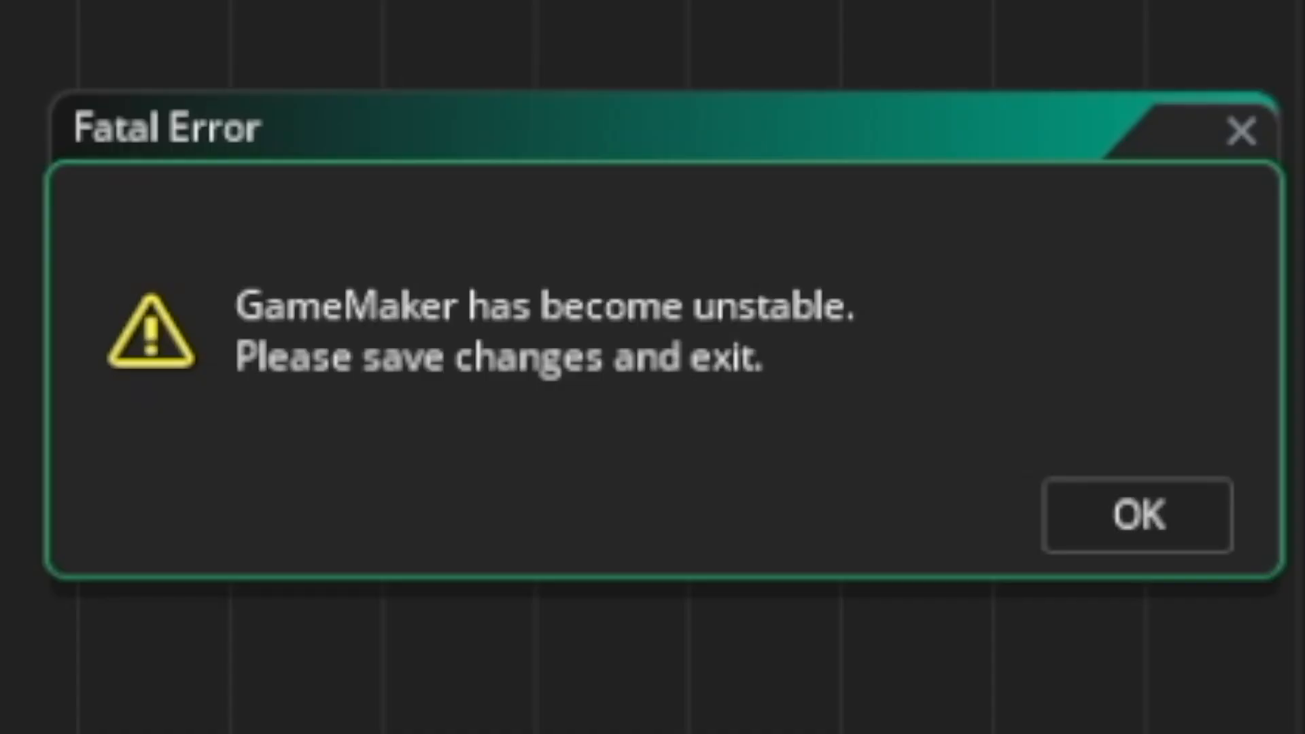
- Dismiss the fatal instability error and return to the create_enemy script
click(1137, 516)
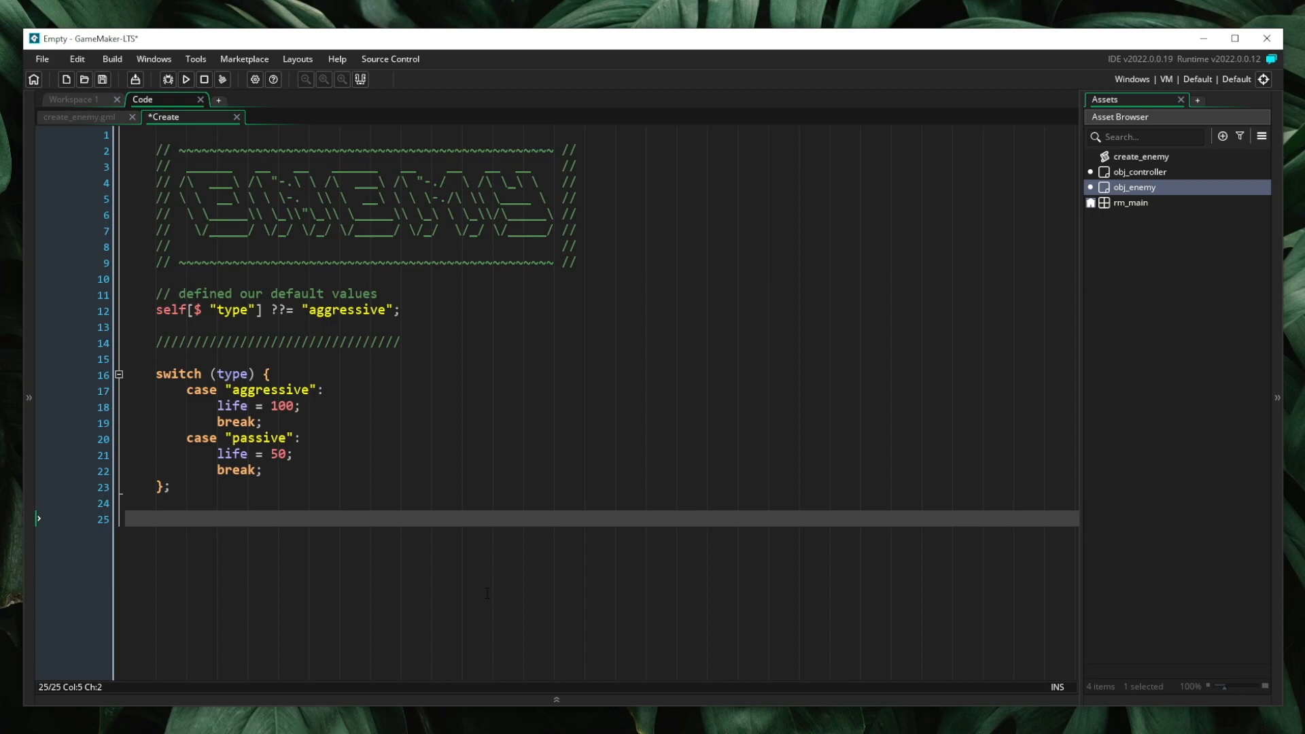
click(82, 116)
text(1. creating an instance using incea)
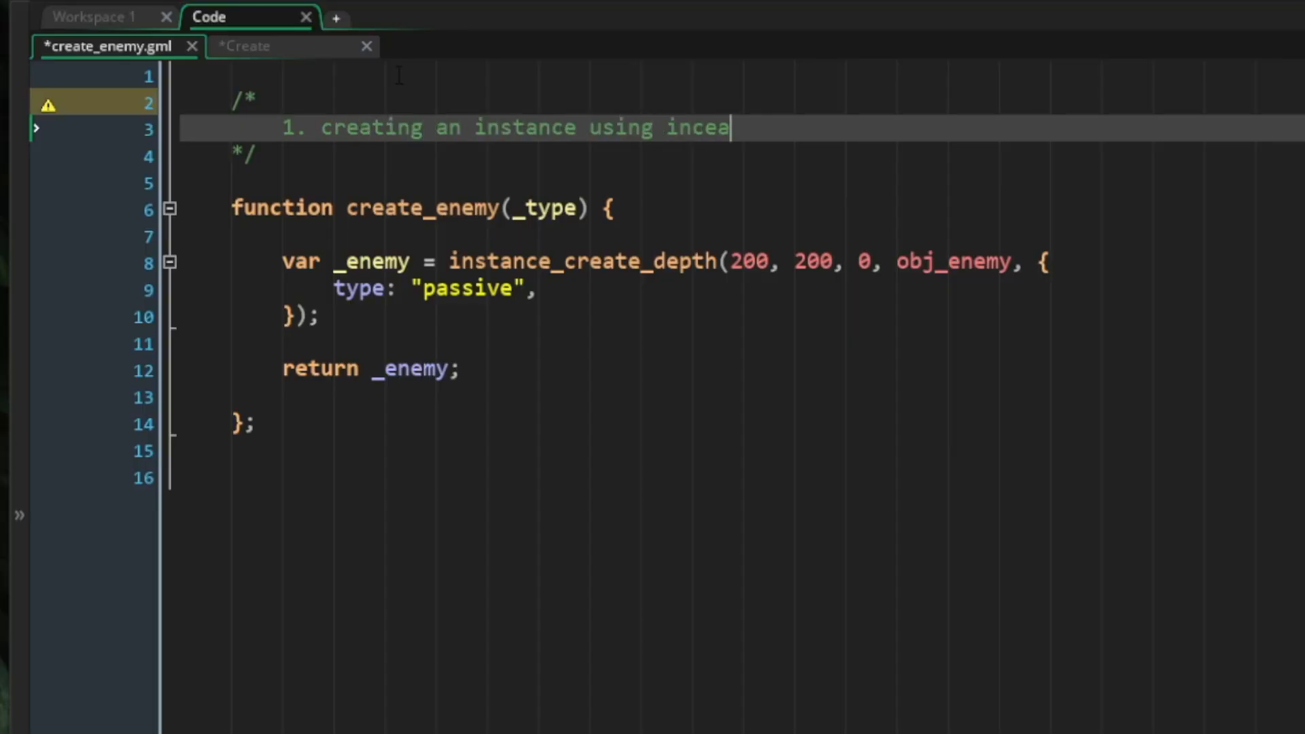
- Write the four-step comment: instance_create_depth with parameter struct, ??= defaults, create event with parameters
text(nstance_create_depth)
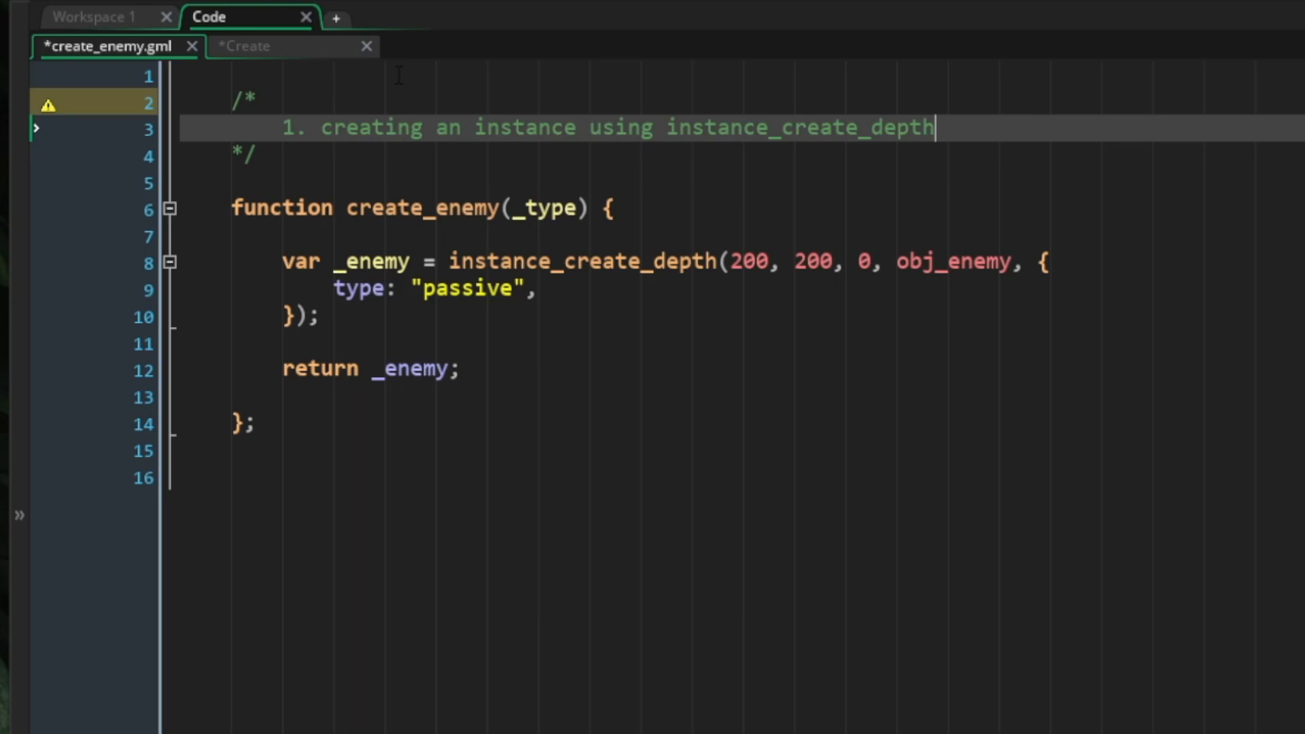
text(OR instance_create_layer)
text(- uti)
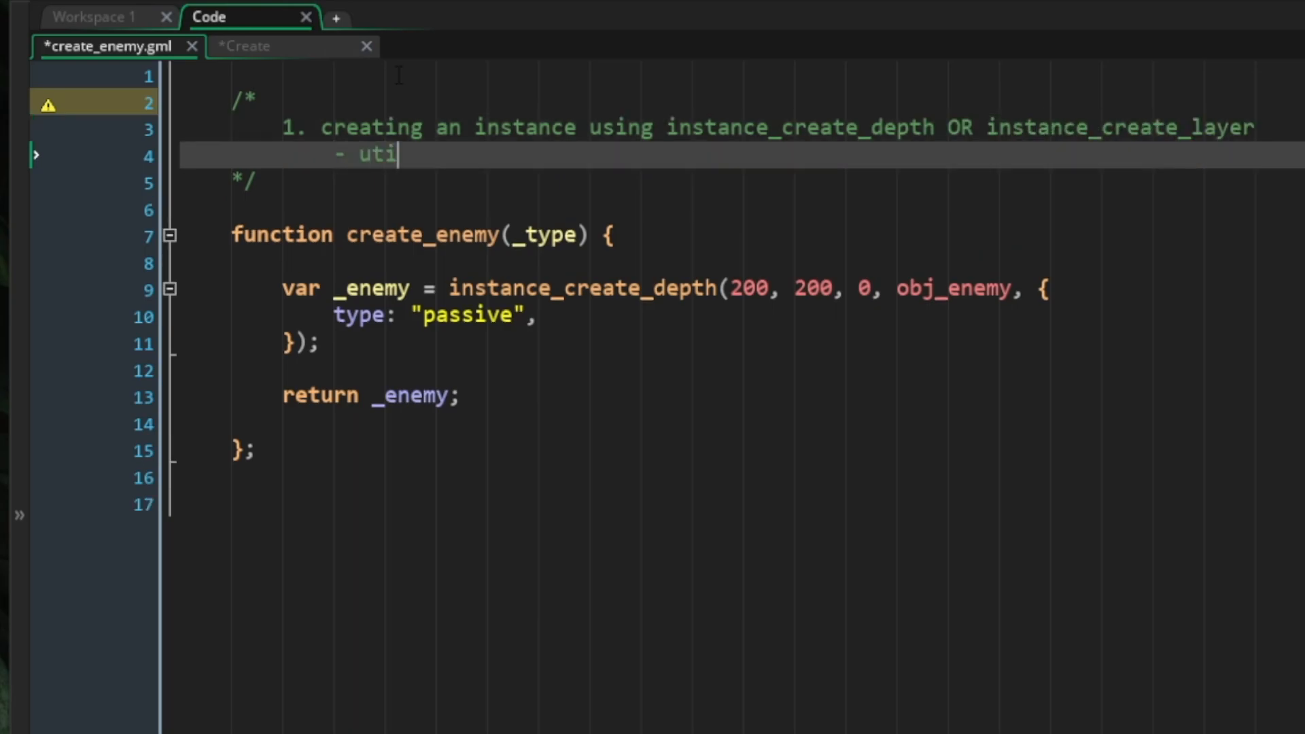
text(lizing the option)
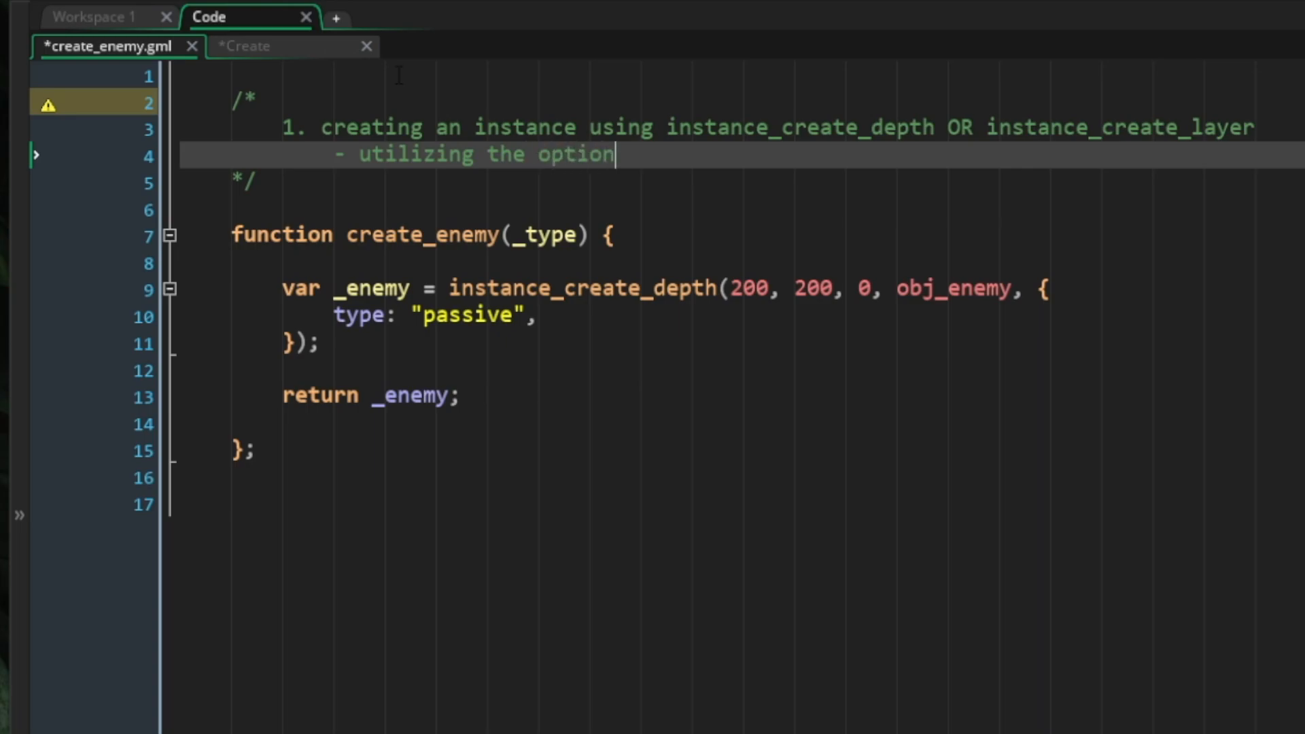
text(al parameter struct)
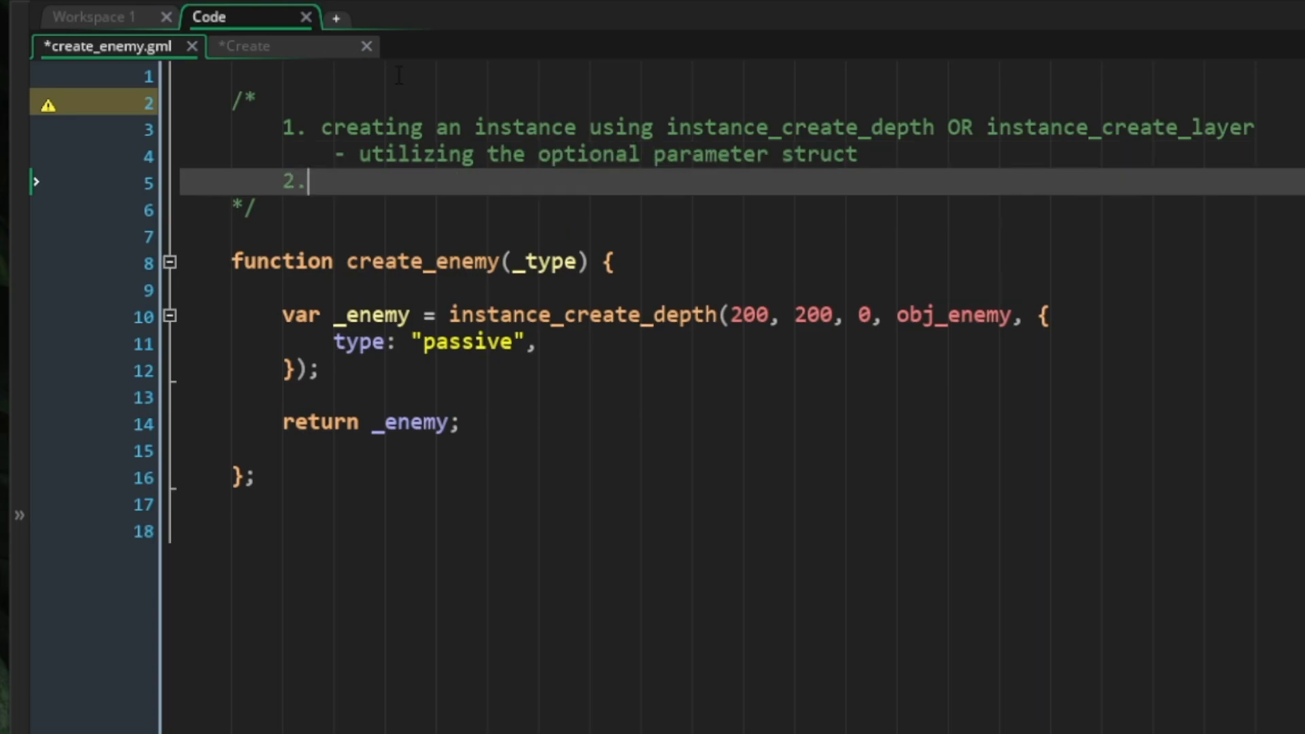
text(defined edf)
text(3. defined default using the nulli)
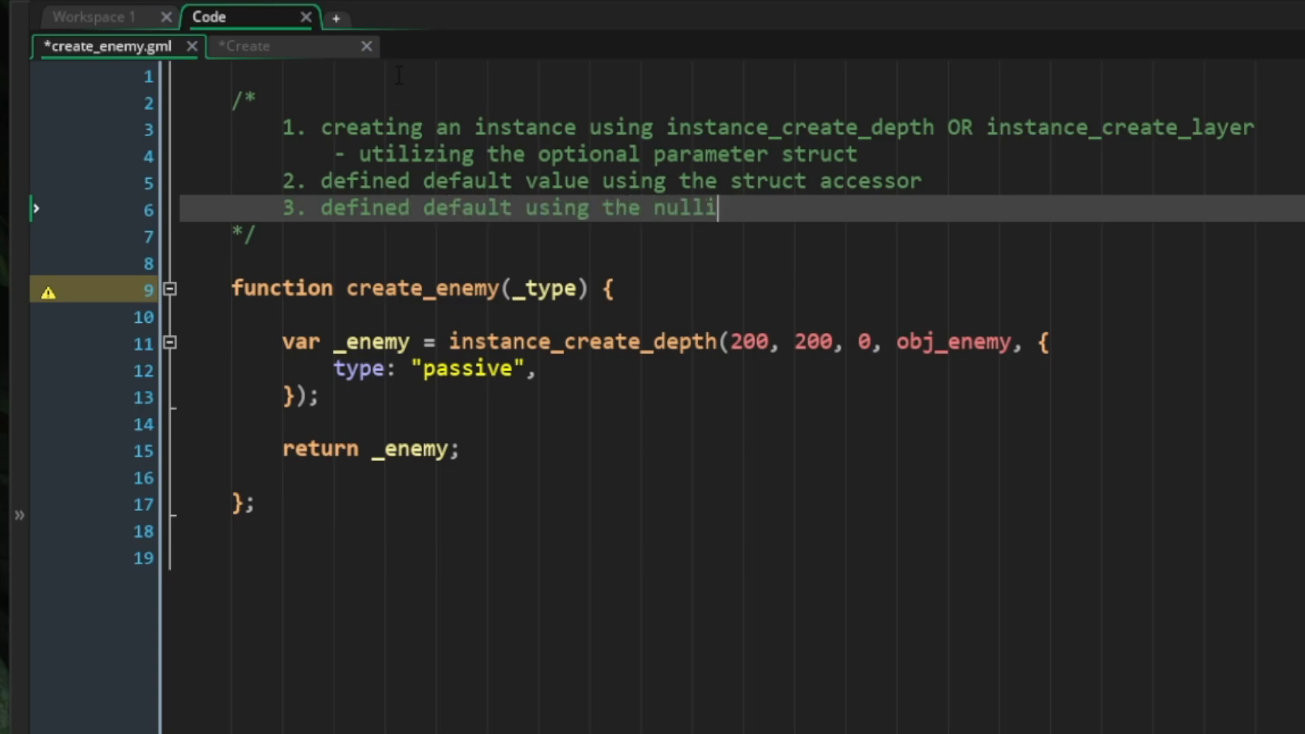
text(sh operator)
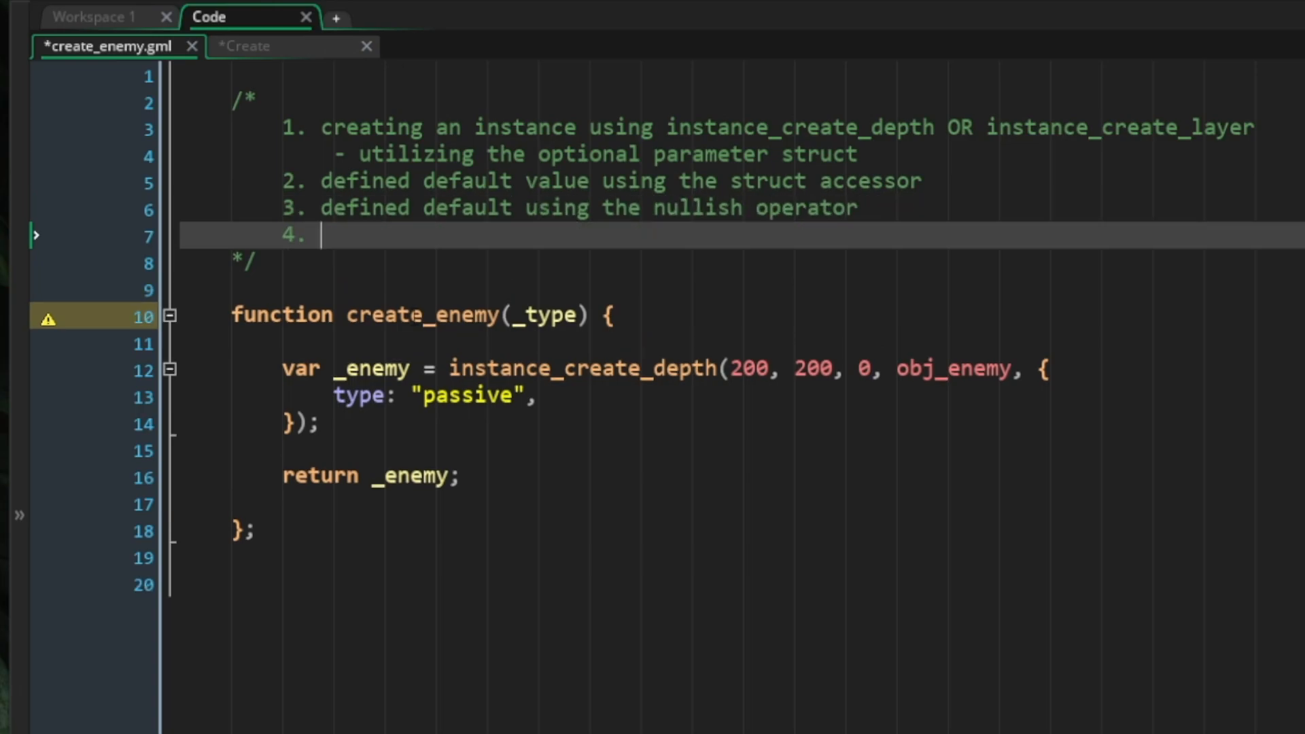
text(allowing the create event to run wi)
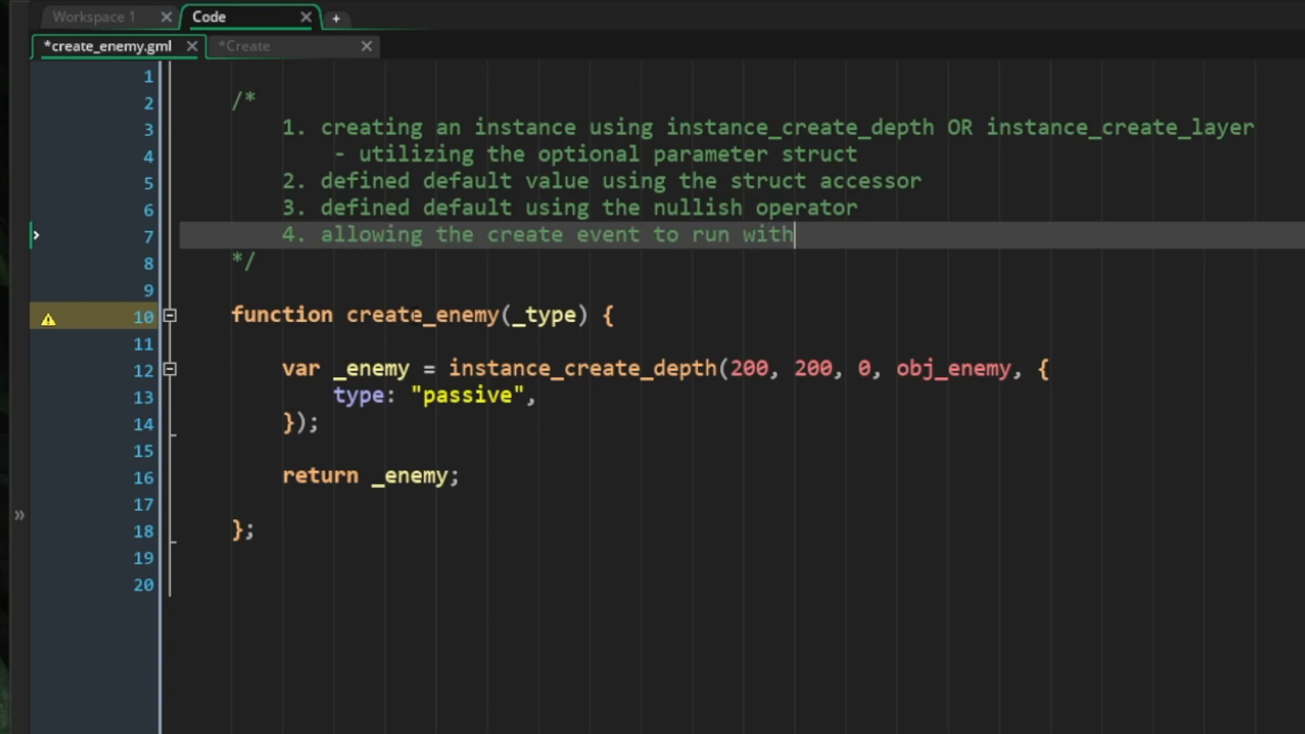
text(the parameters)
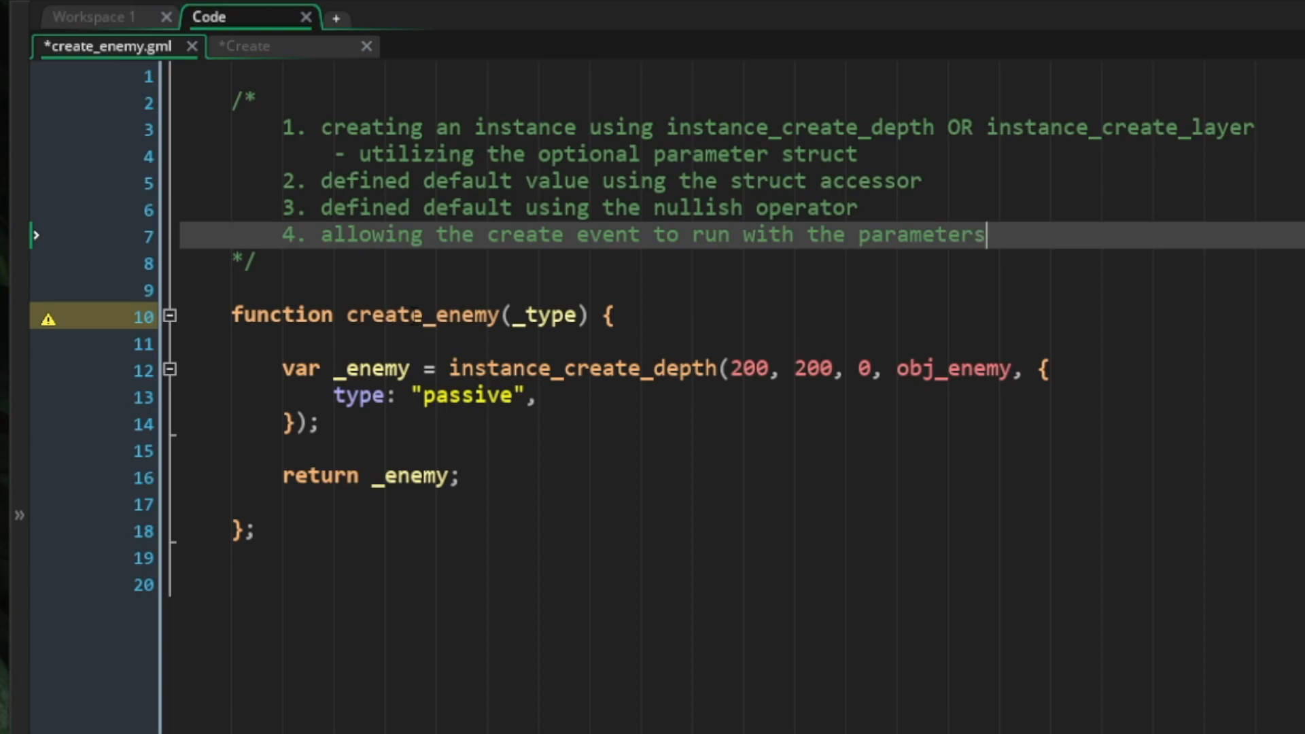
text(implemented)
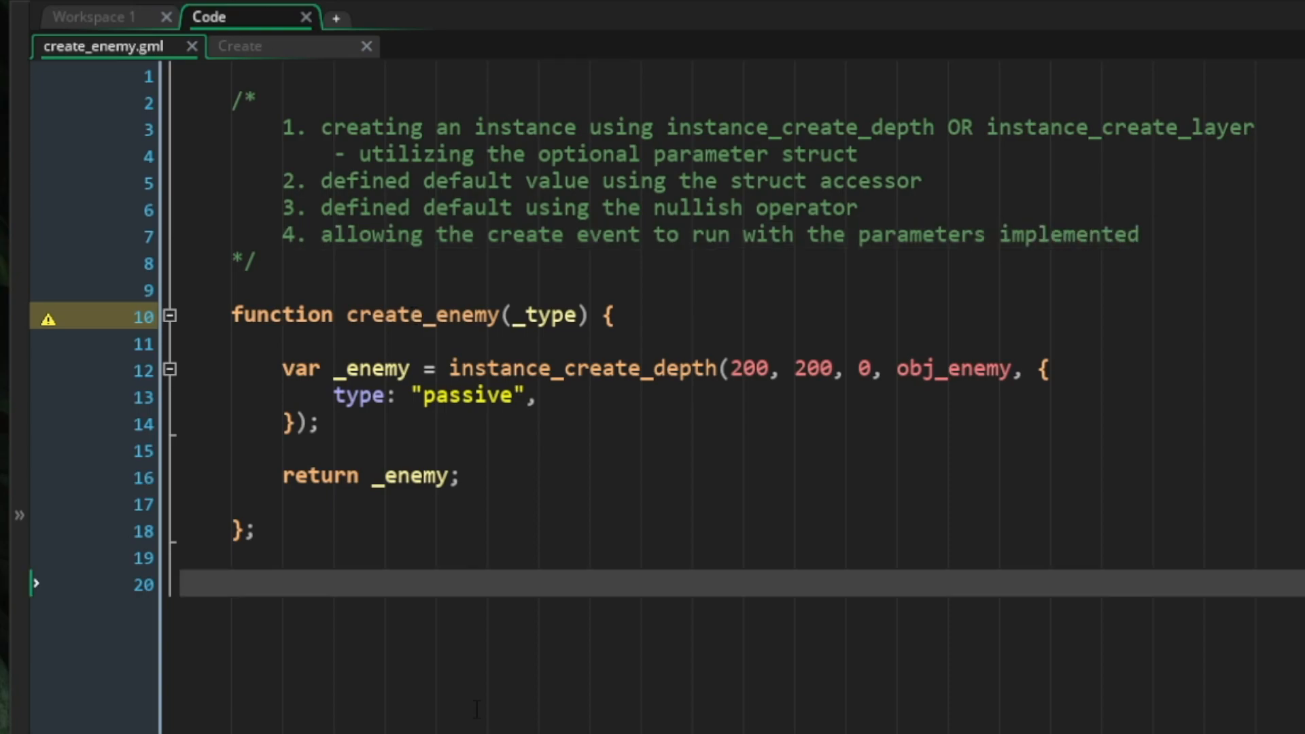
drag(281, 368, 320, 424)
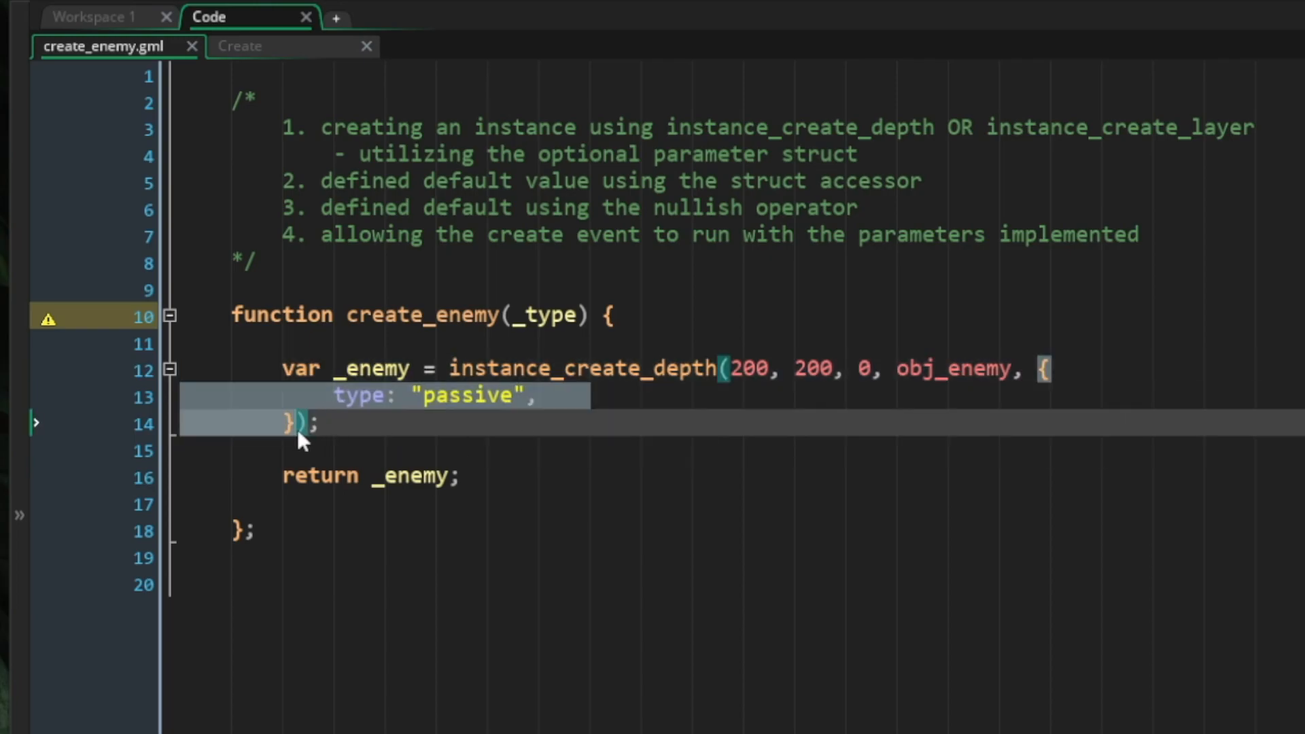
- Show obj_enemy's Create event, pointing out the ??= default and the type switch
click(241, 46)
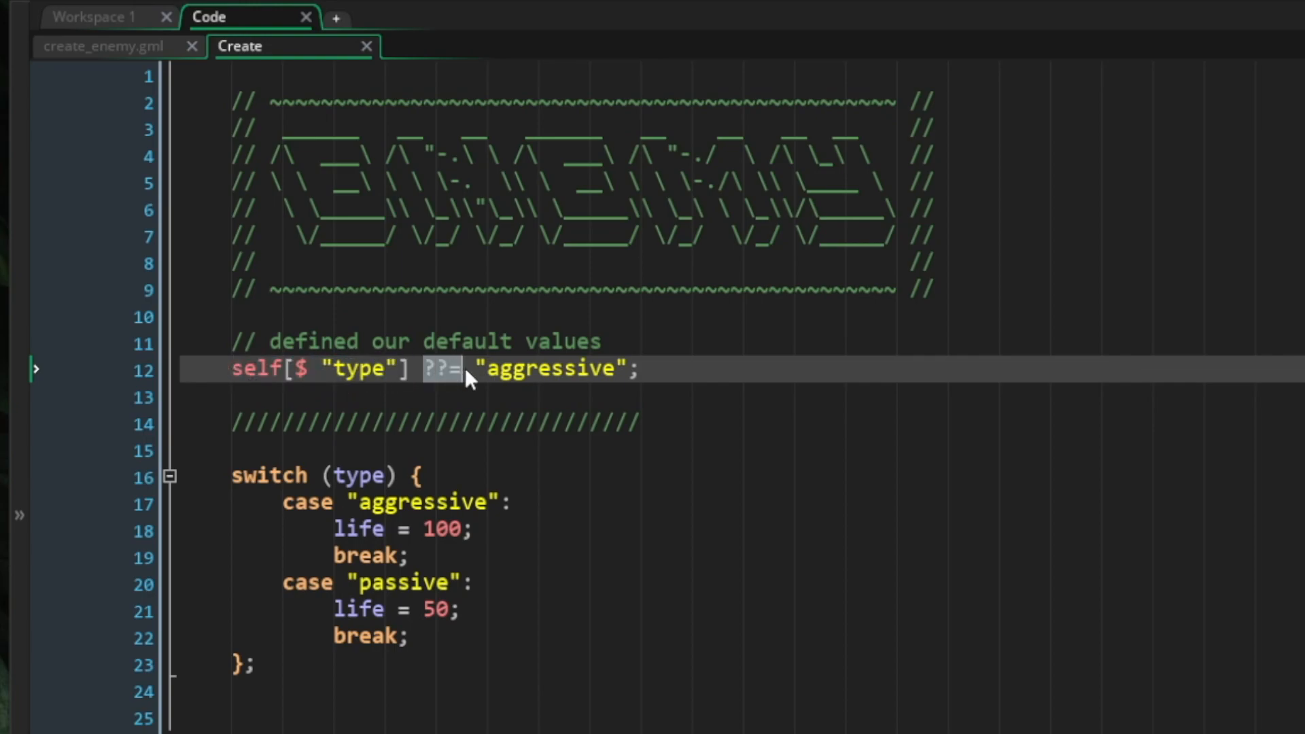
click(462, 369)
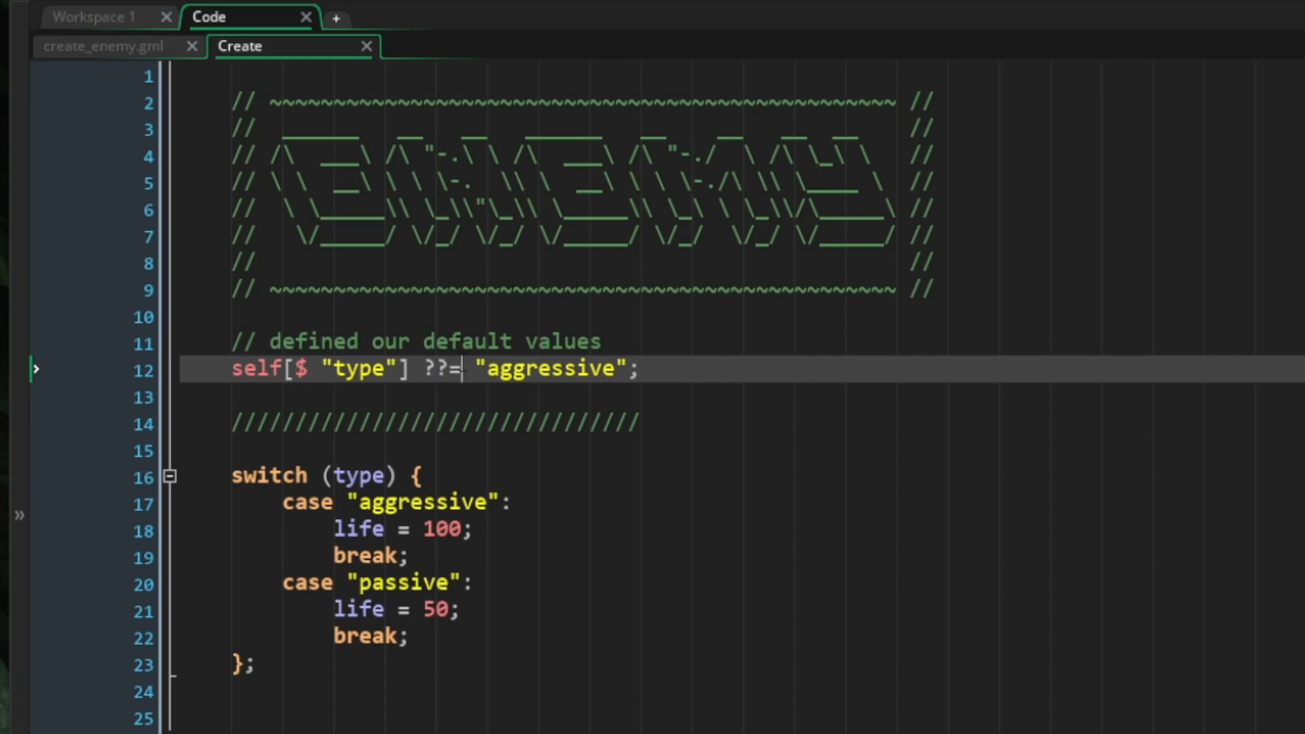
drag(231, 475, 258, 664)
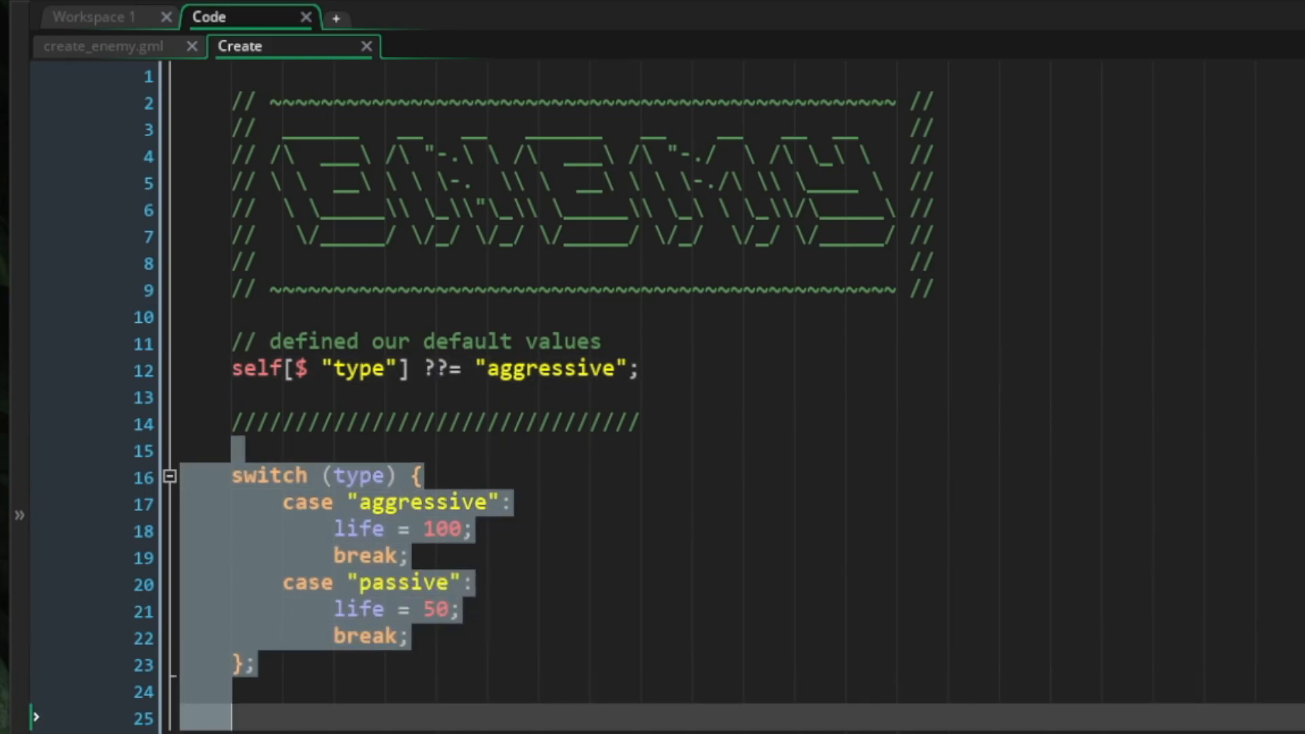